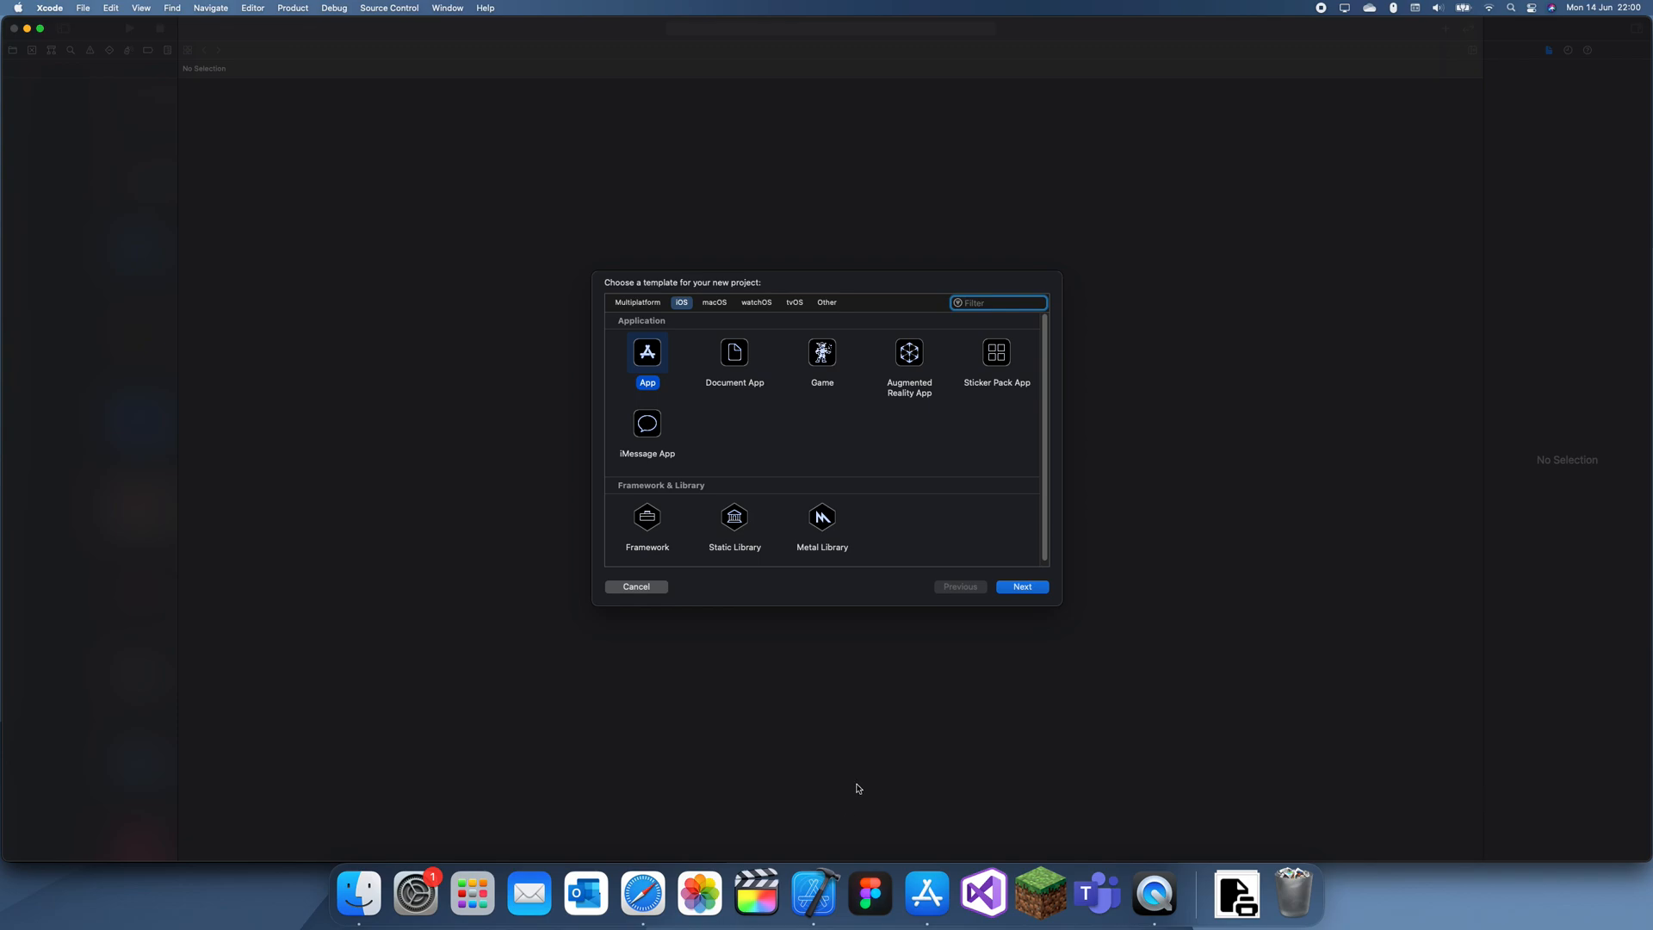
pyautogui.moveTo(841, 768)
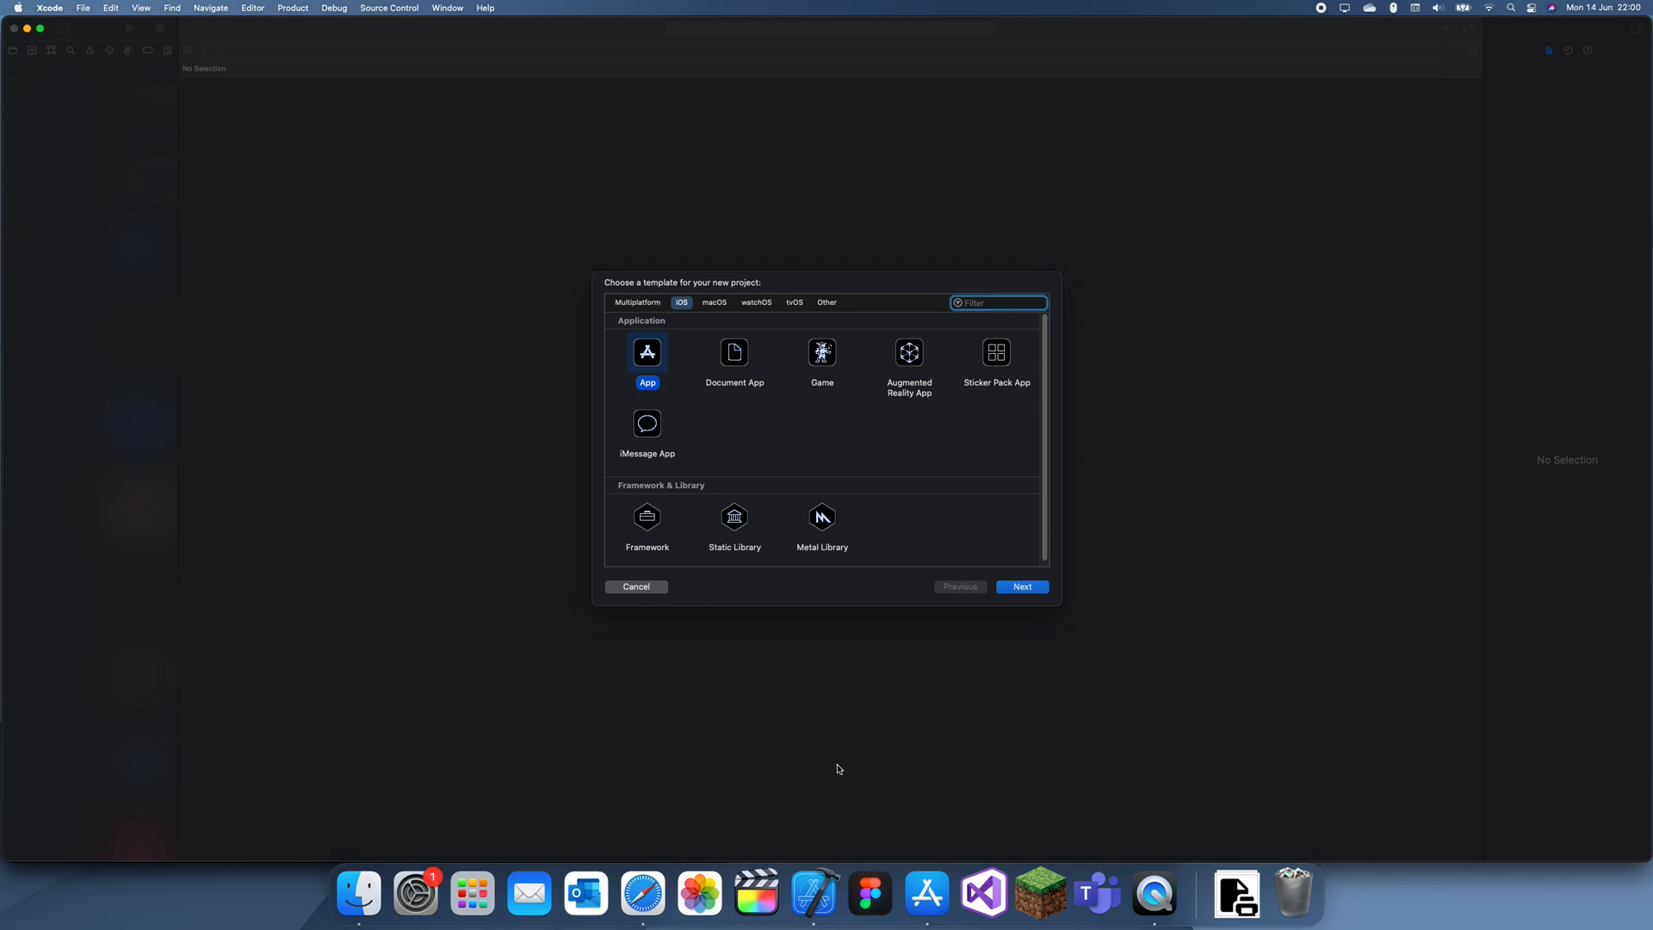
pyautogui.moveTo(820, 564)
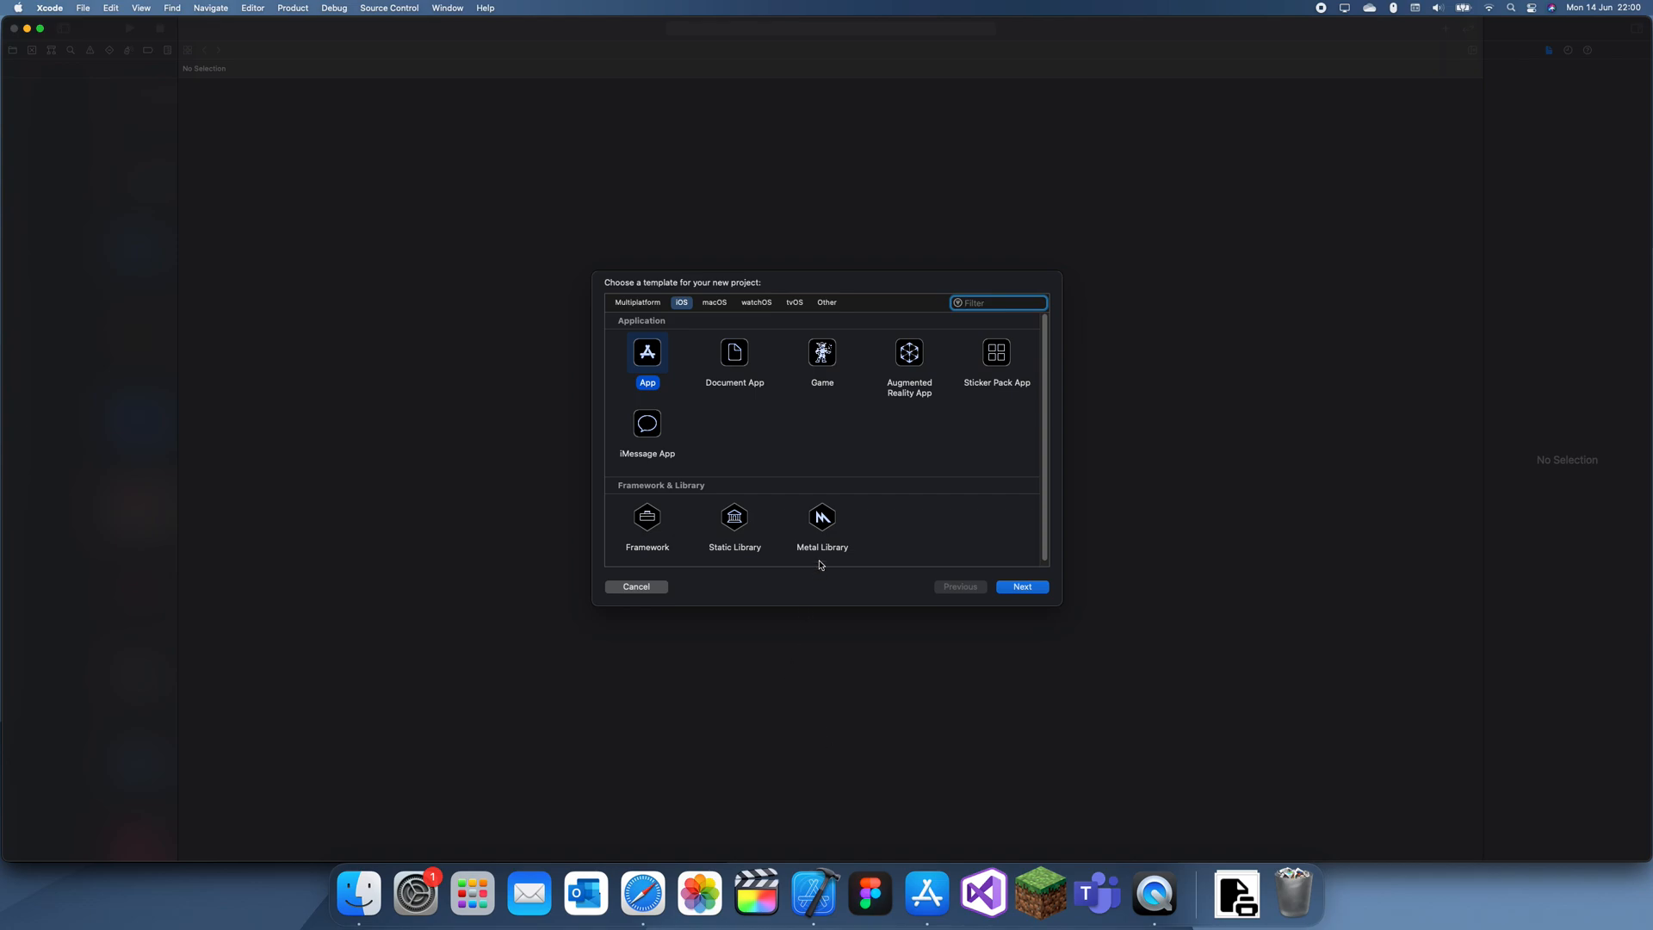
pyautogui.moveTo(708, 520)
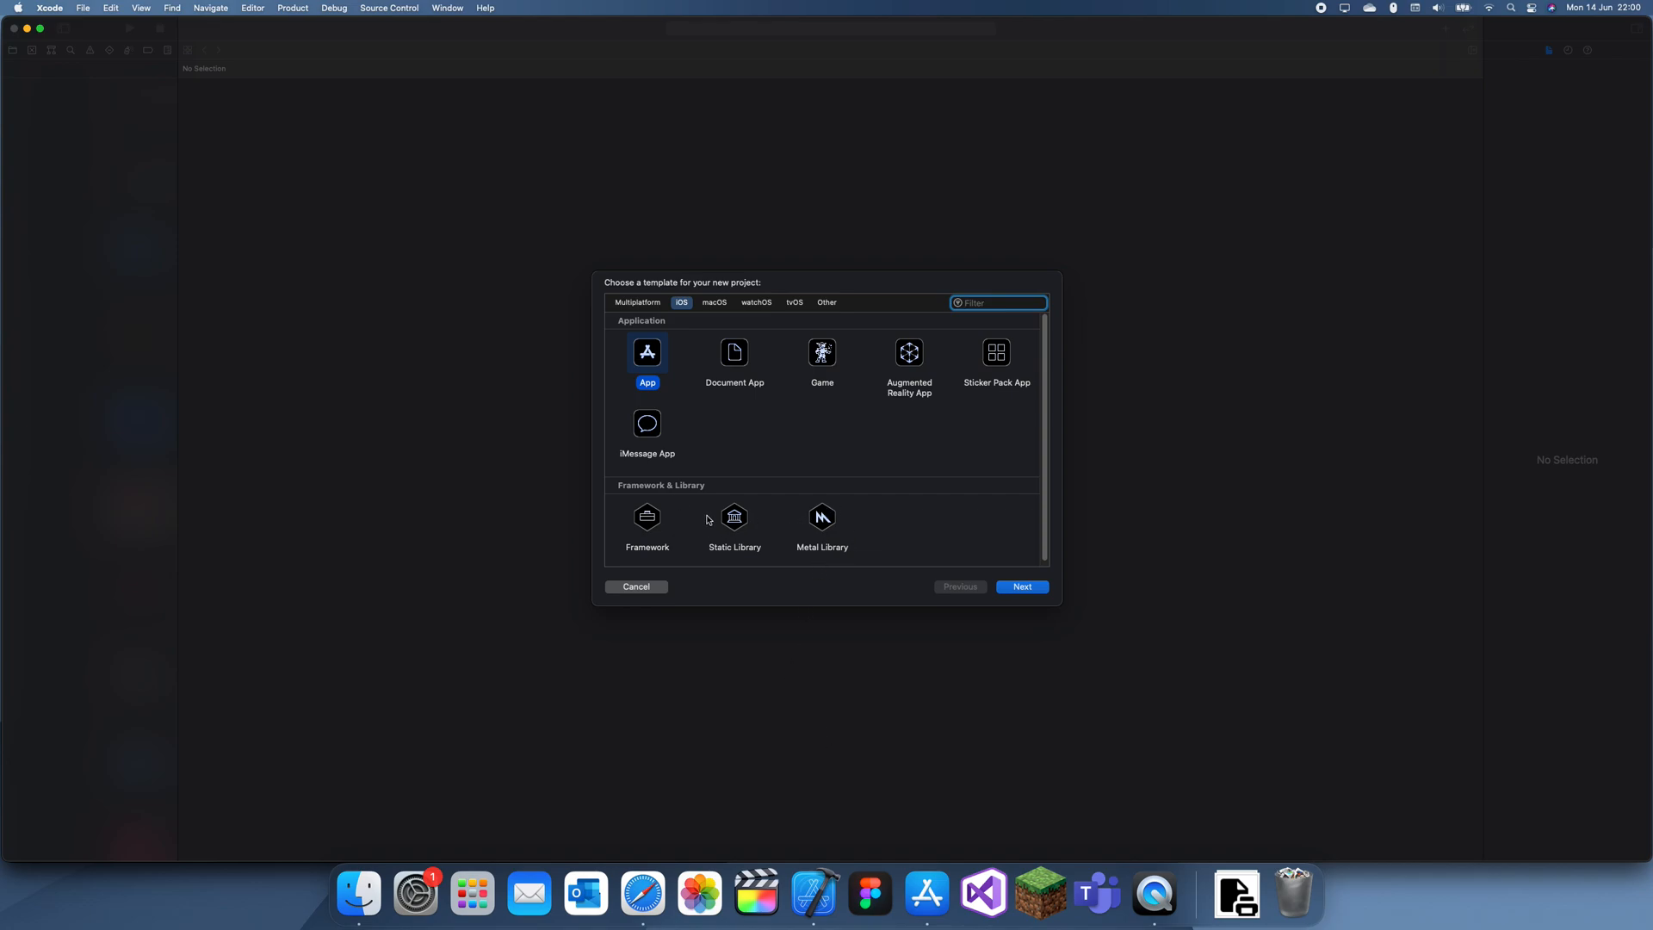
pyautogui.moveTo(658, 325)
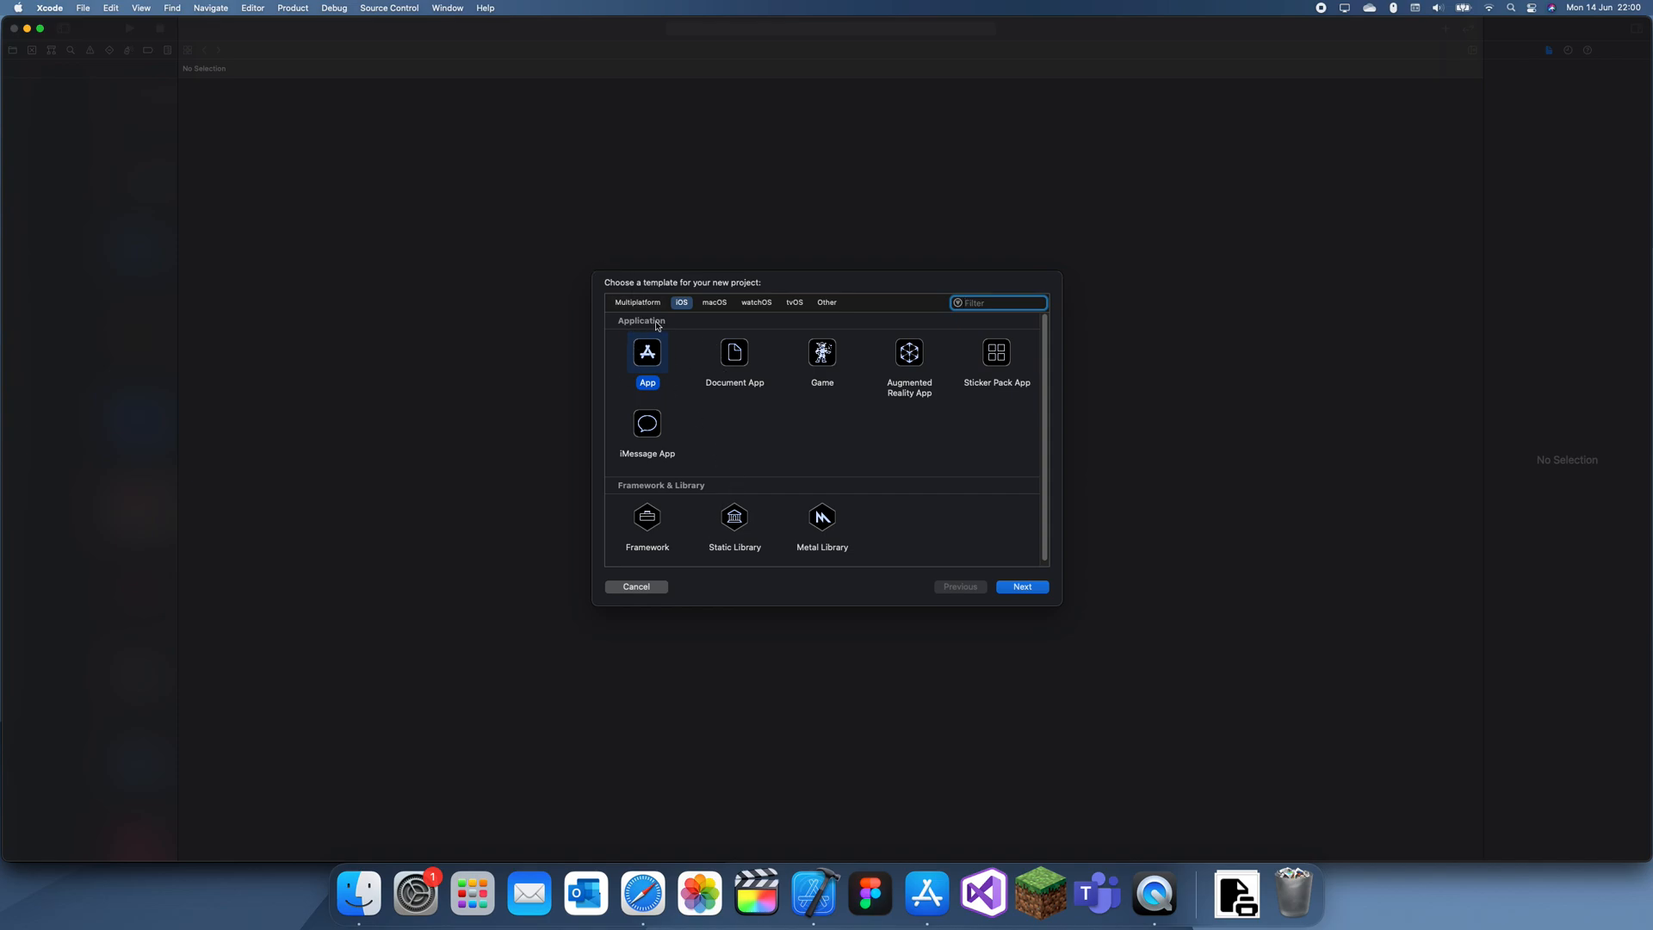
pyautogui.moveTo(645, 369)
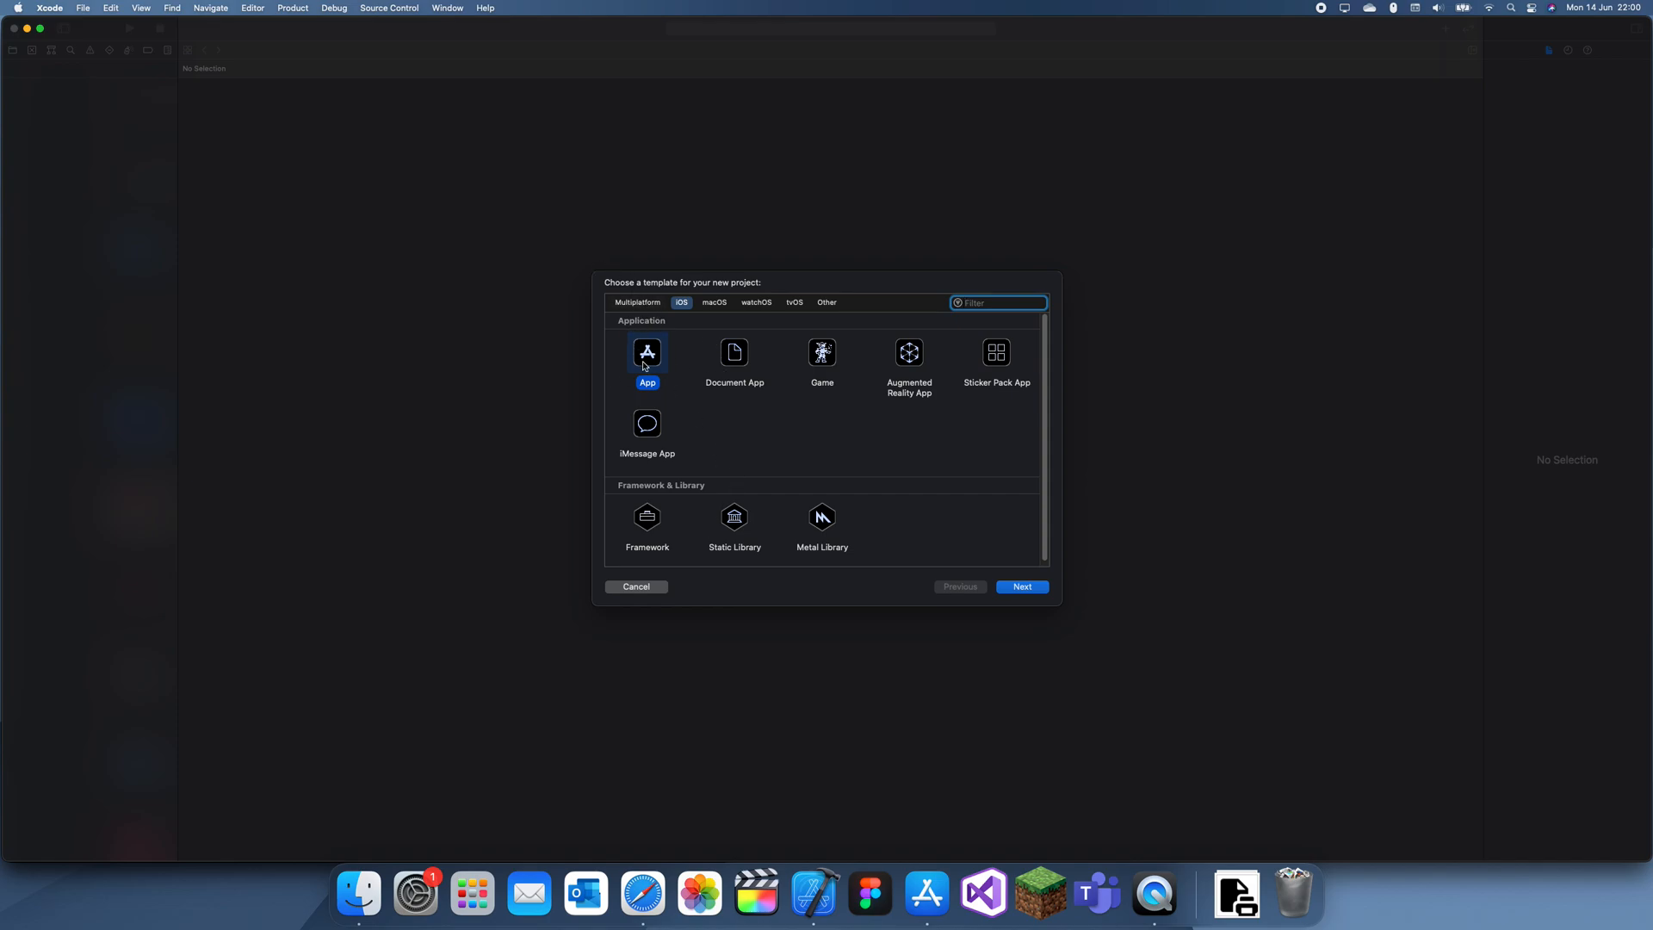
pyautogui.moveTo(670, 379)
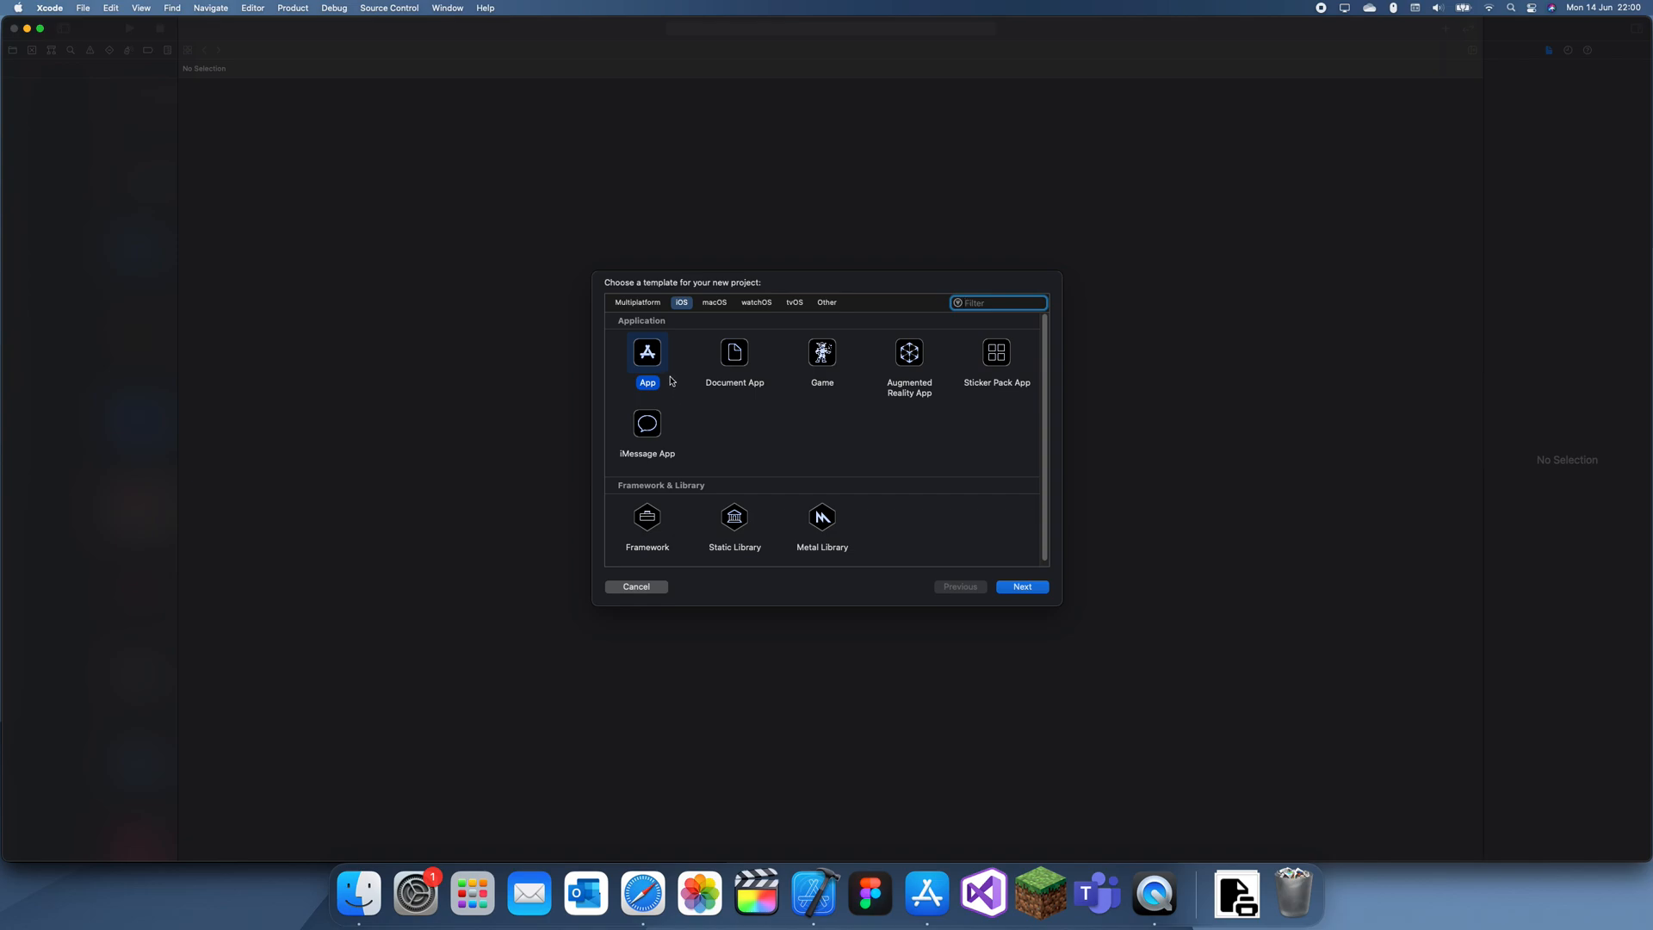
pyautogui.moveTo(665, 327)
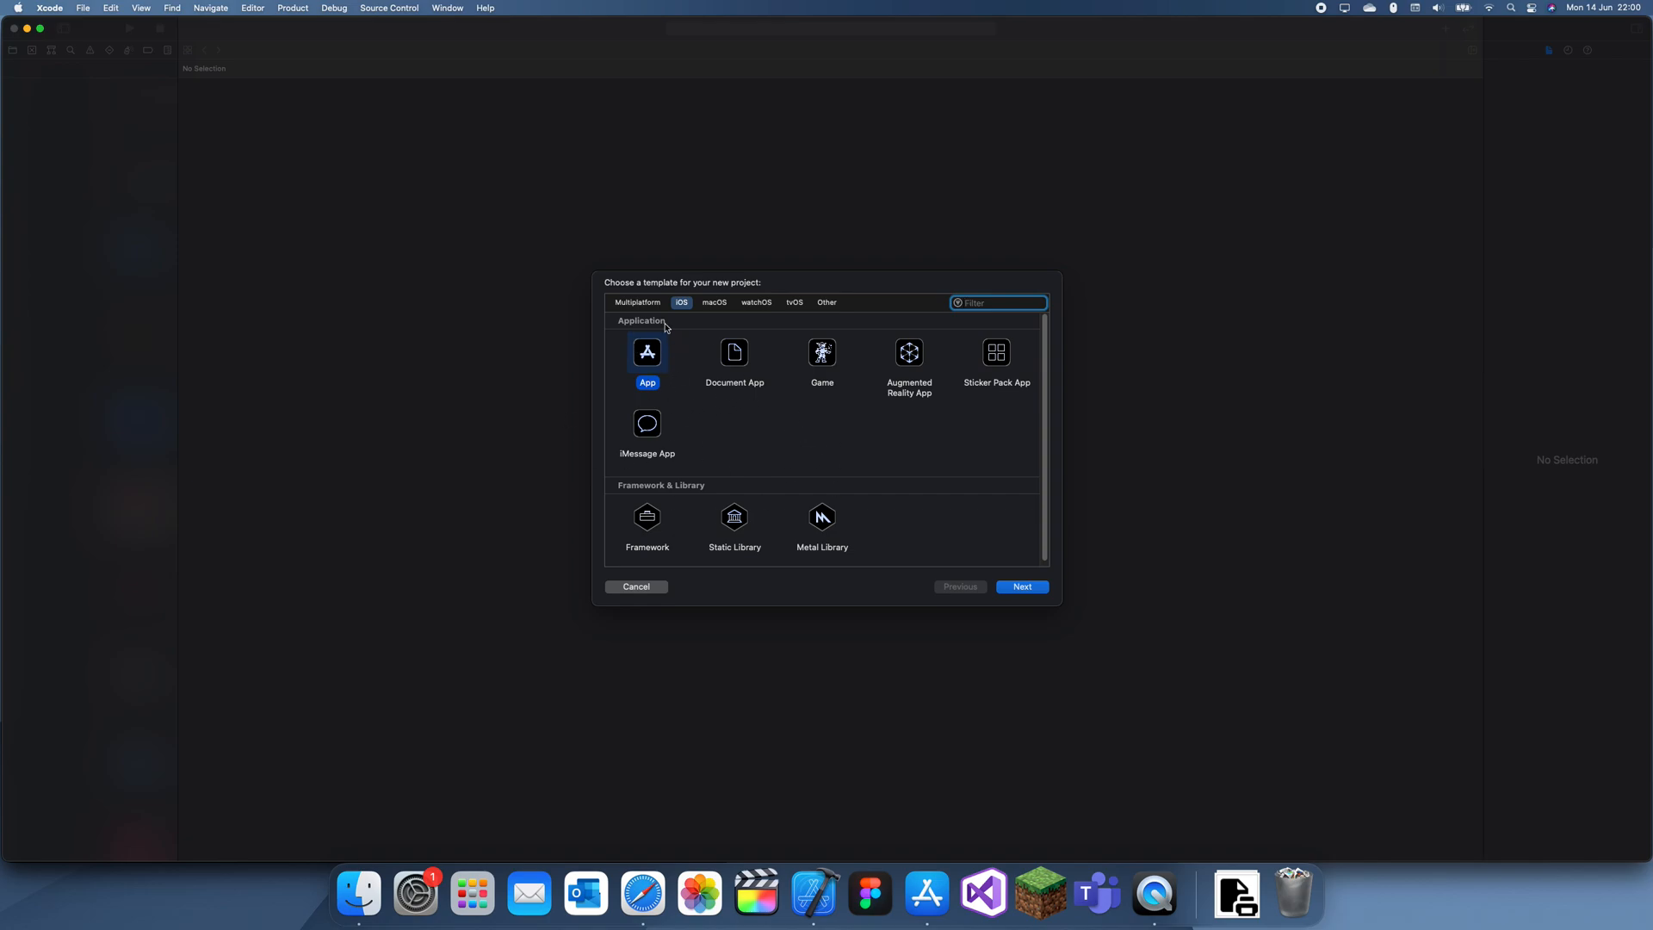
# Step: Continue from the App template and name the product xcode_extensions
pyautogui.click(1023, 586)
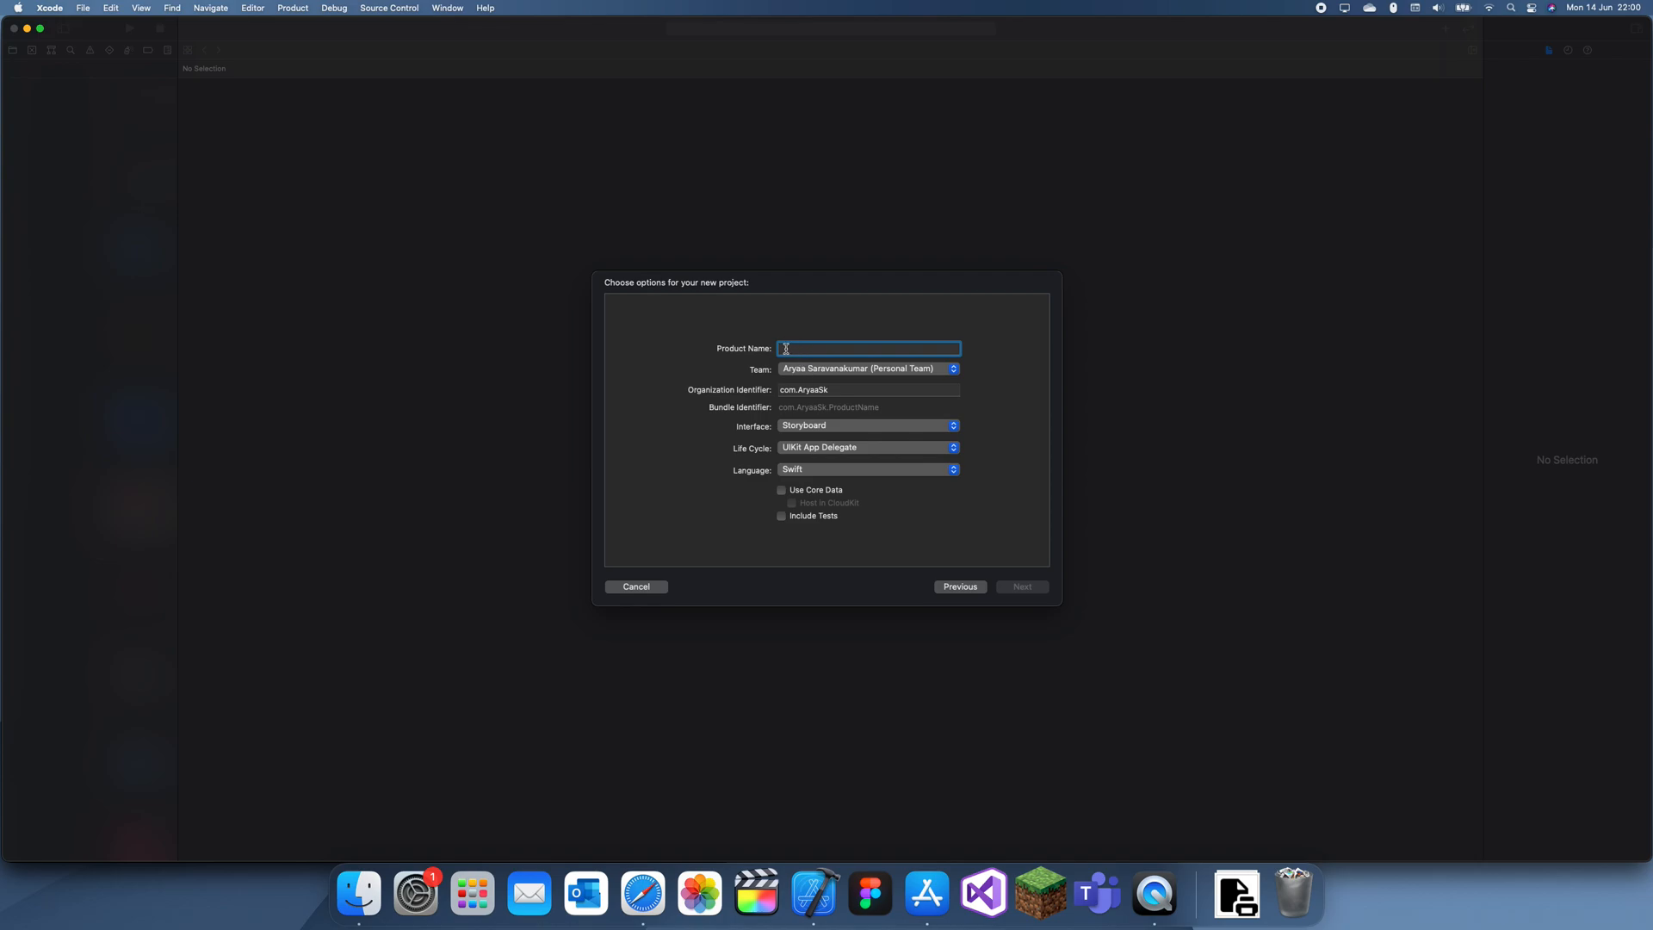
pyautogui.moveTo(992, 431)
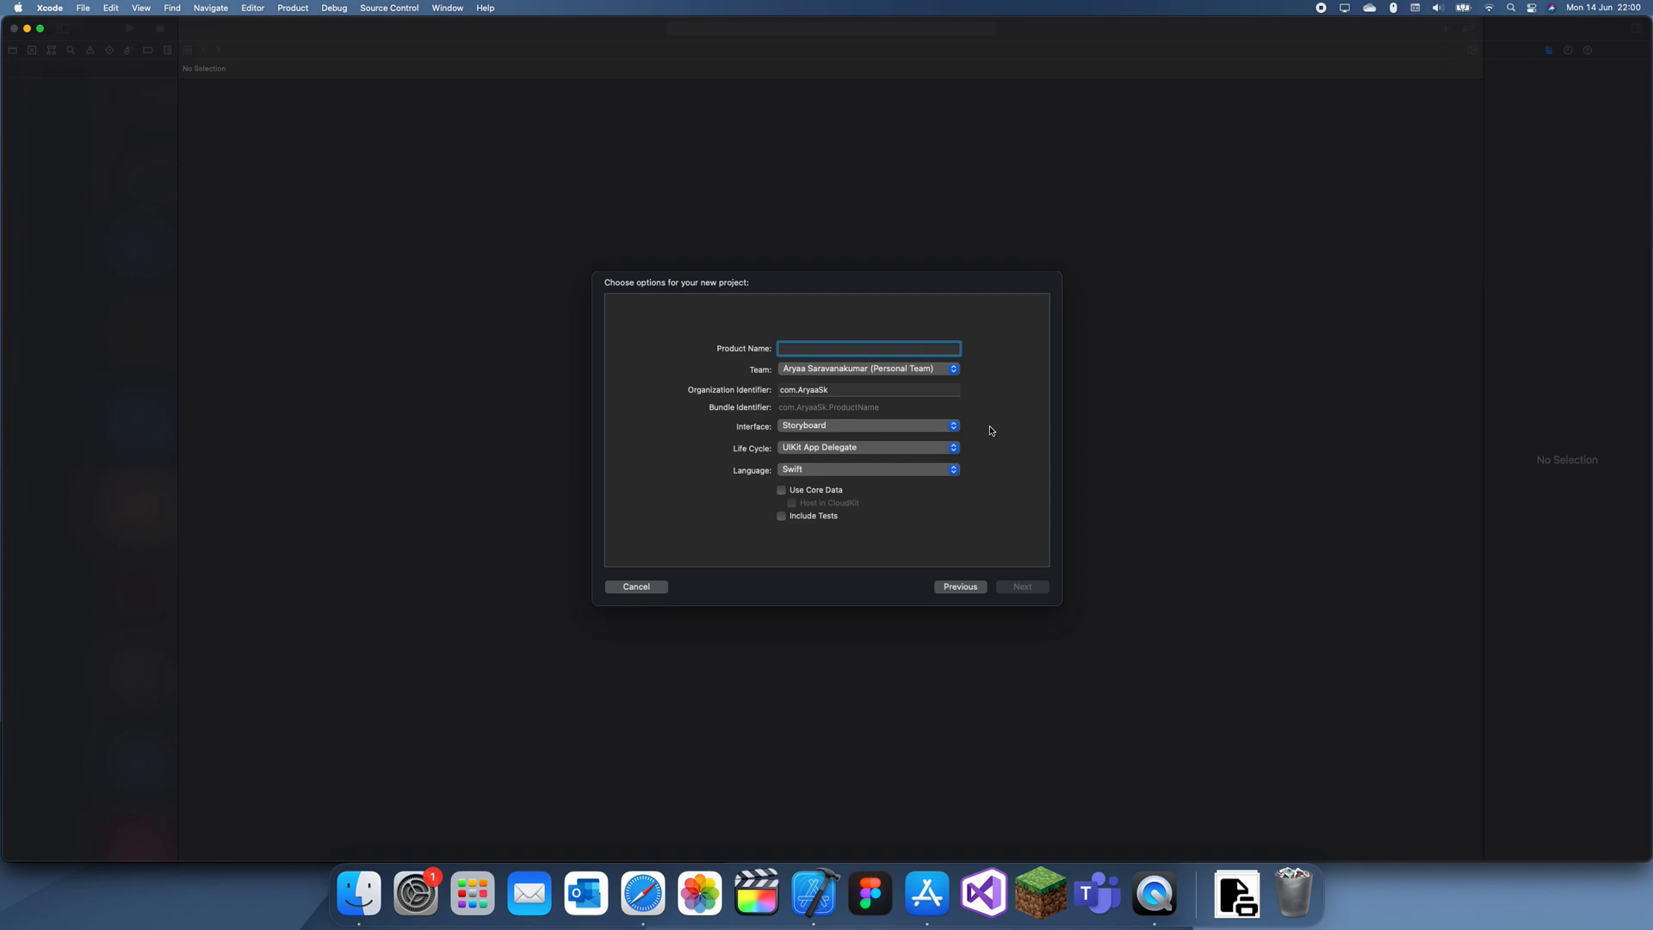
pyautogui.write('xcode_en')
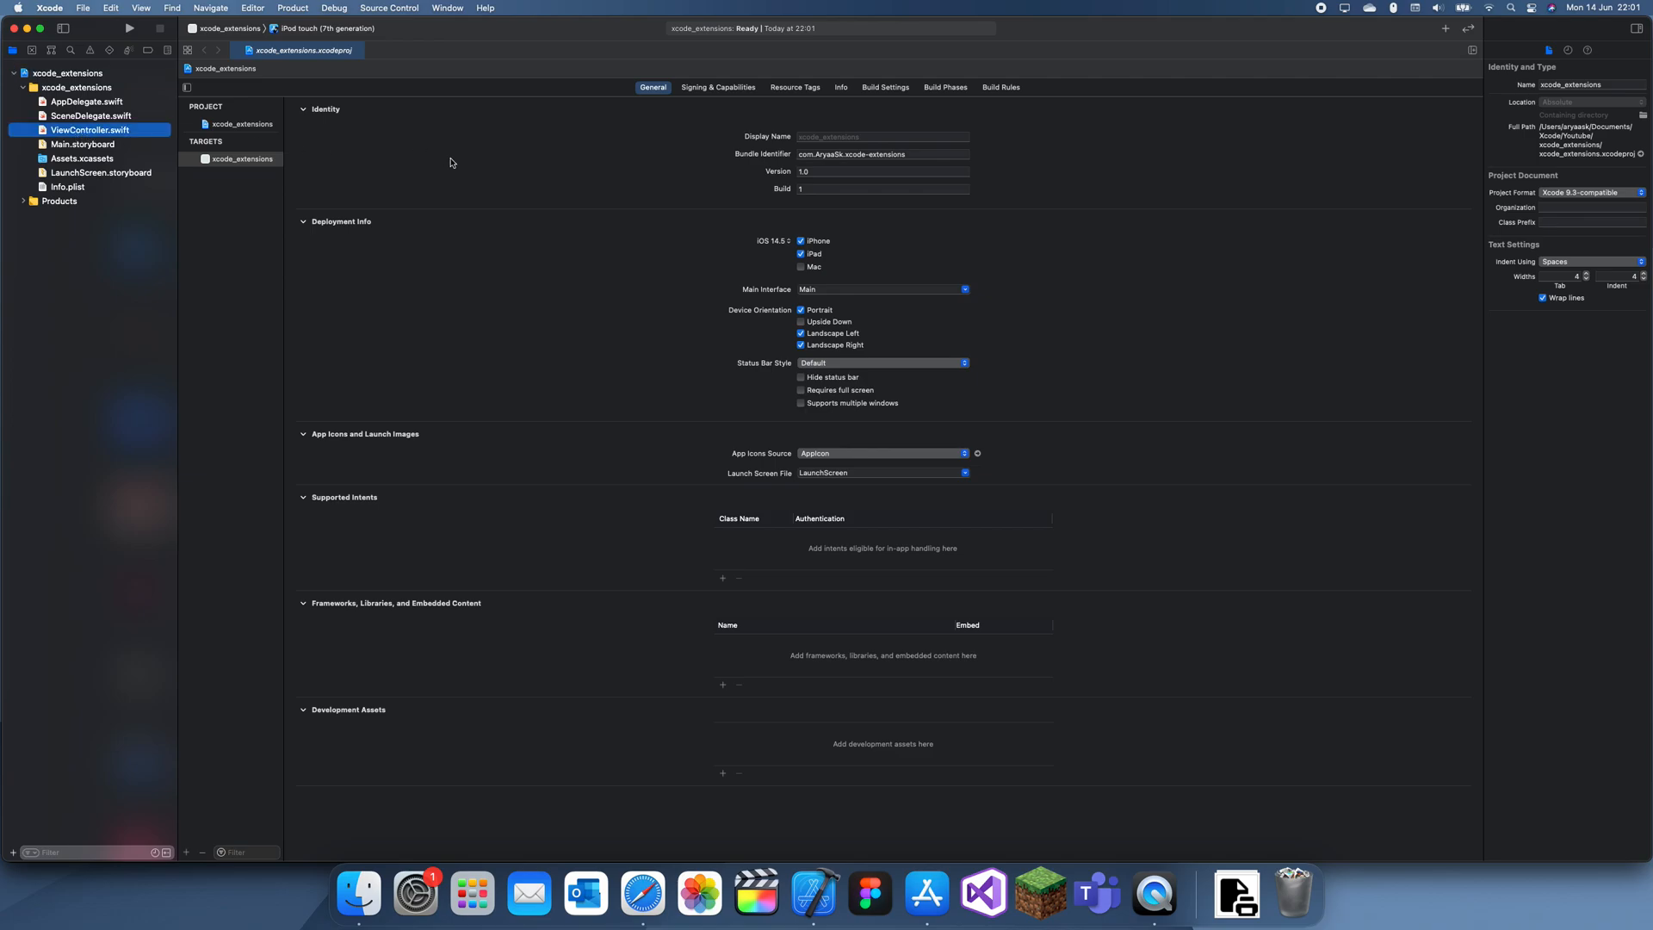
pyautogui.moveTo(72, 146)
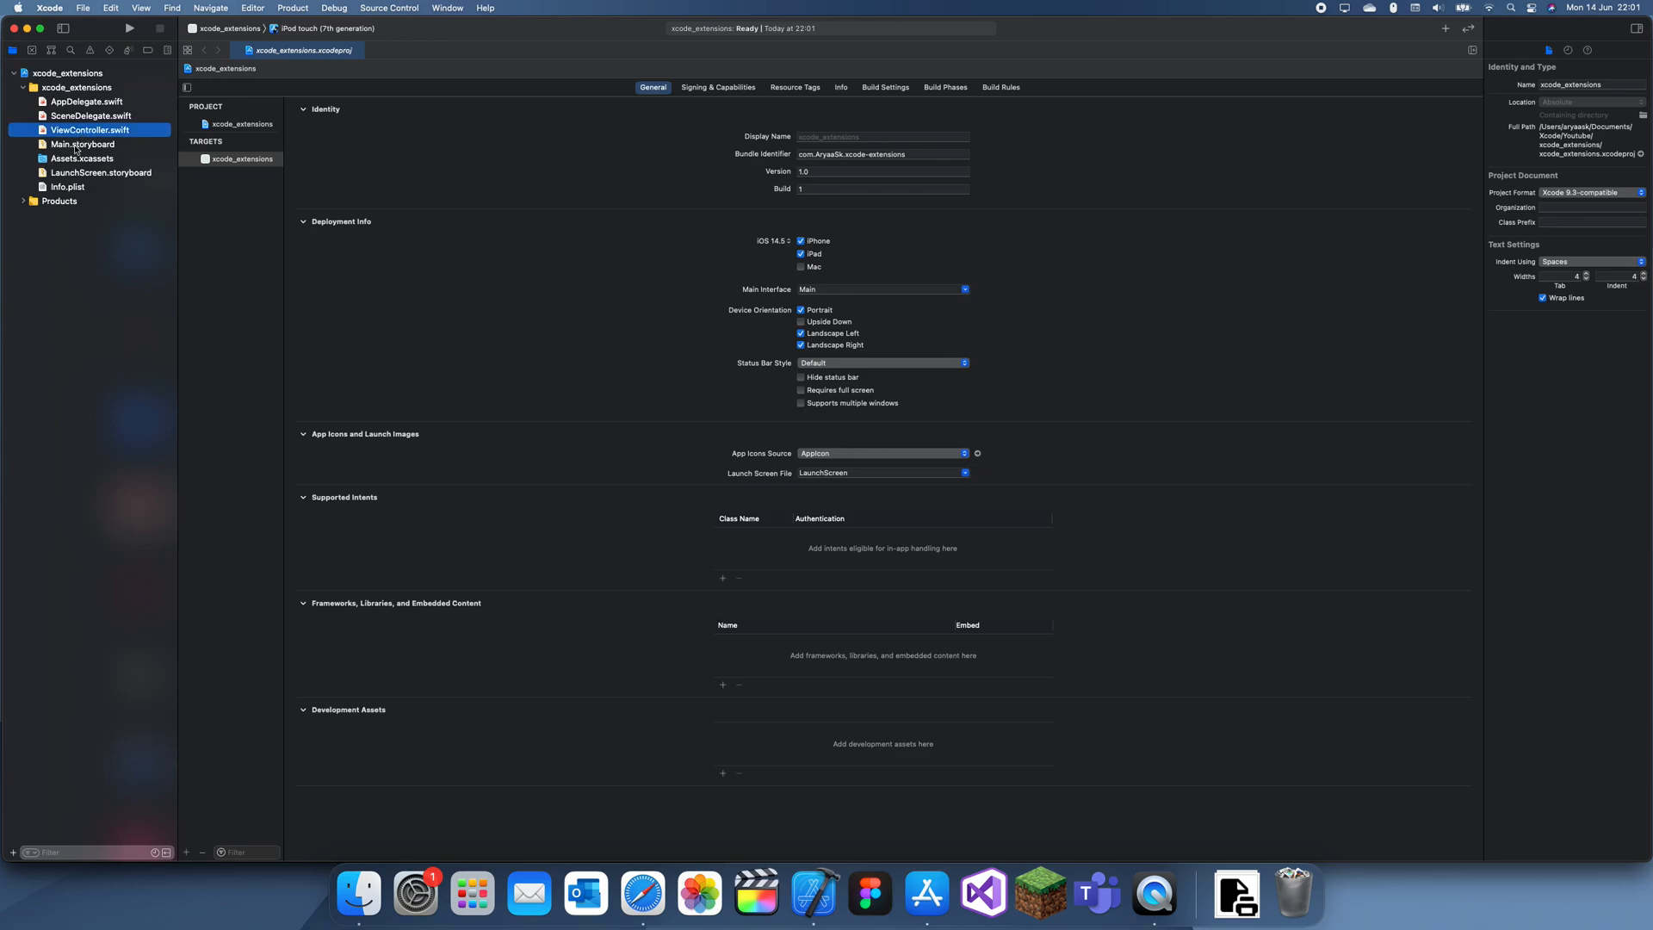
# Step: Show ViewController.swift in the editor and bring up the Xcode menu
pyautogui.click(83, 131)
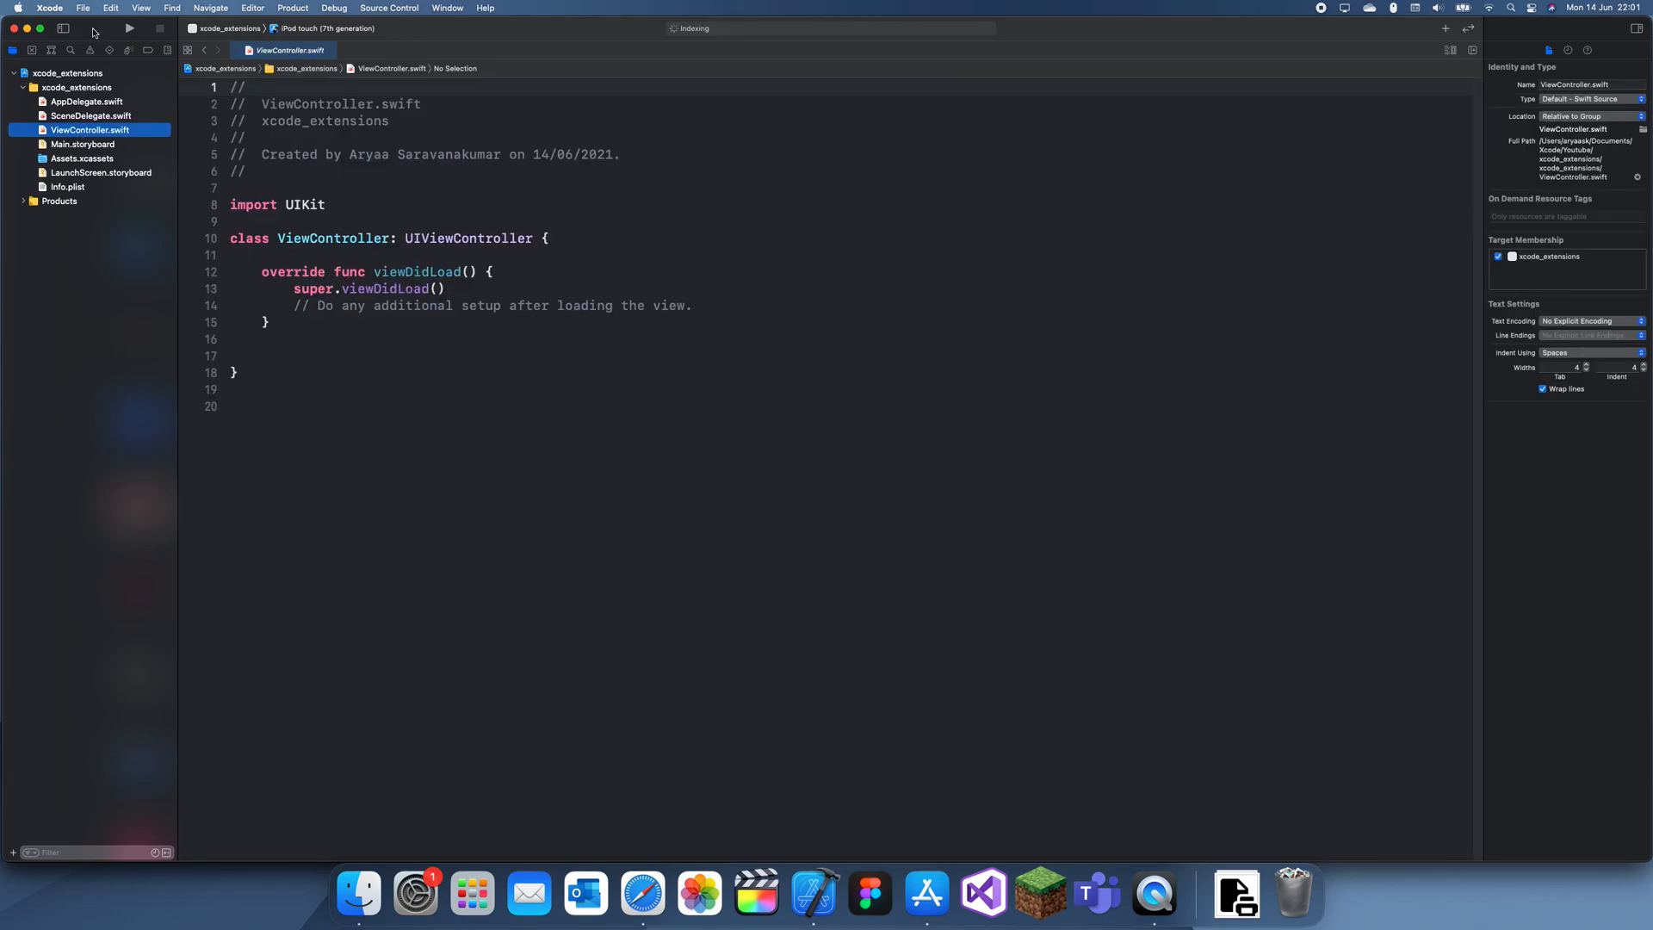
pyautogui.click(49, 7)
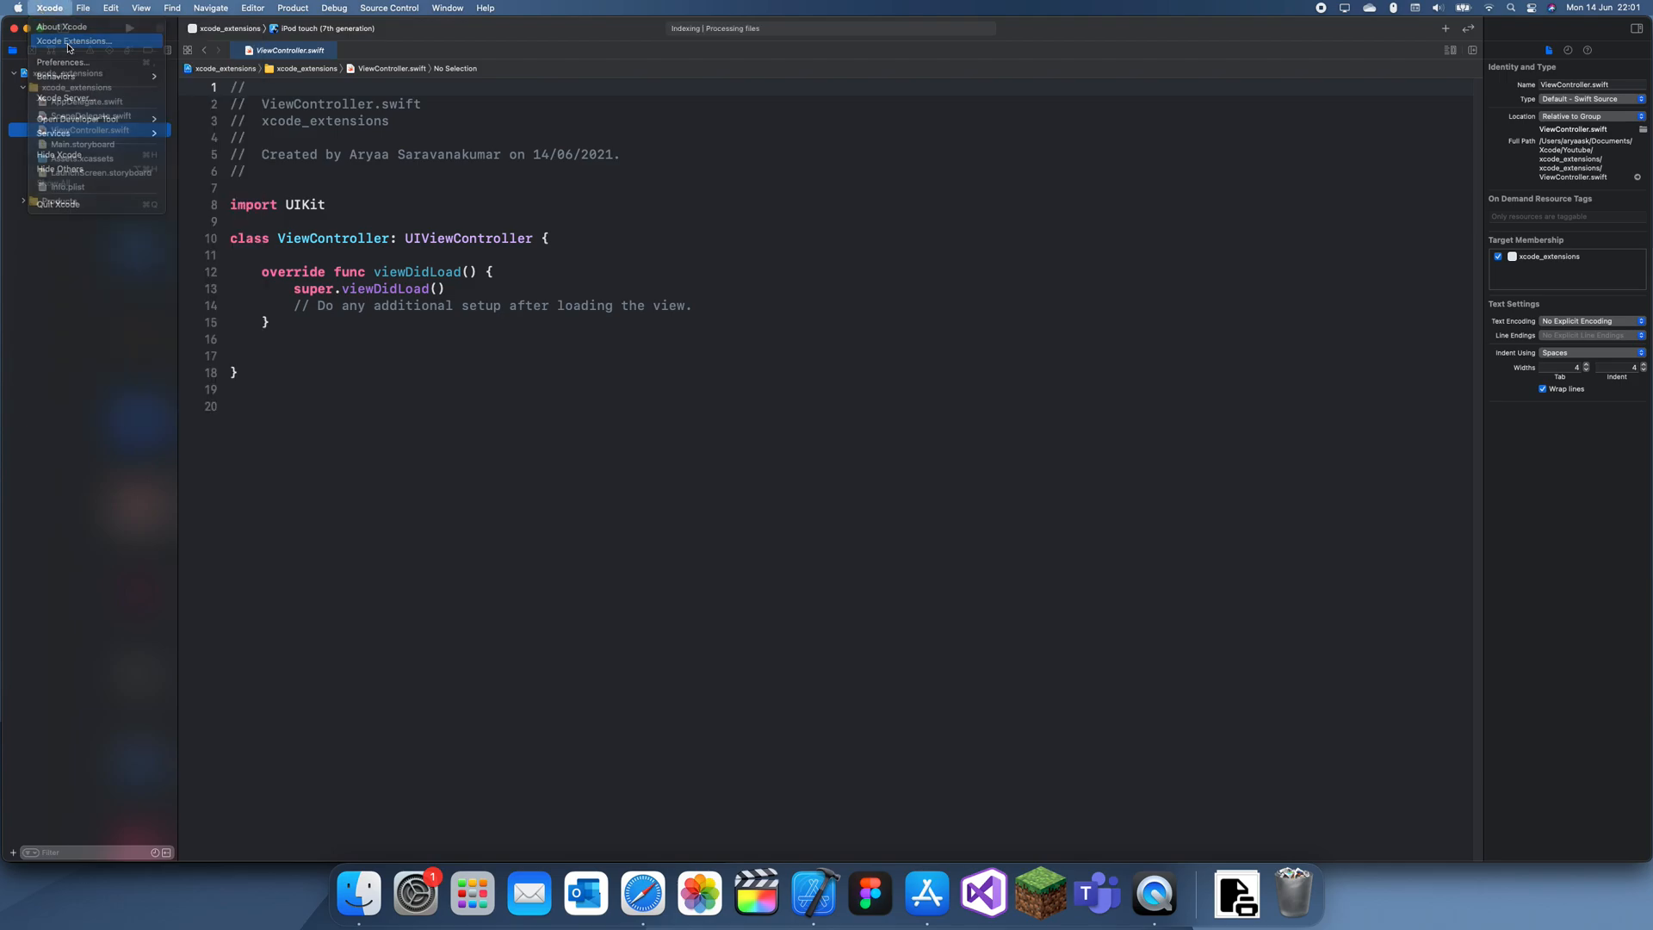
# Step: Bring up the App Store's Xcode extensions collection and browse its listings
pyautogui.click(69, 40)
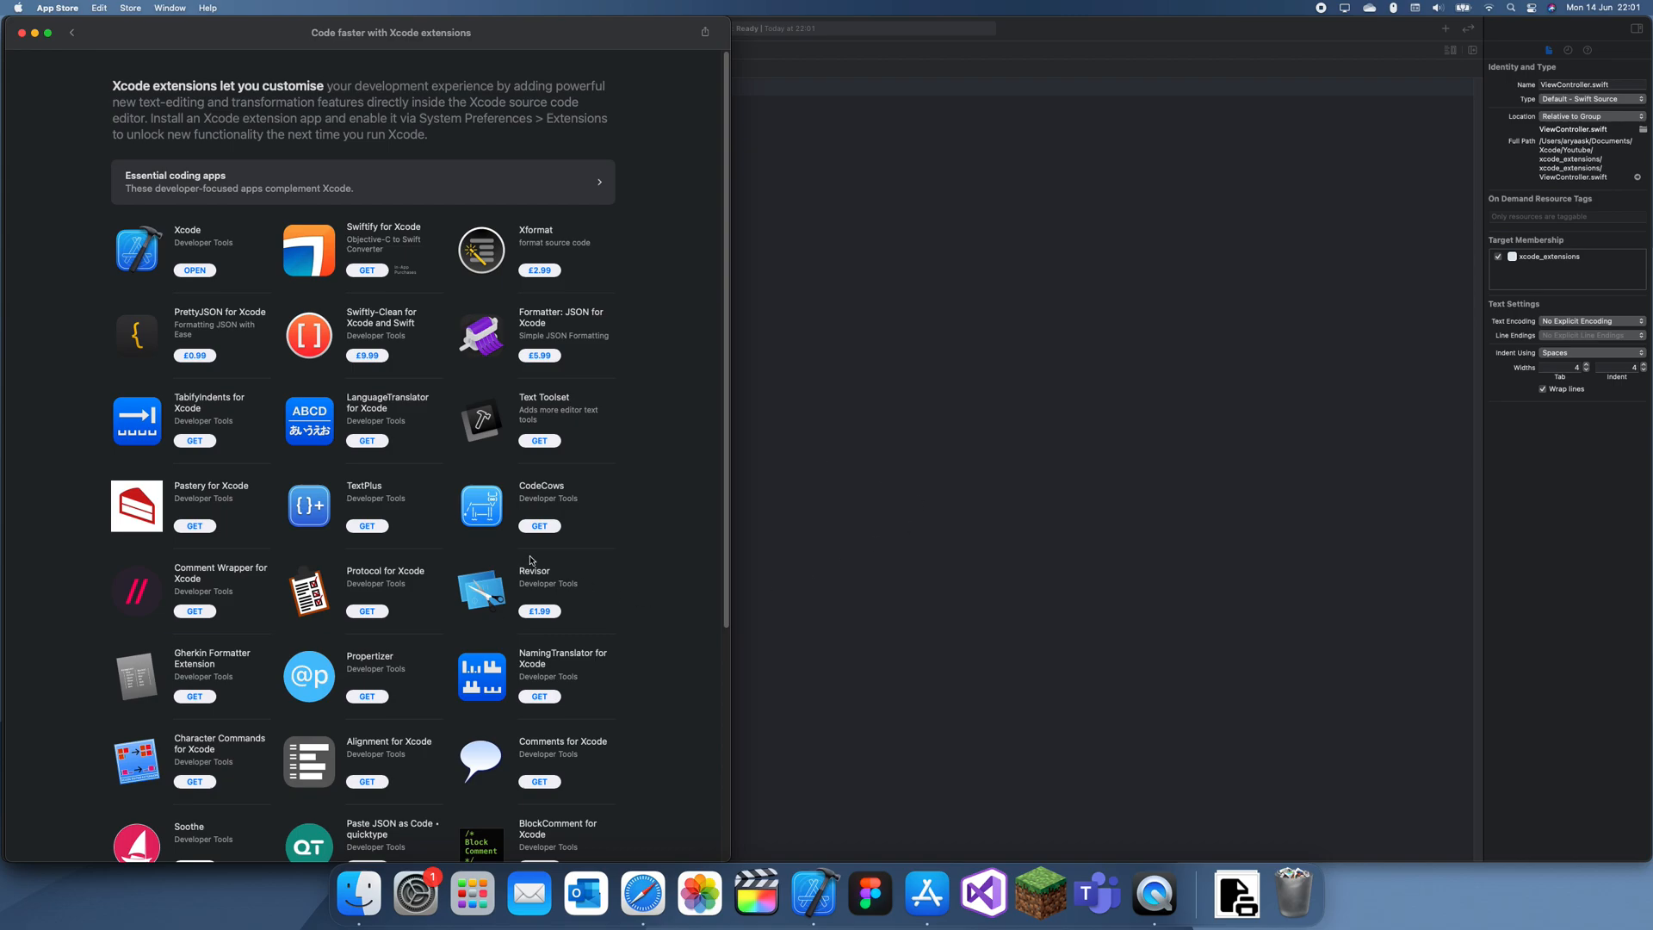
pyautogui.moveTo(129, 53)
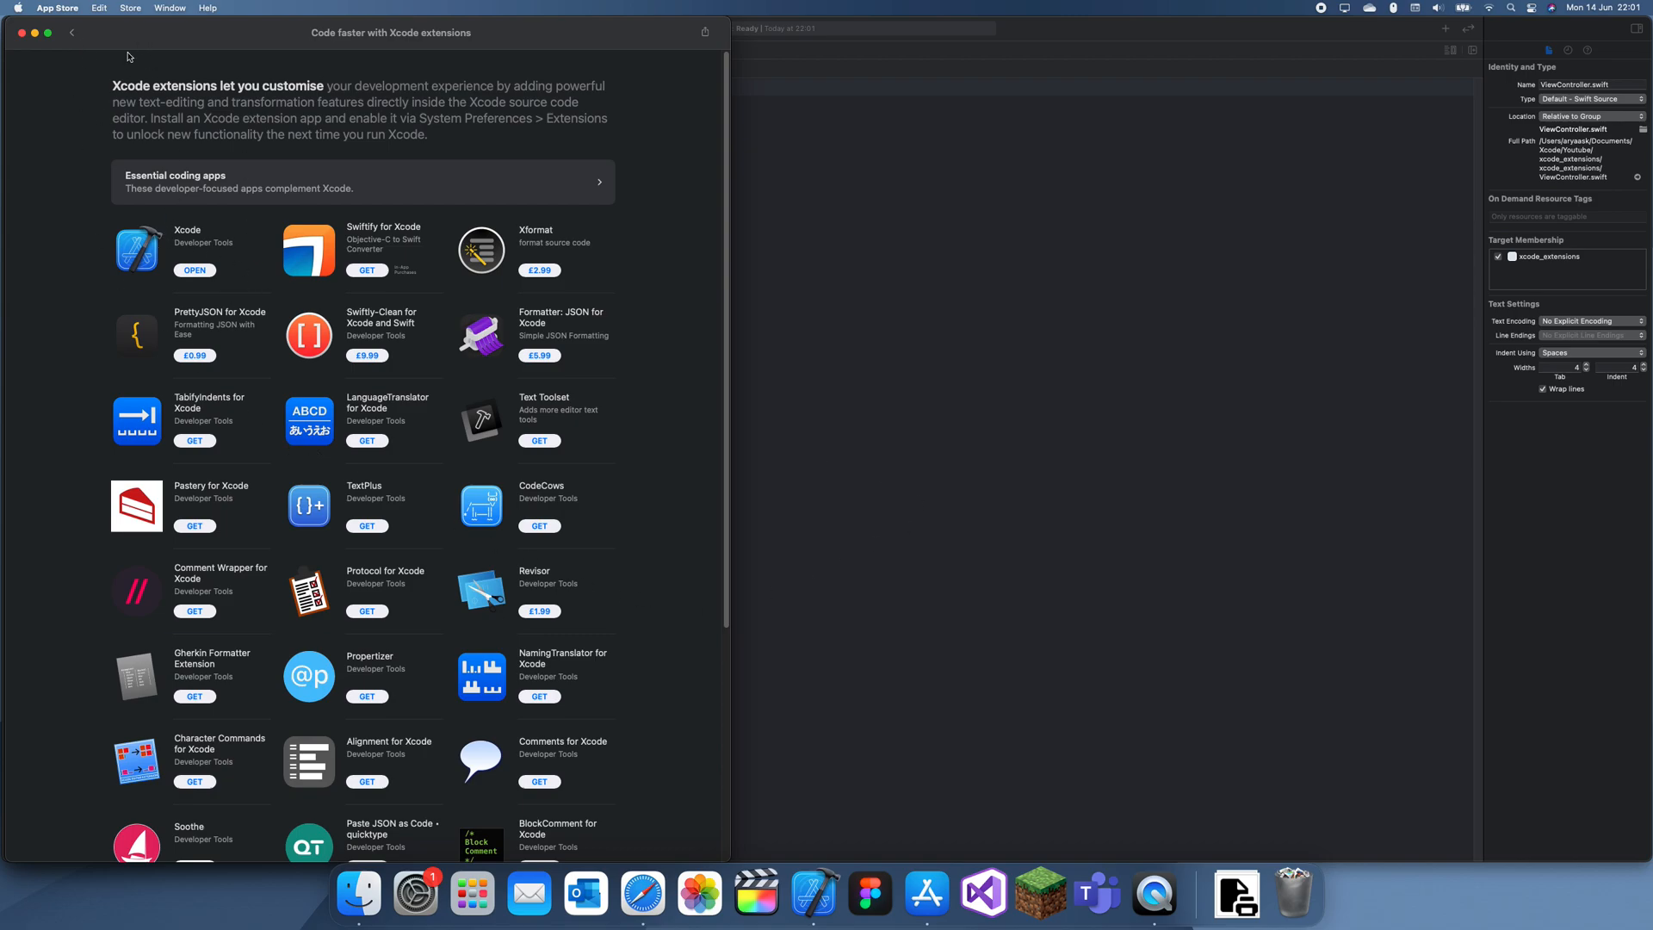
pyautogui.moveTo(315, 203)
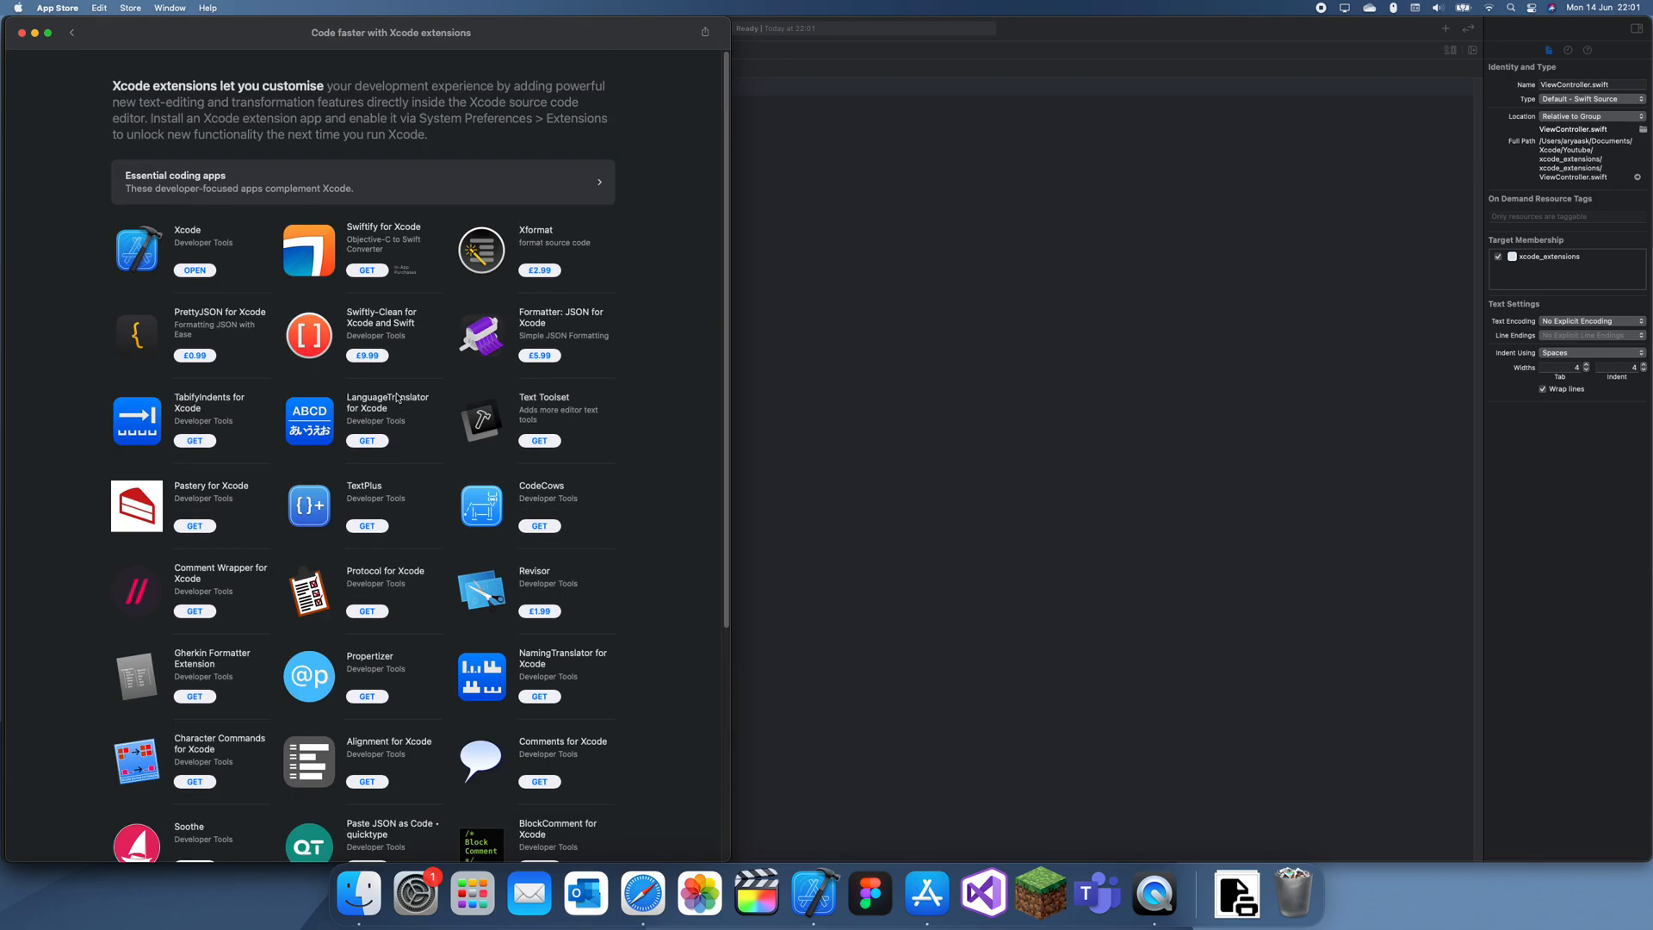
pyautogui.moveTo(330, 464)
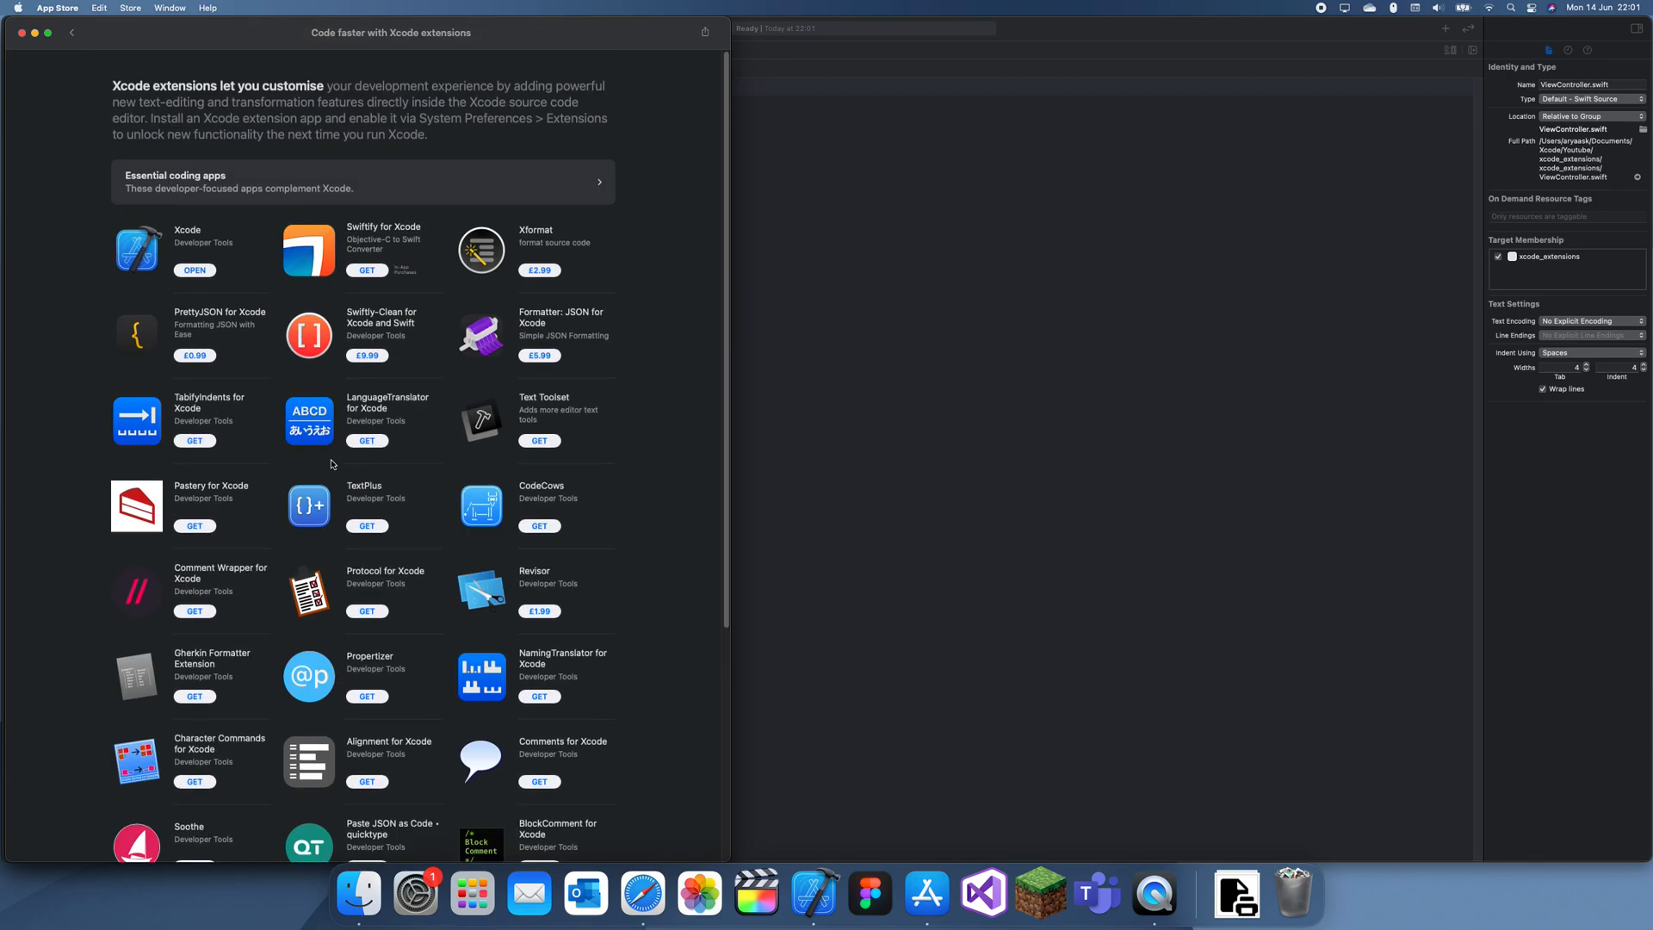
pyautogui.scroll(-3)
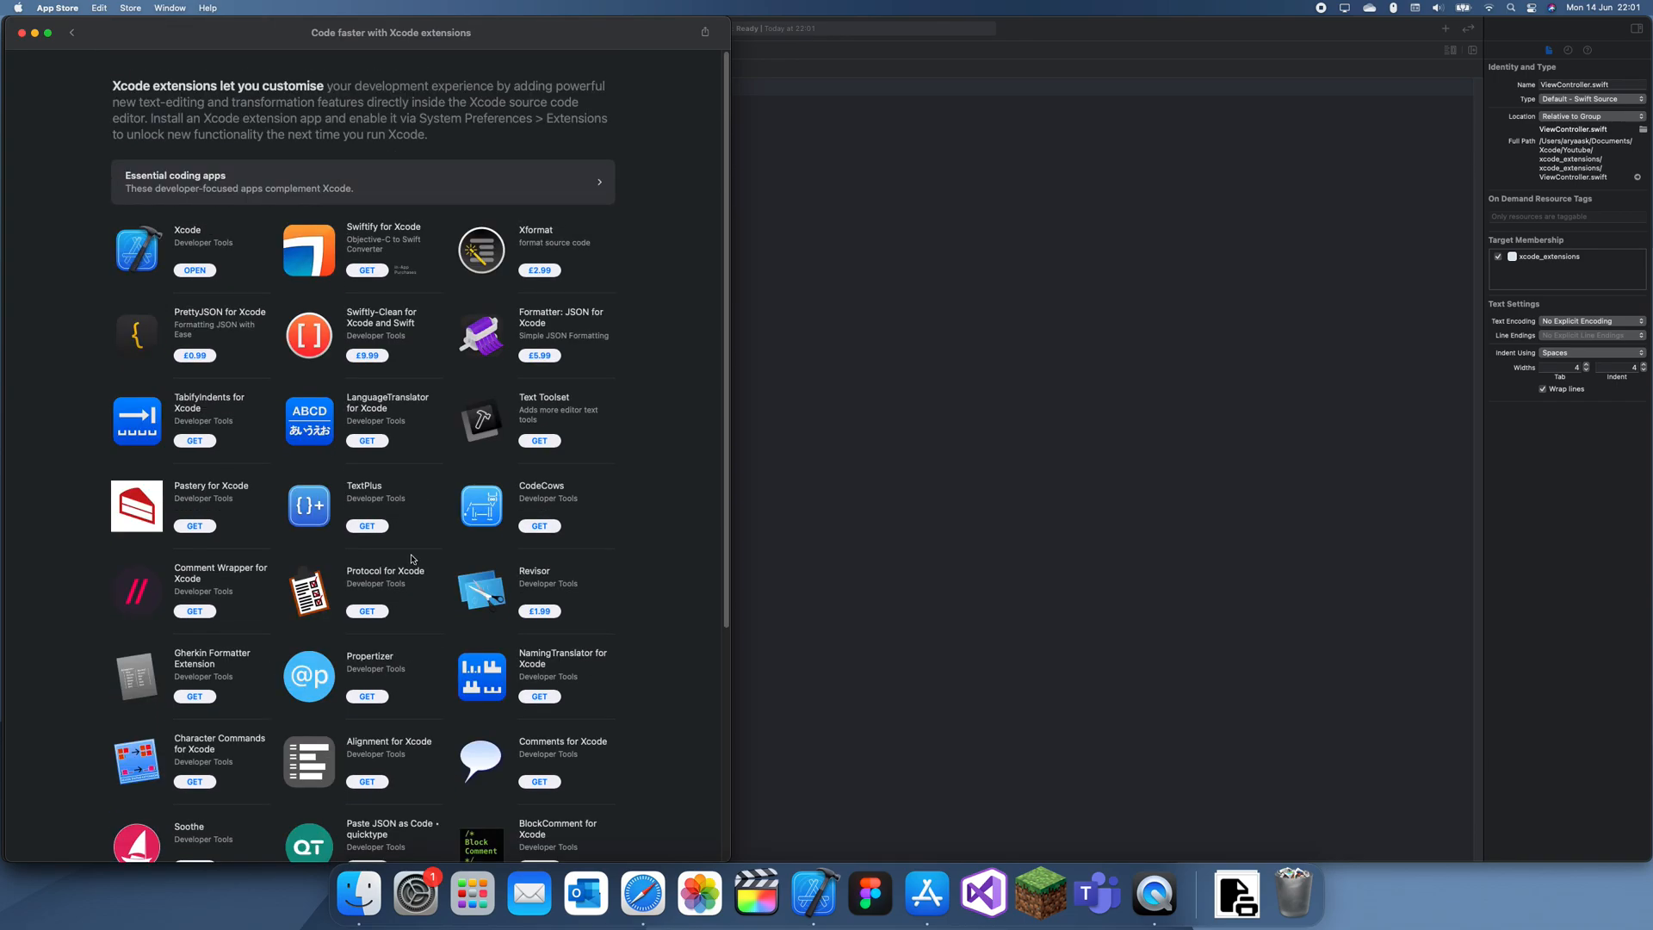
pyautogui.moveTo(417, 248)
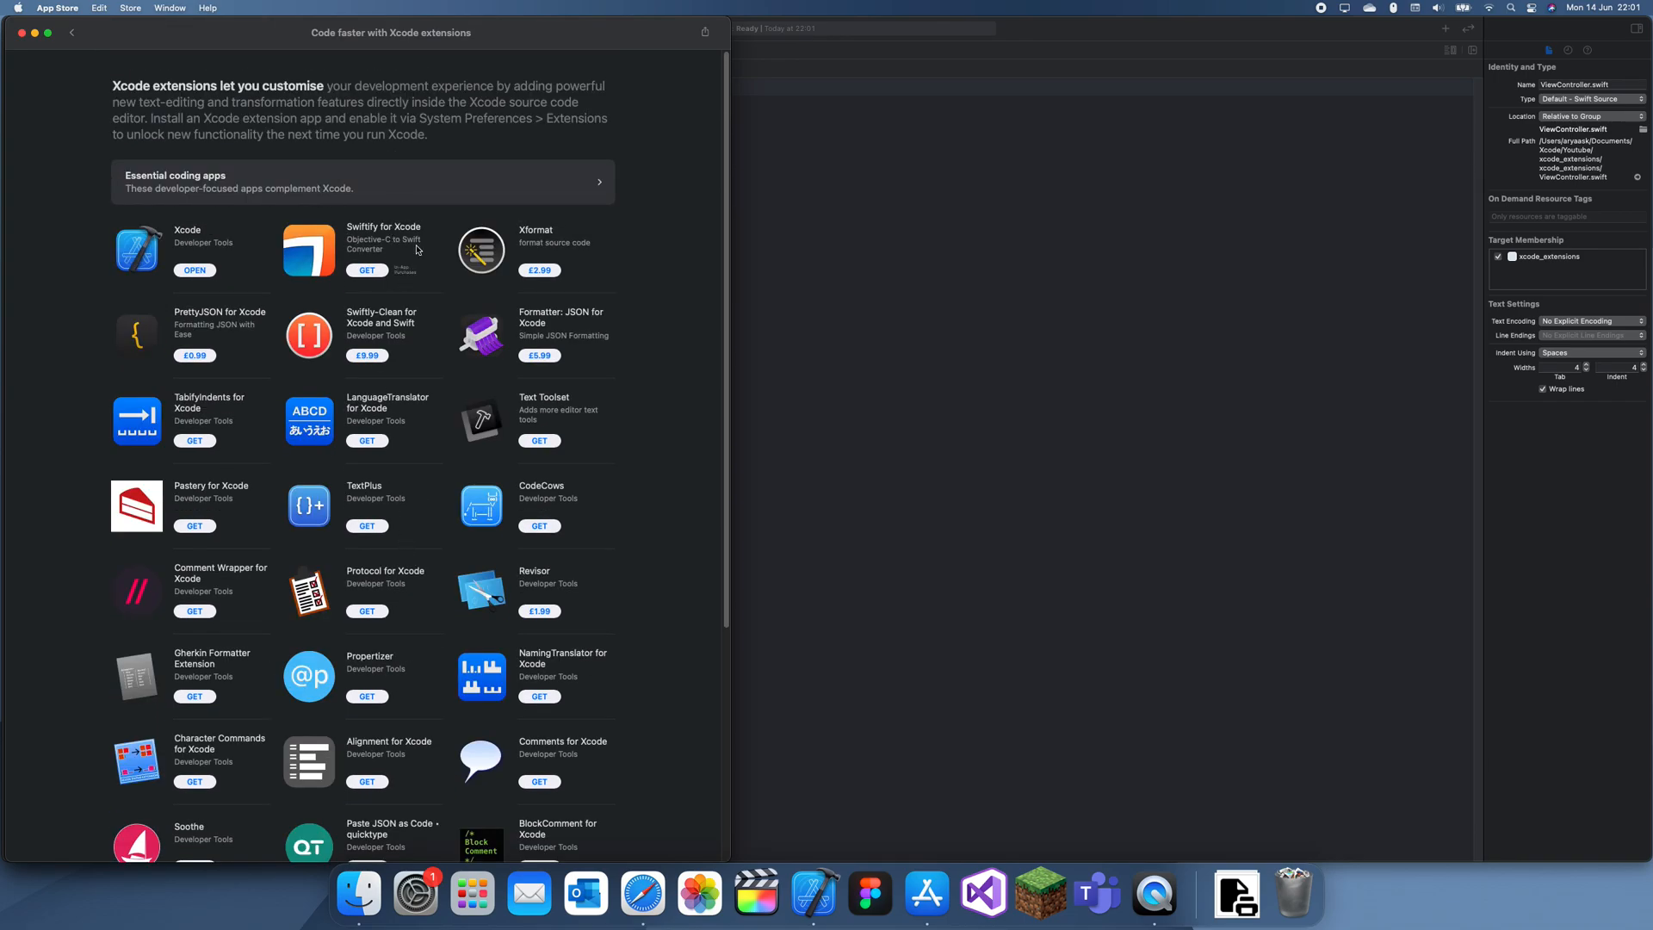
pyautogui.click(308, 250)
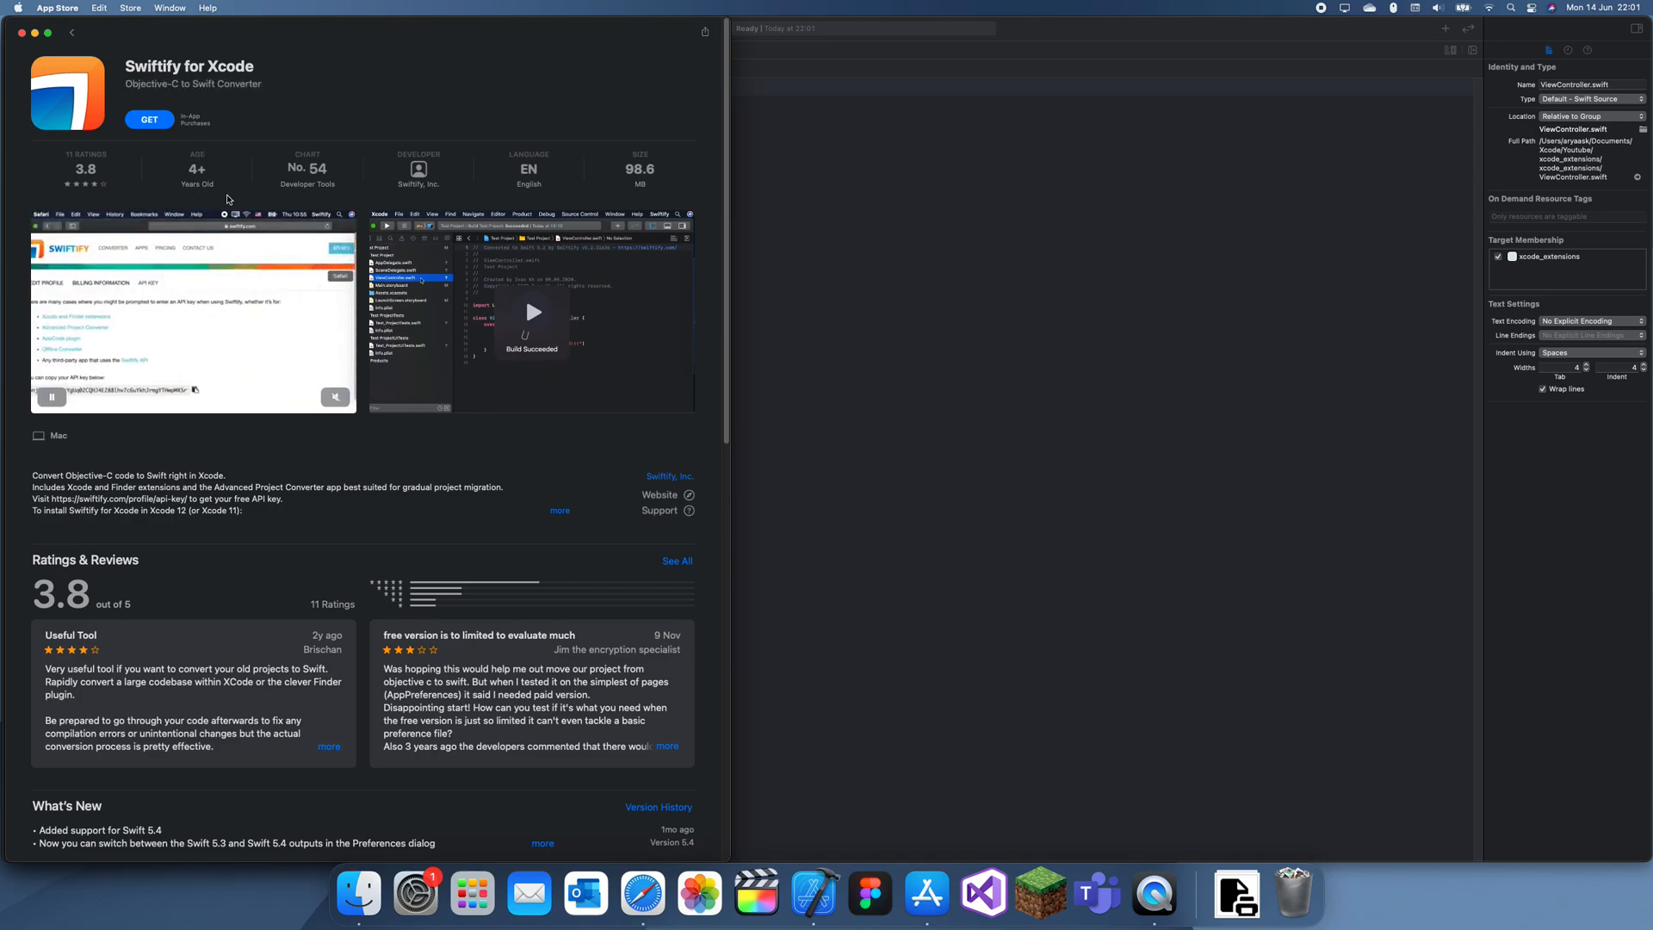
pyautogui.scroll(-3)
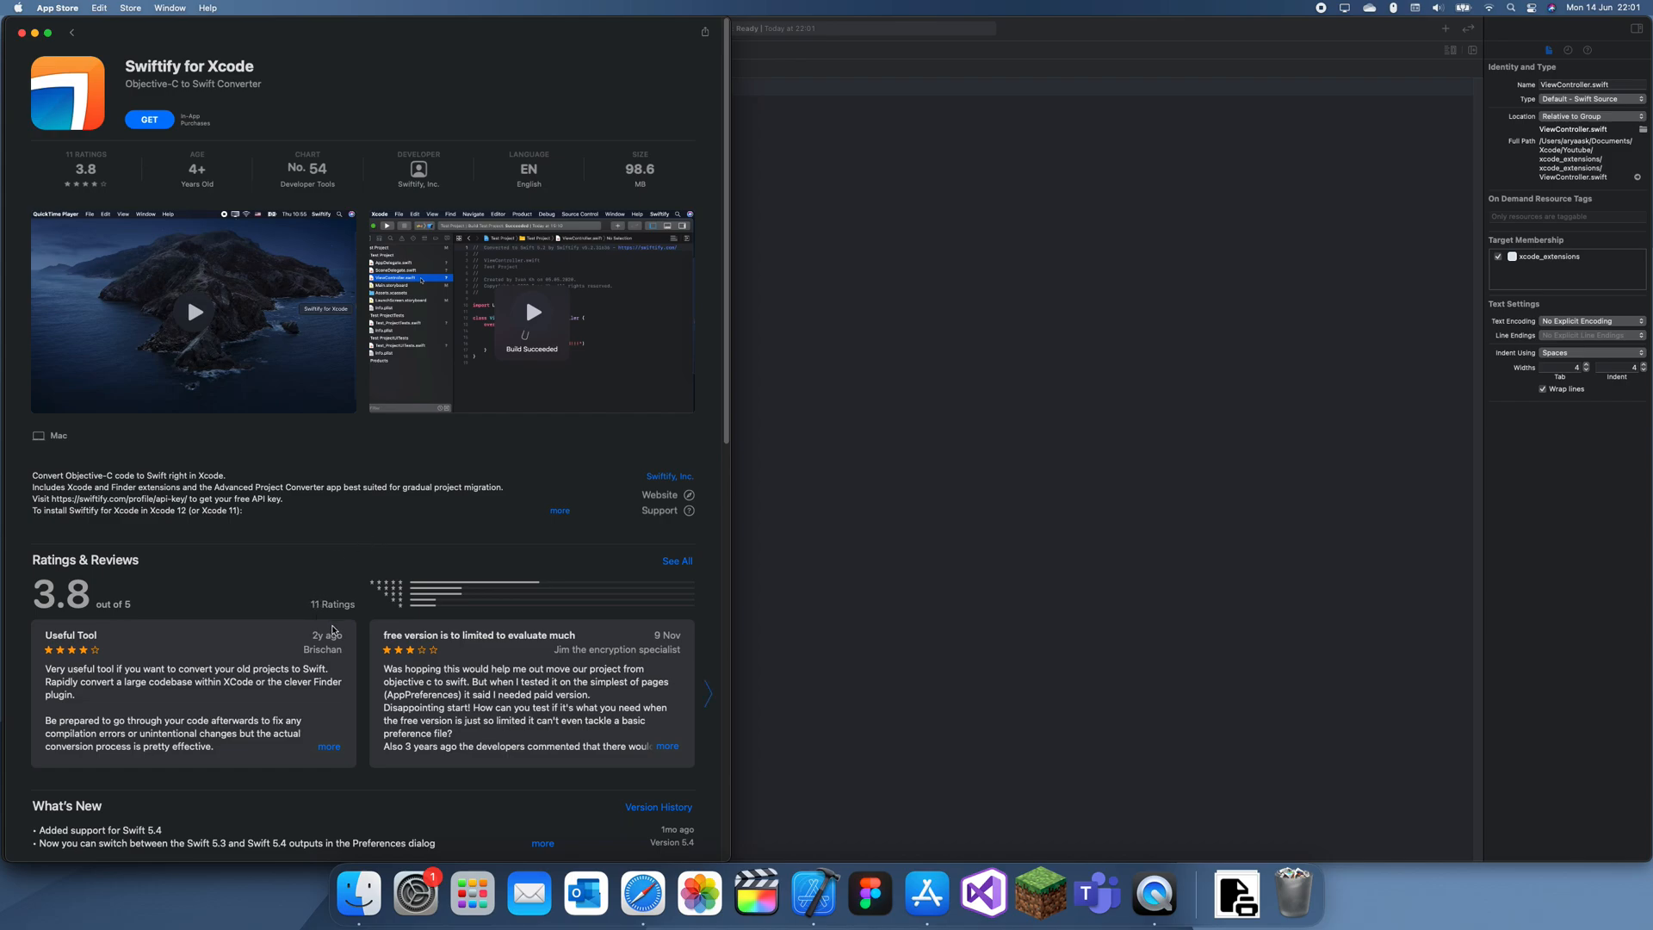
pyautogui.moveTo(436, 110)
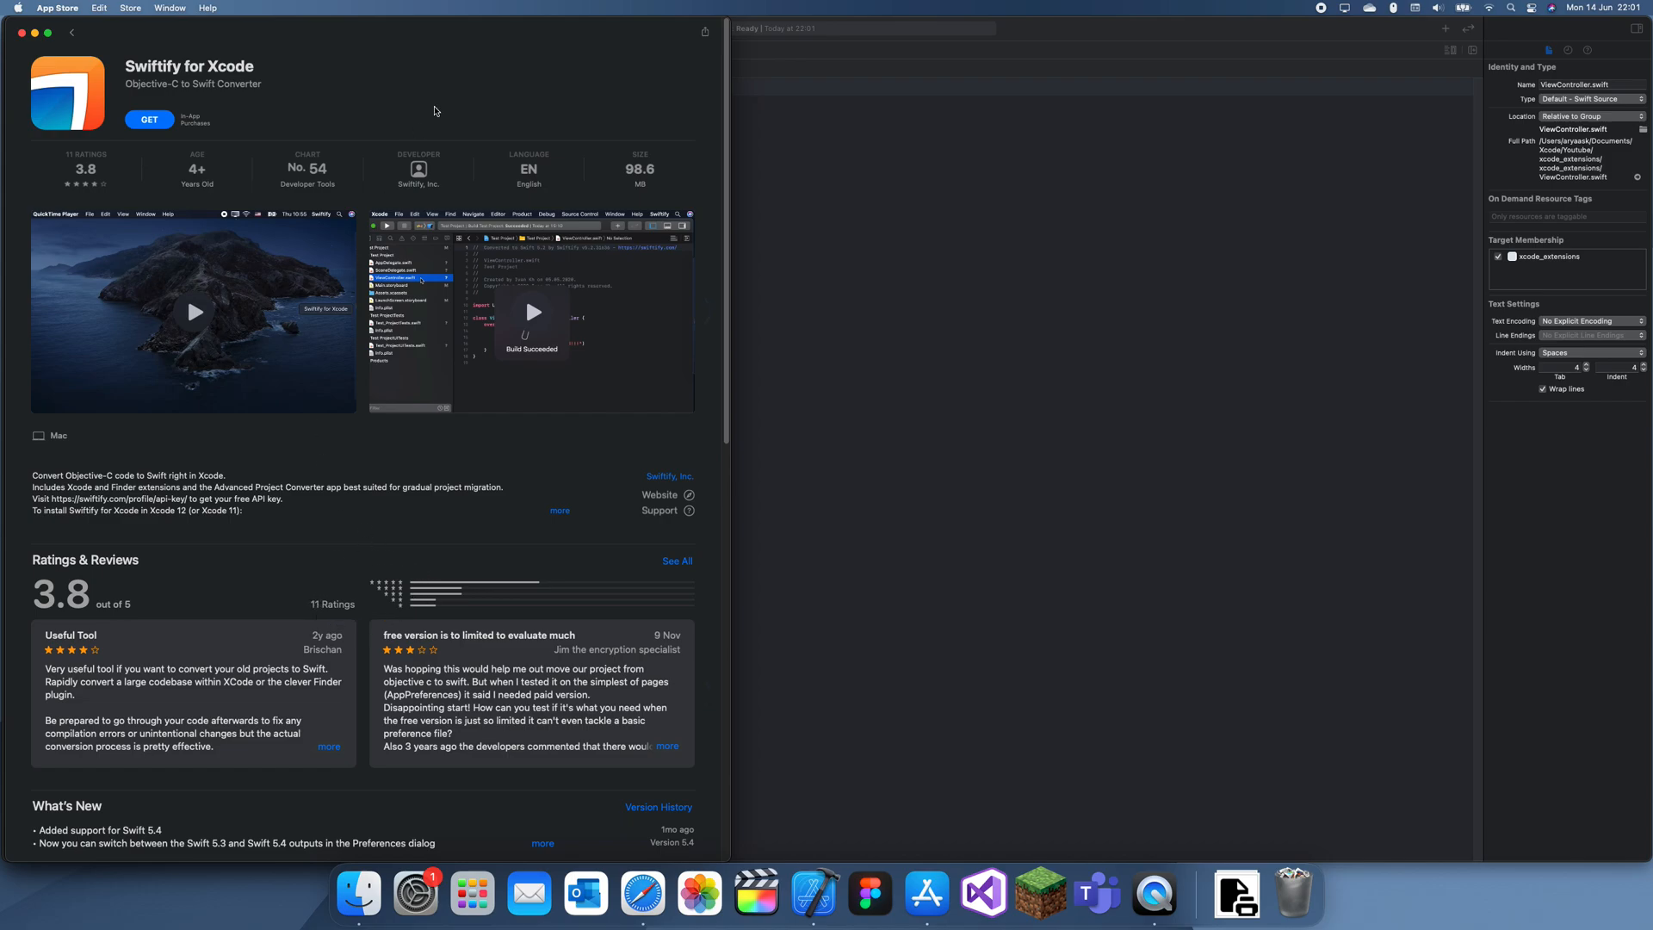
pyautogui.moveTo(367, 193)
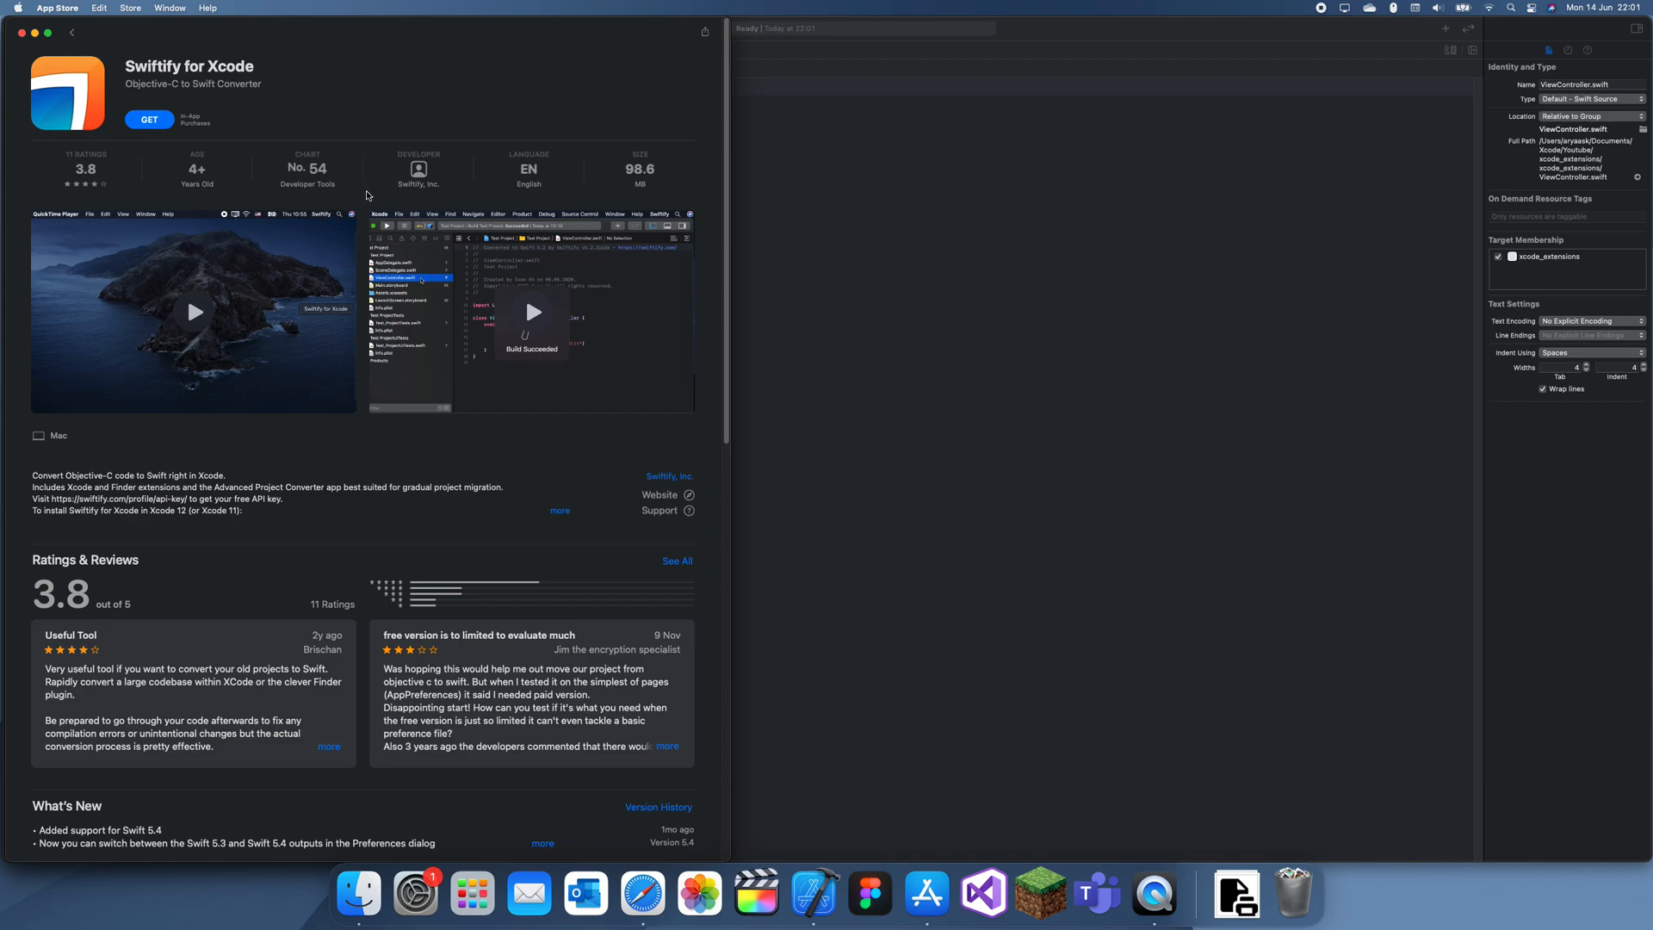
pyautogui.click(193, 312)
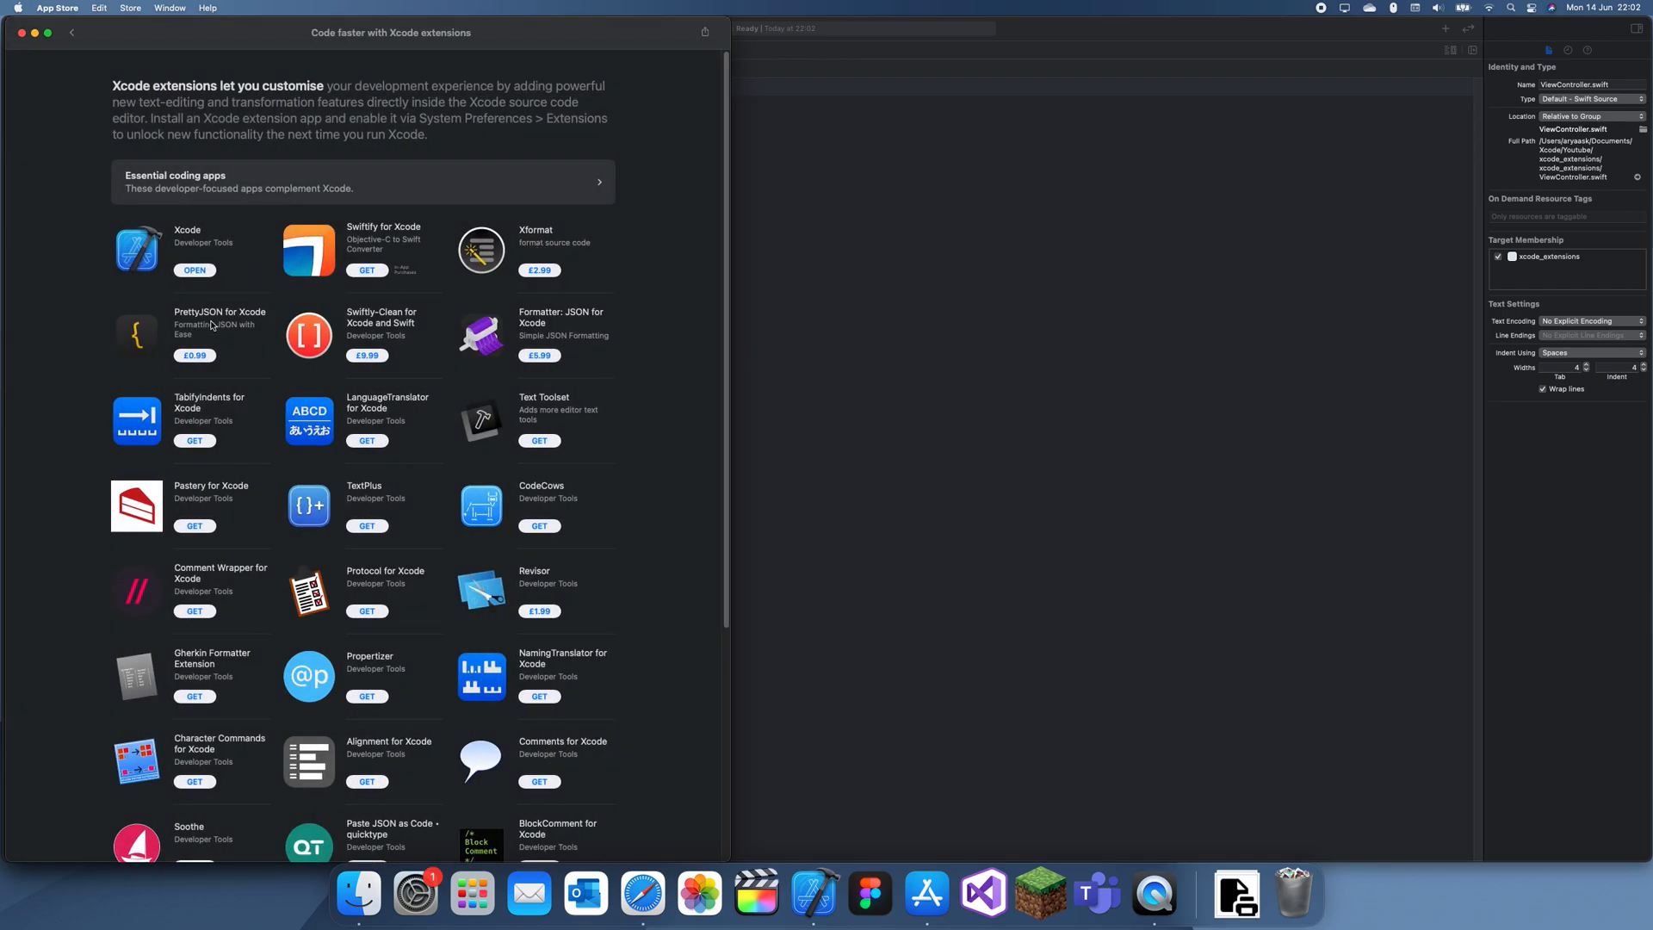
# Step: Scroll the Comment Wrapper for Xcode page, then go back to the extensions collection
pyautogui.scroll(-3)
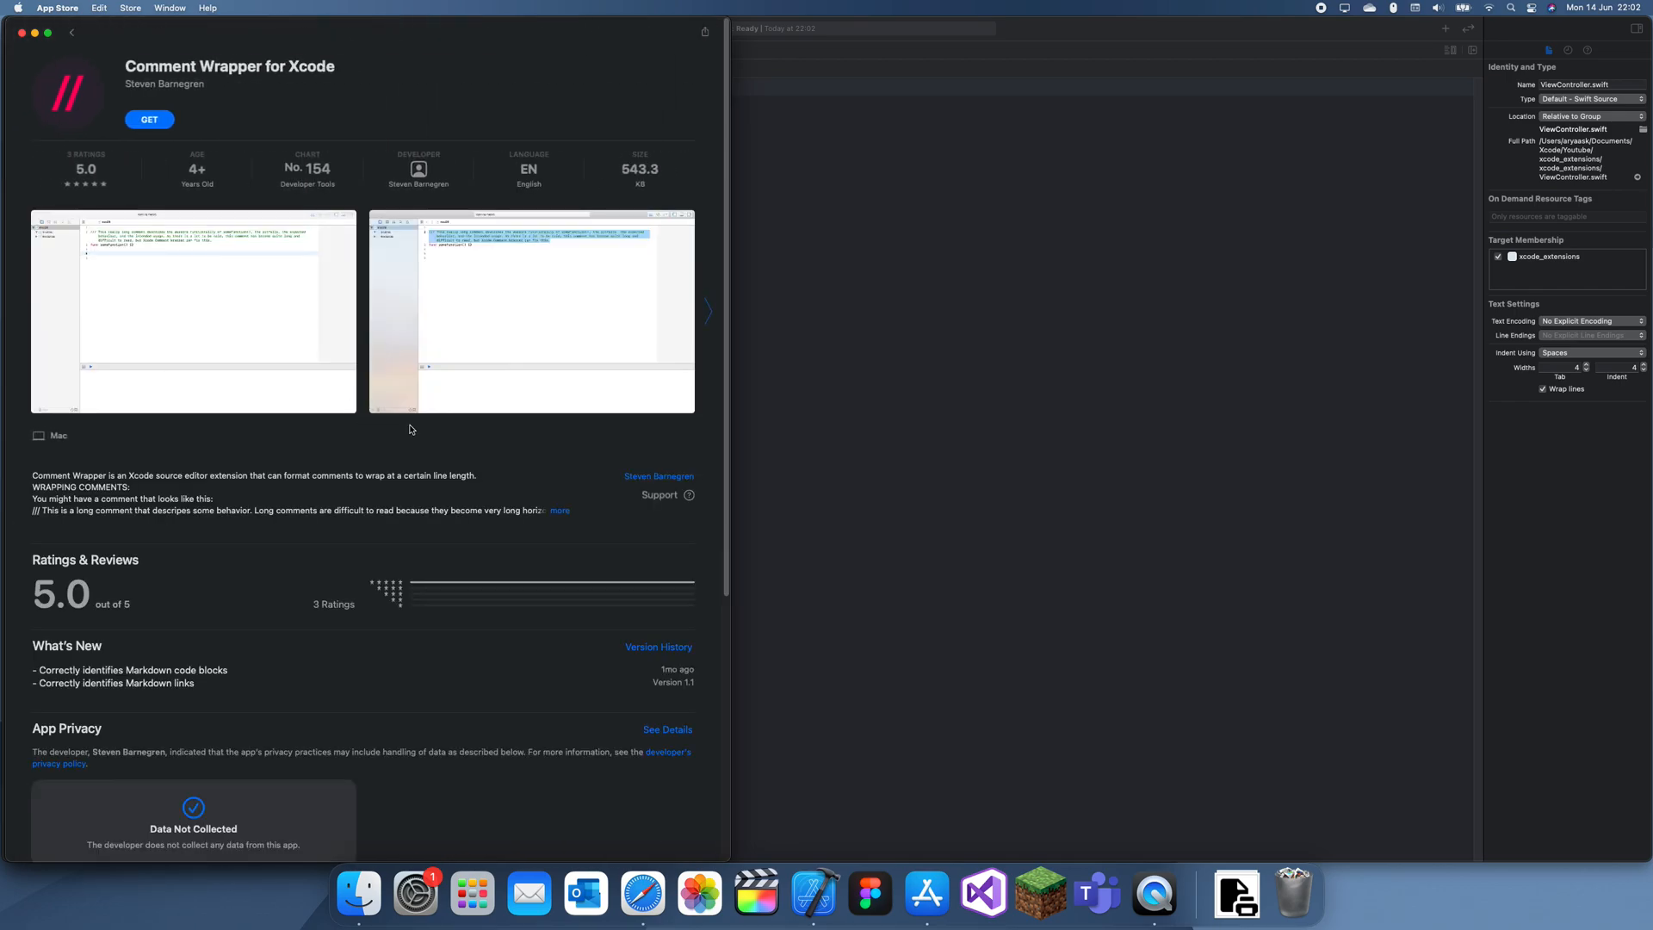
pyautogui.moveTo(558, 313)
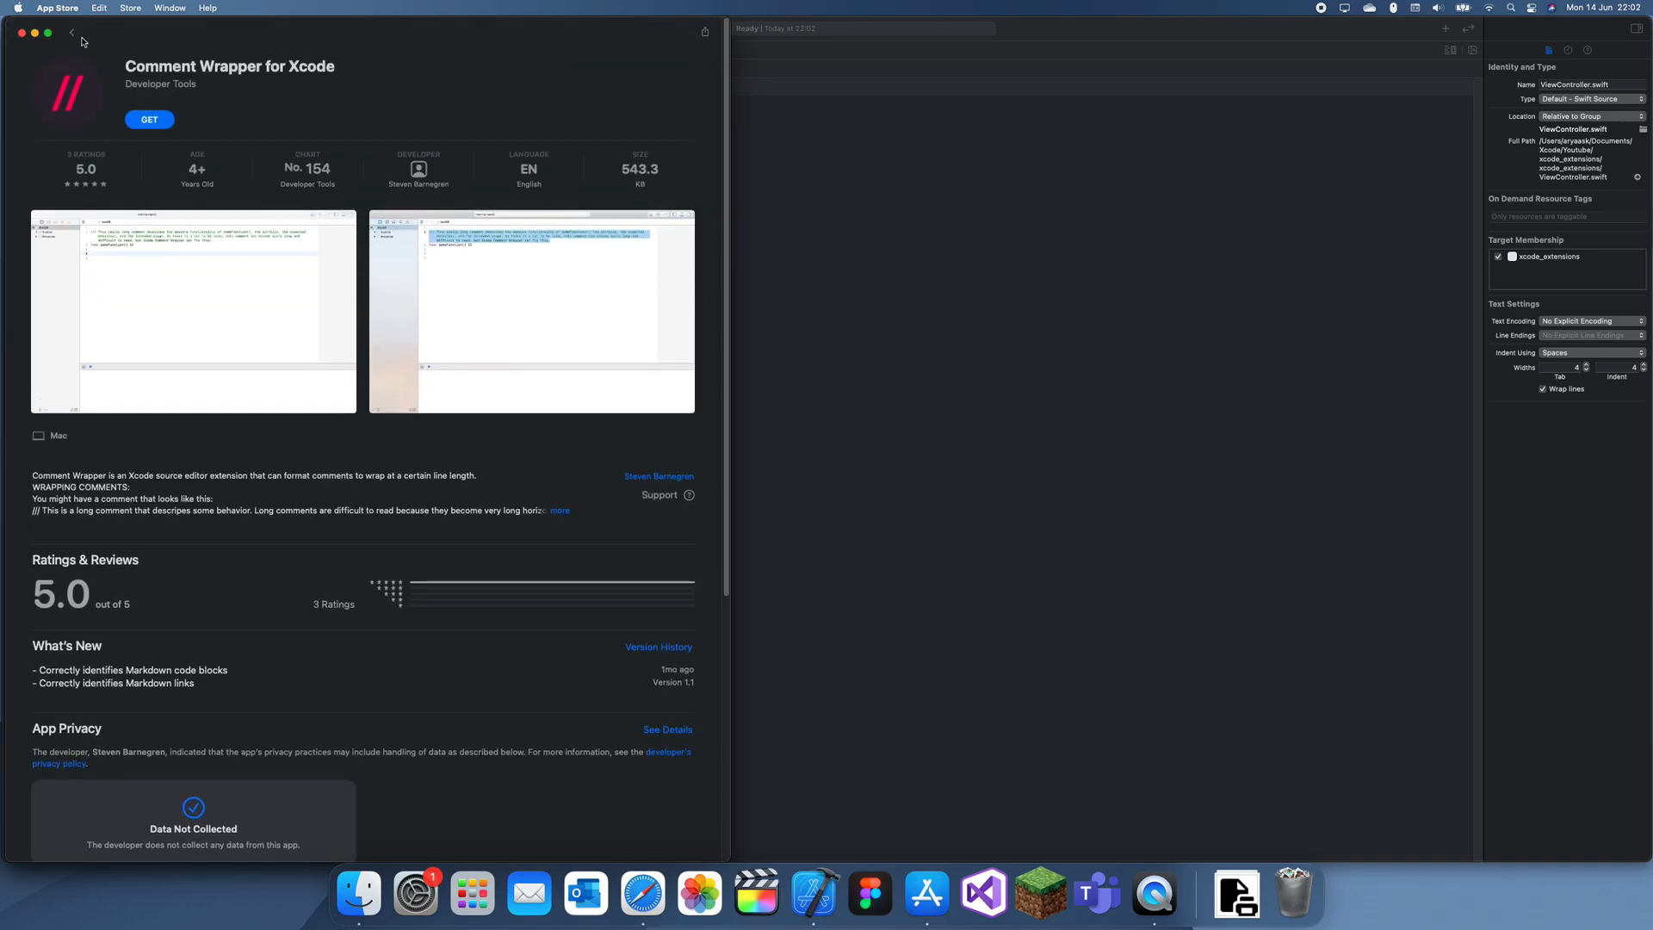
pyautogui.click(74, 33)
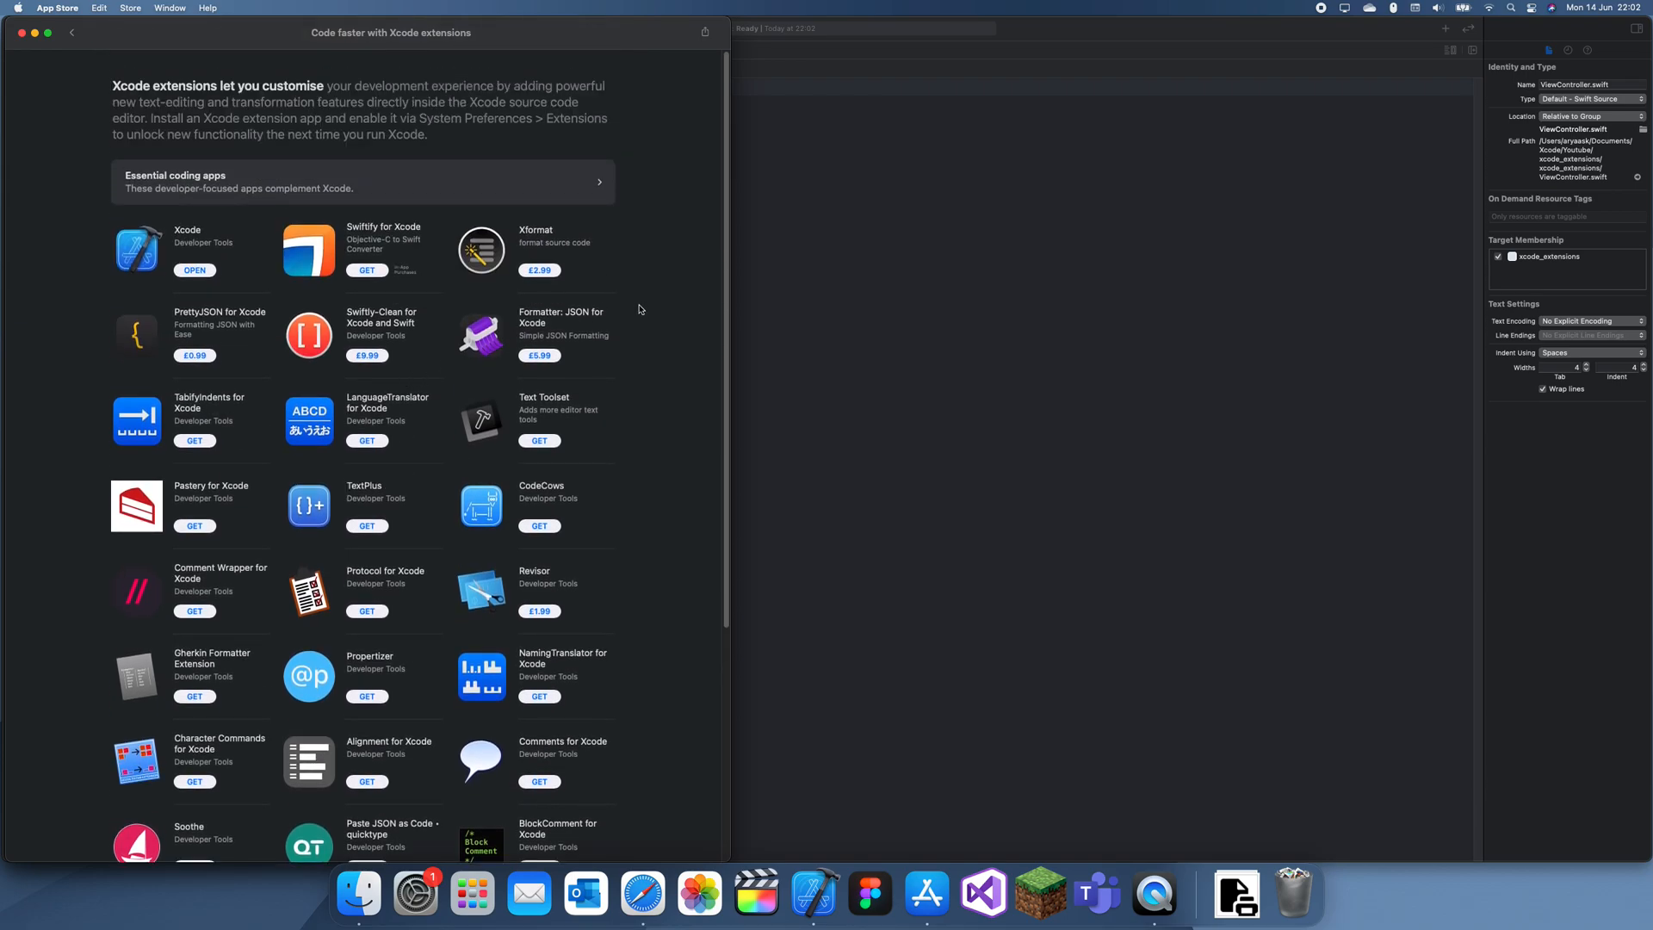
pyautogui.moveTo(393, 403)
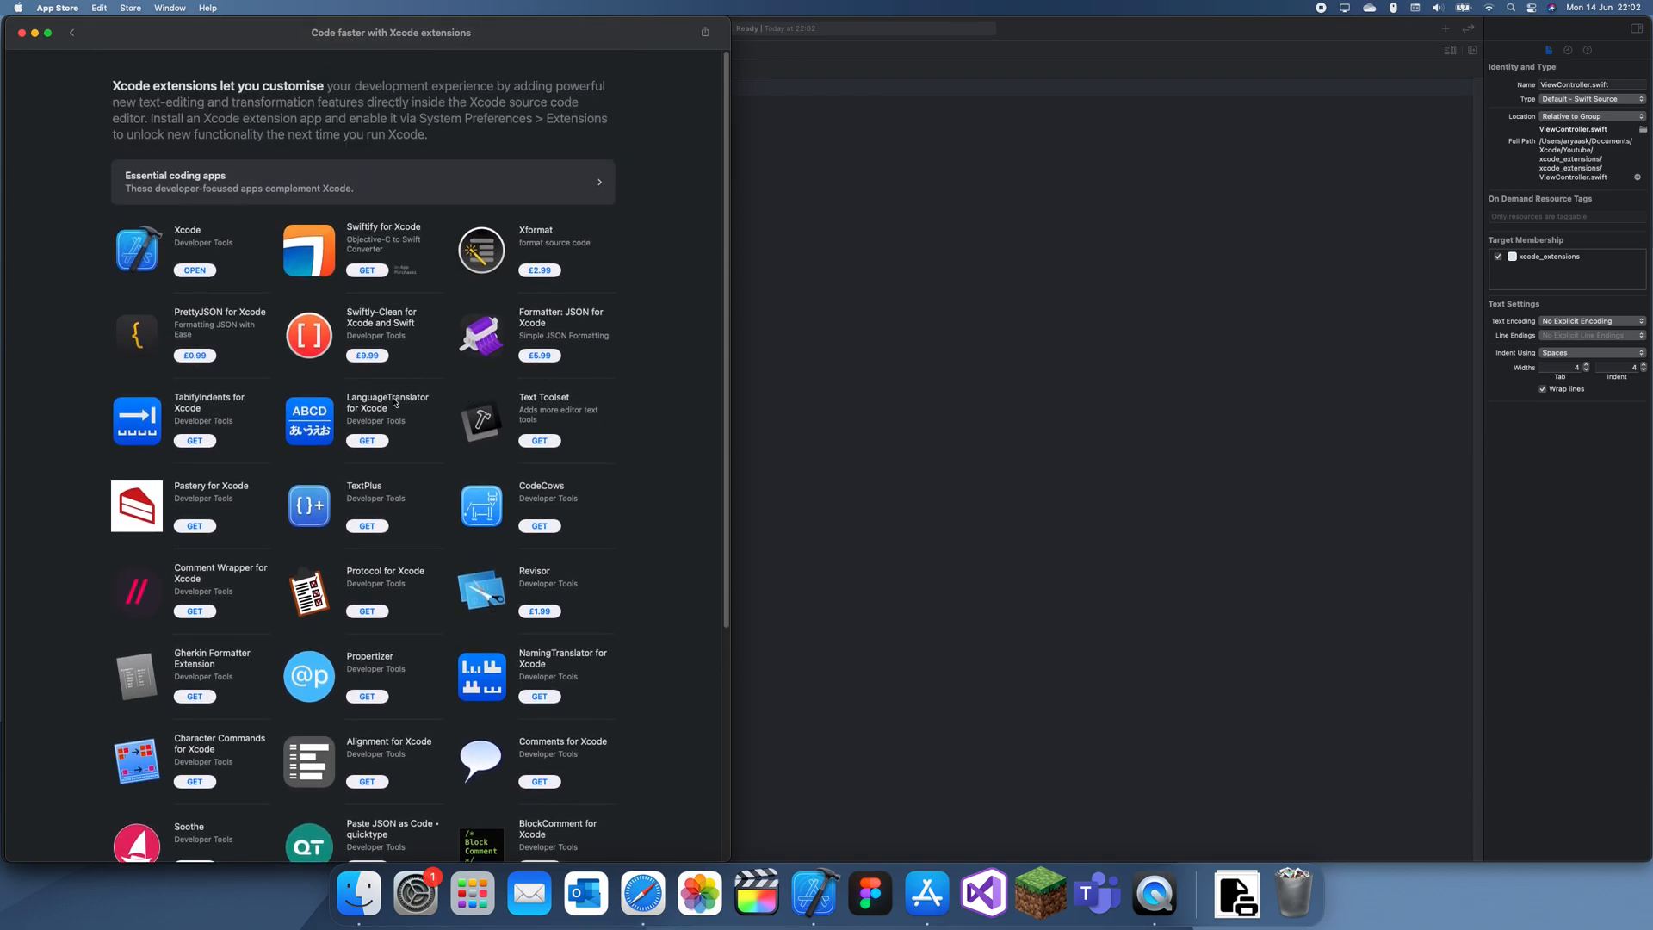
# Step: View LanguageTranslator for Xcode's two screenshots and expand its full description
pyautogui.click(386, 415)
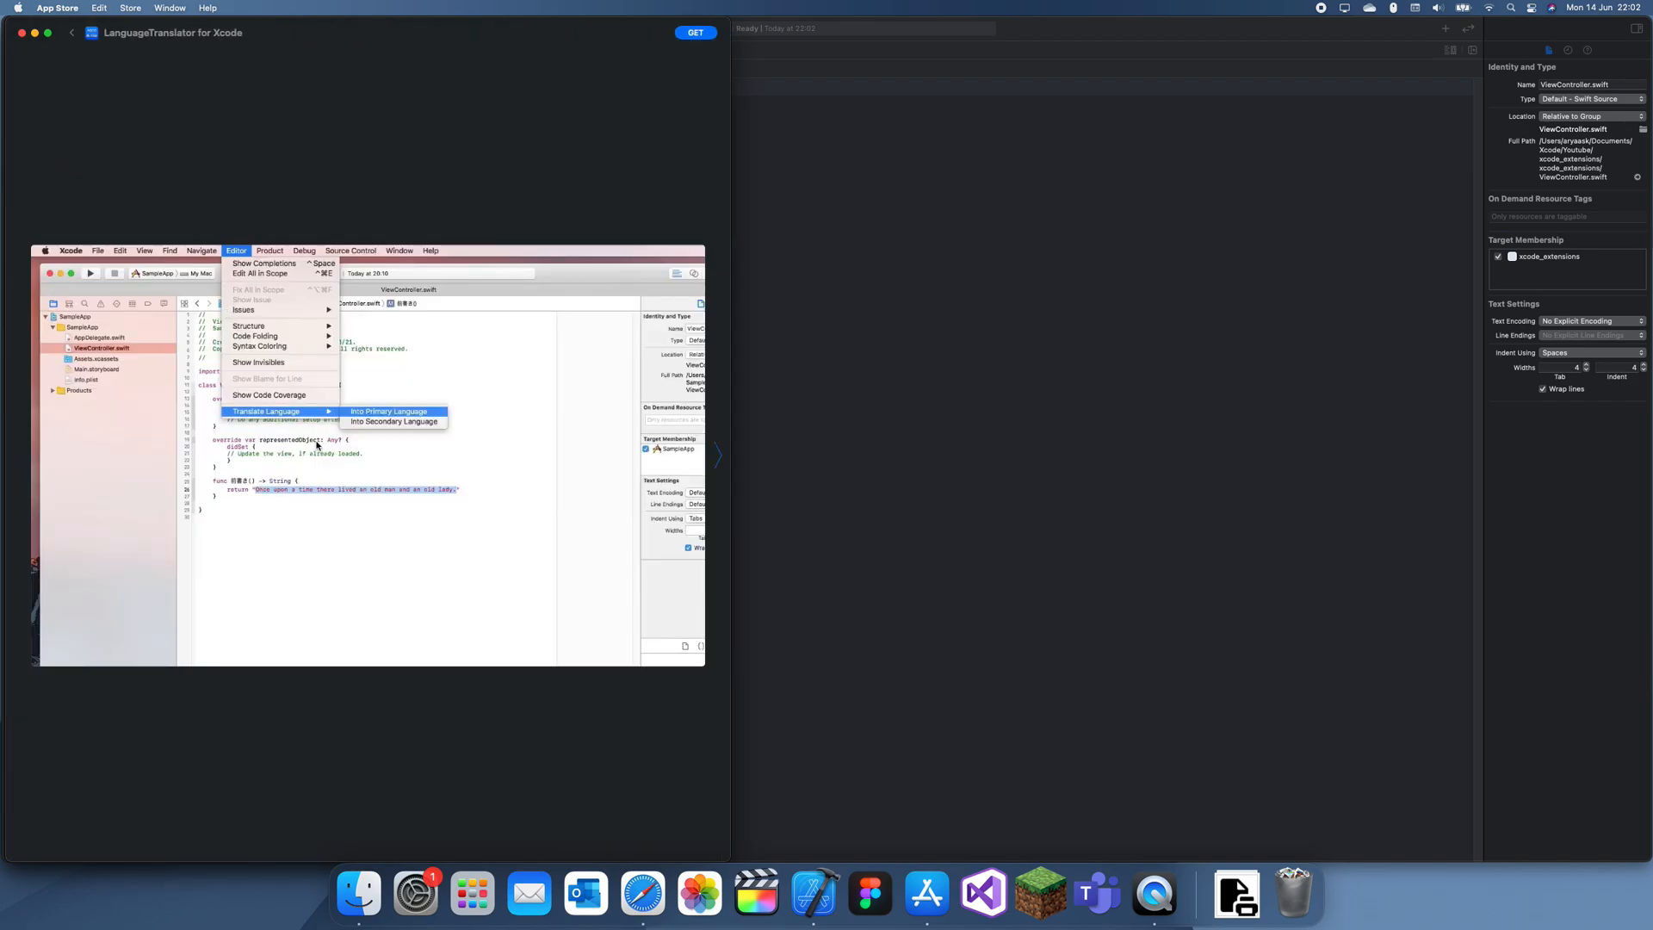
pyautogui.moveTo(310, 471)
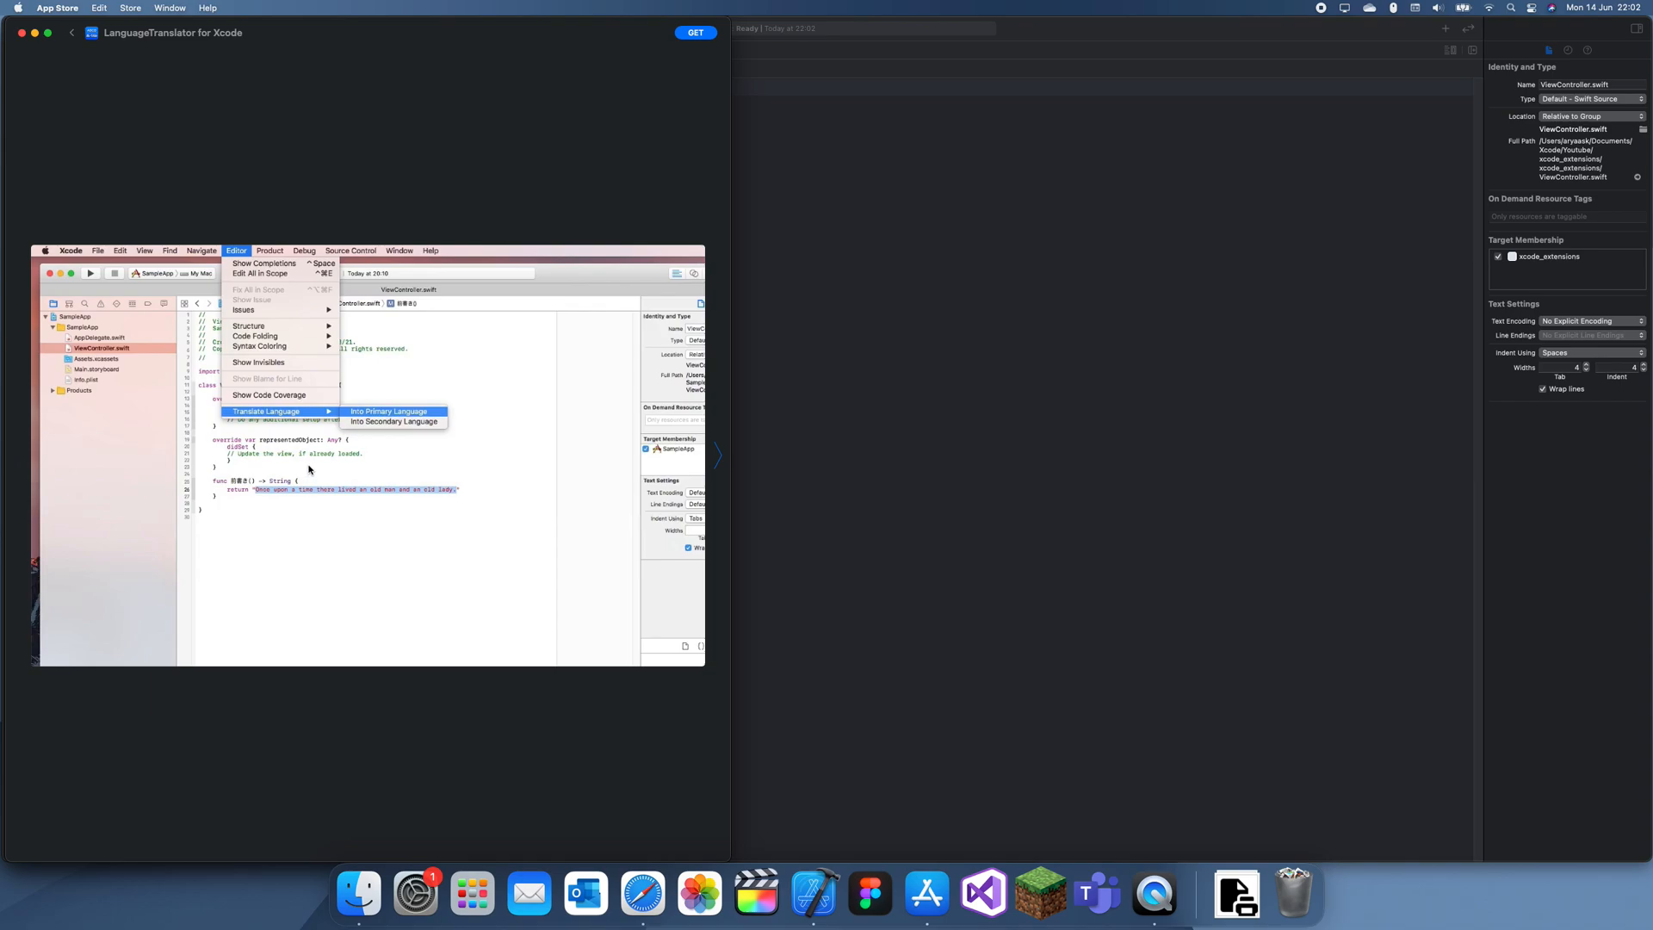
pyautogui.moveTo(258, 489)
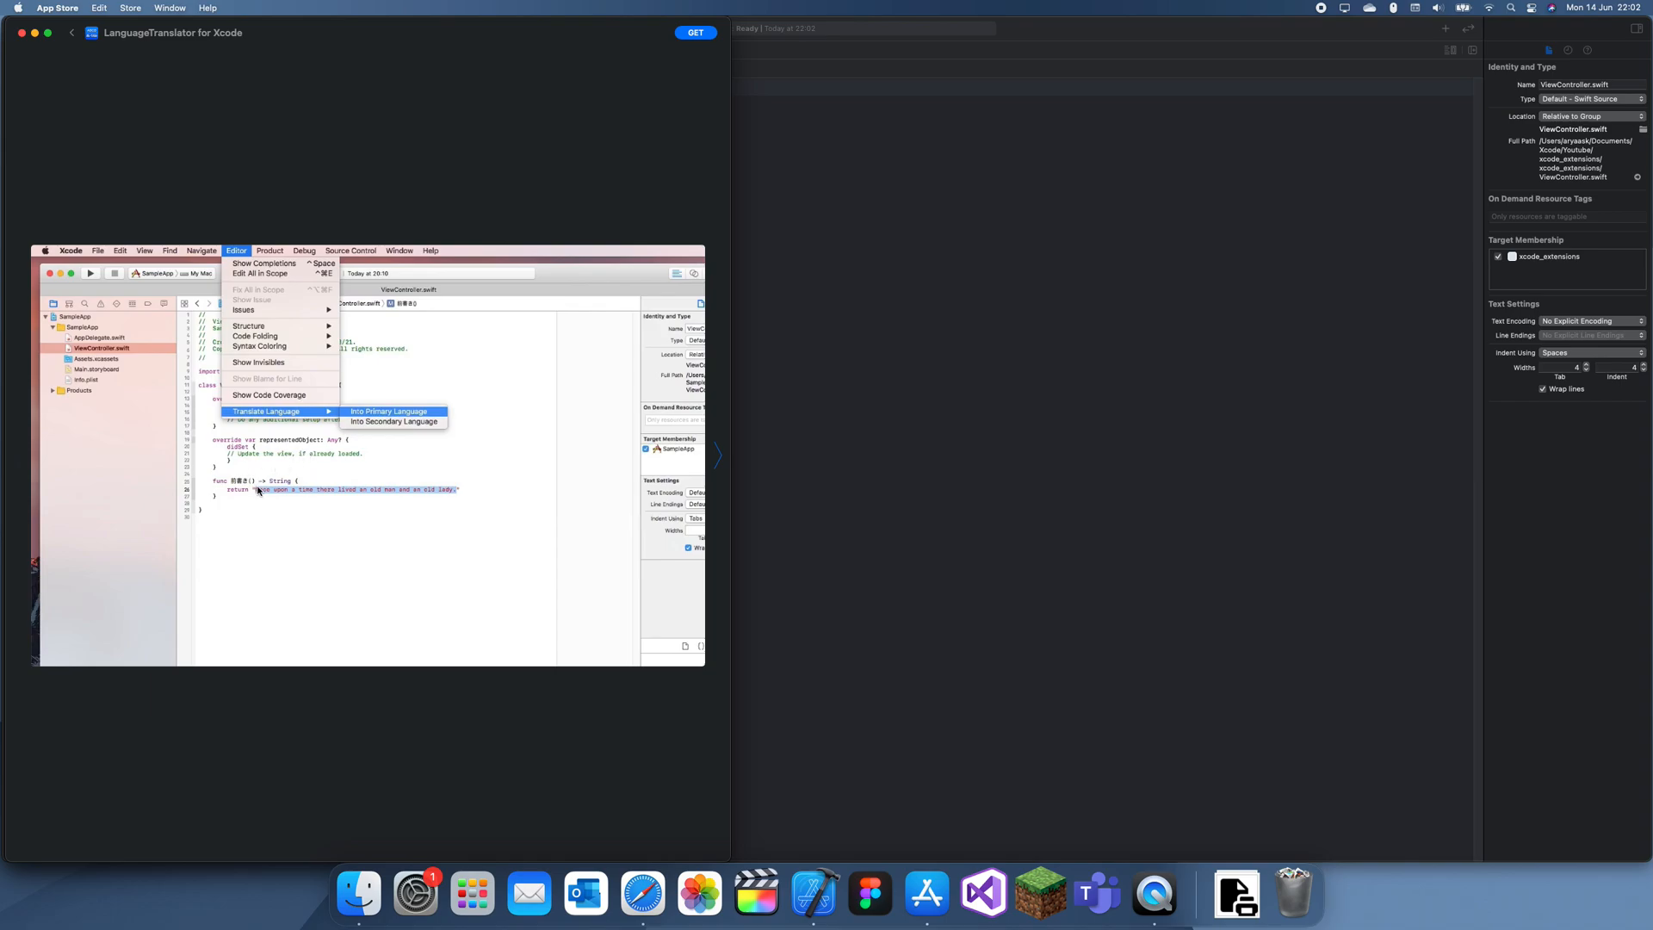
pyautogui.moveTo(348, 458)
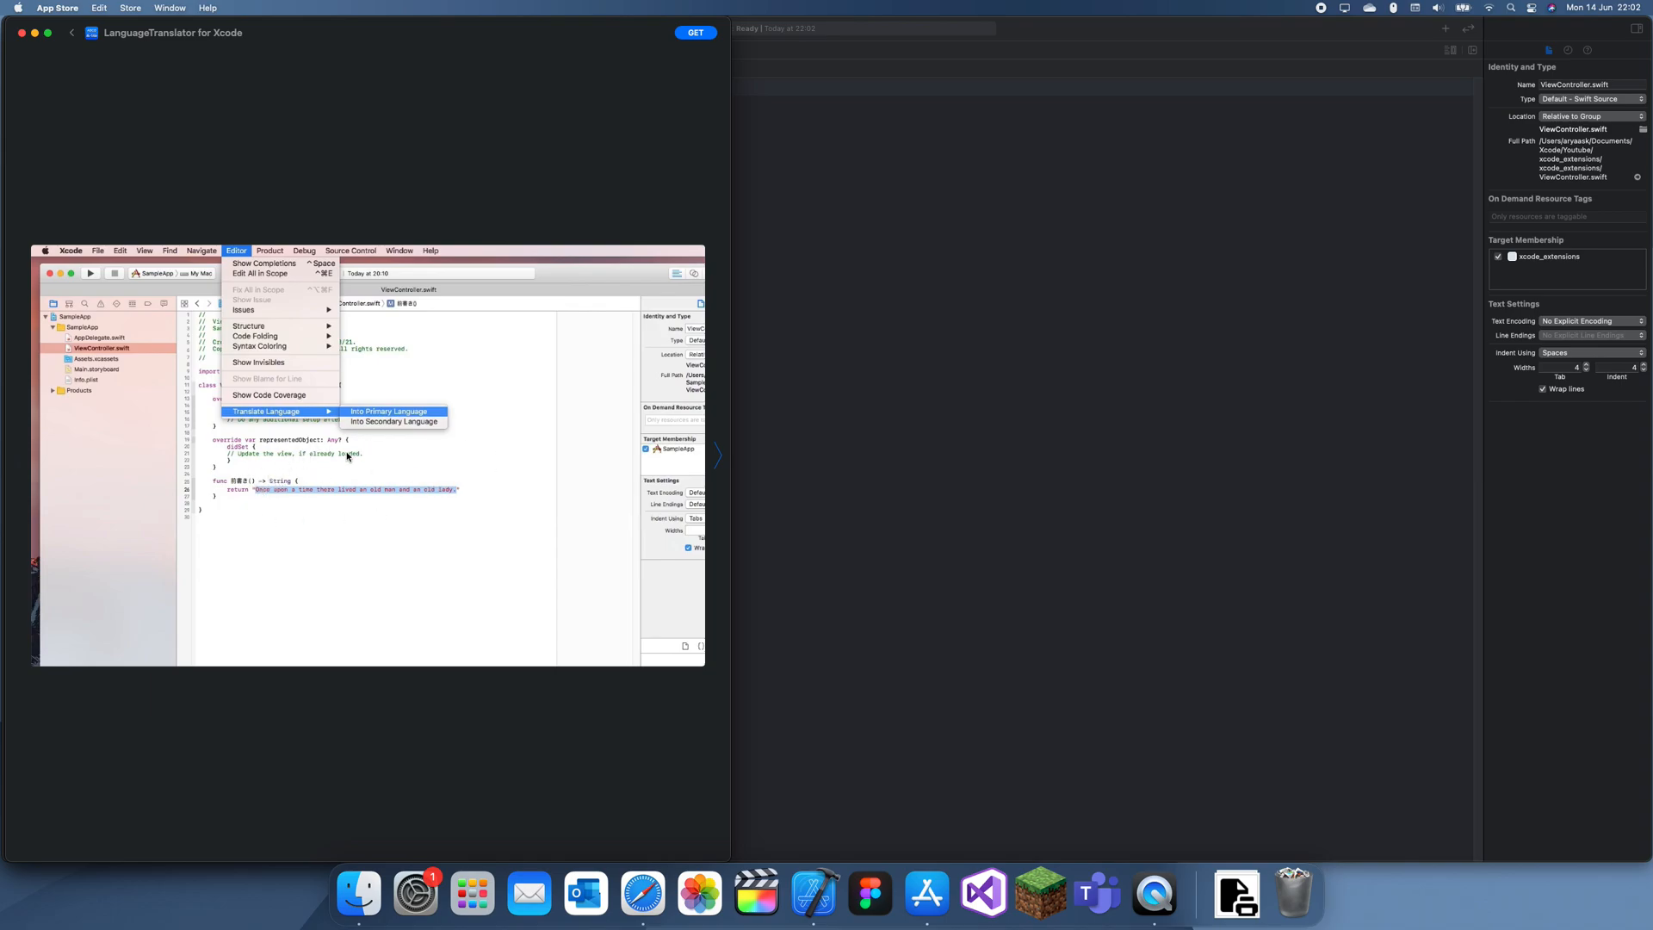
pyautogui.moveTo(378, 48)
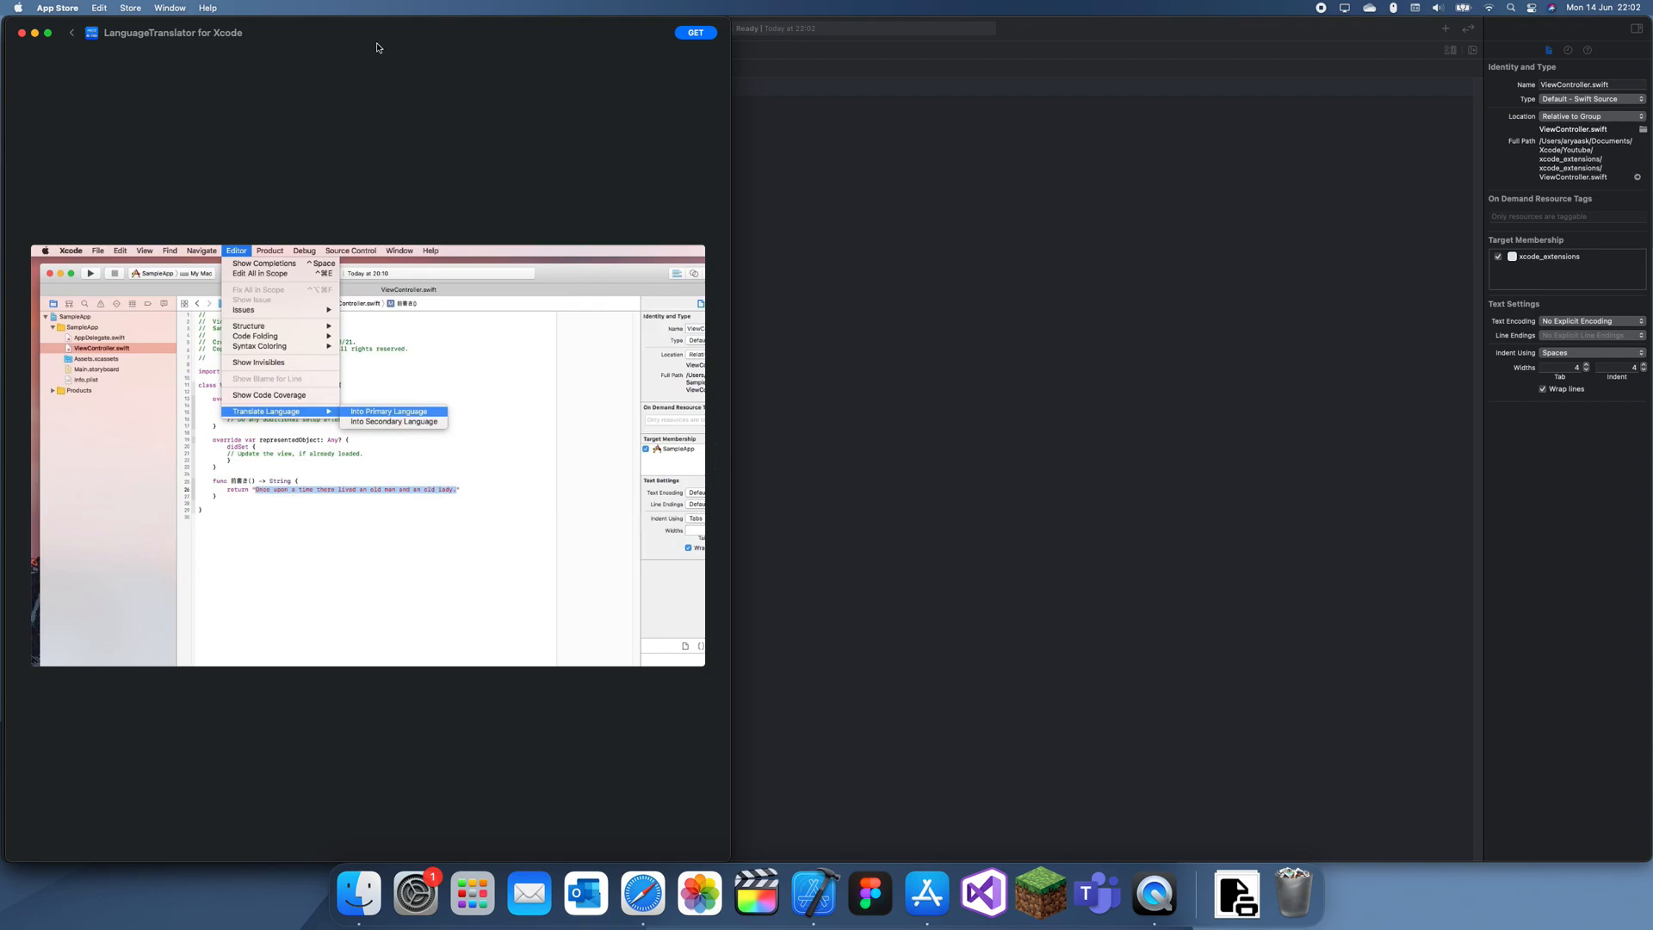
pyautogui.click(392, 420)
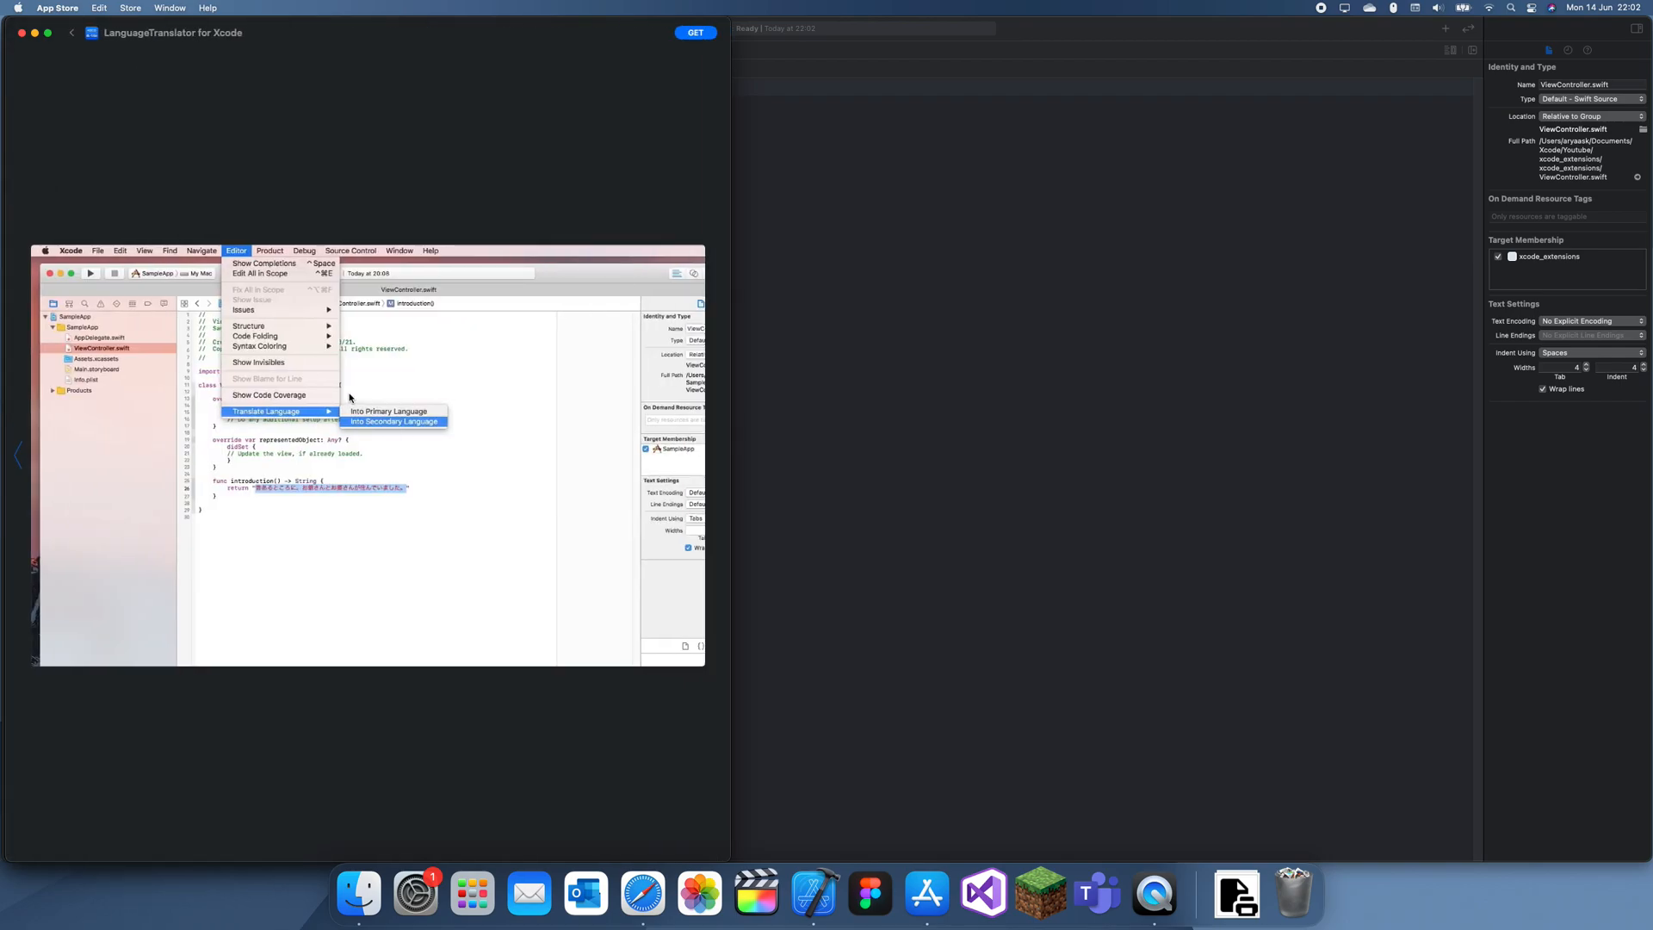
pyautogui.moveTo(68, 31)
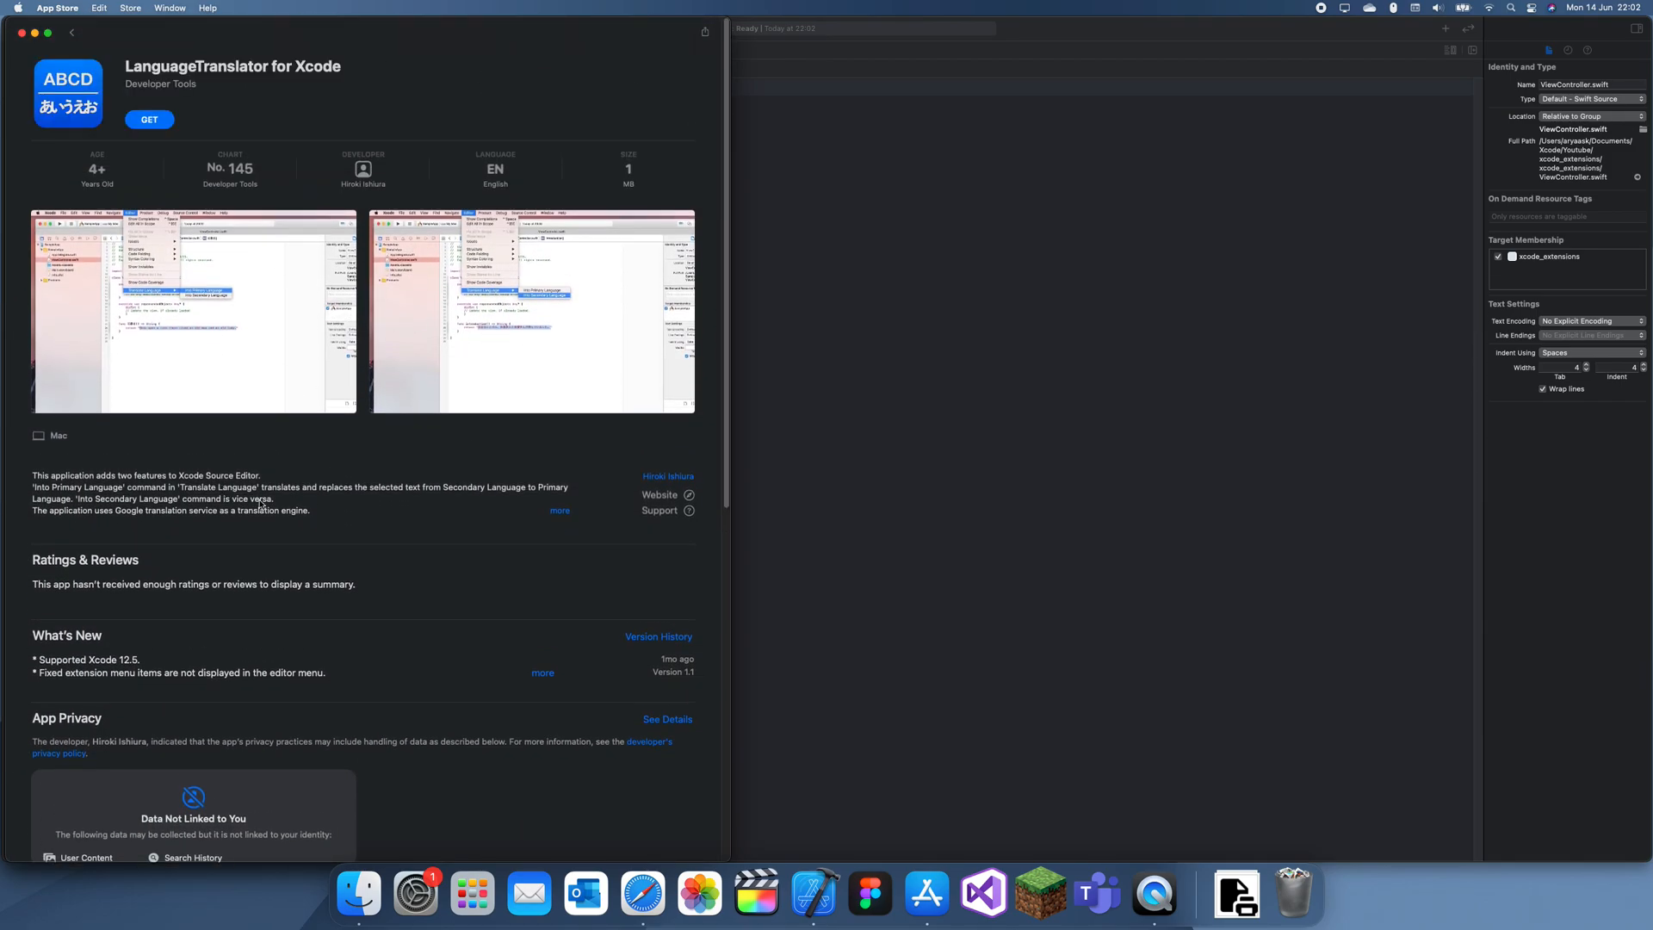
pyautogui.click(560, 510)
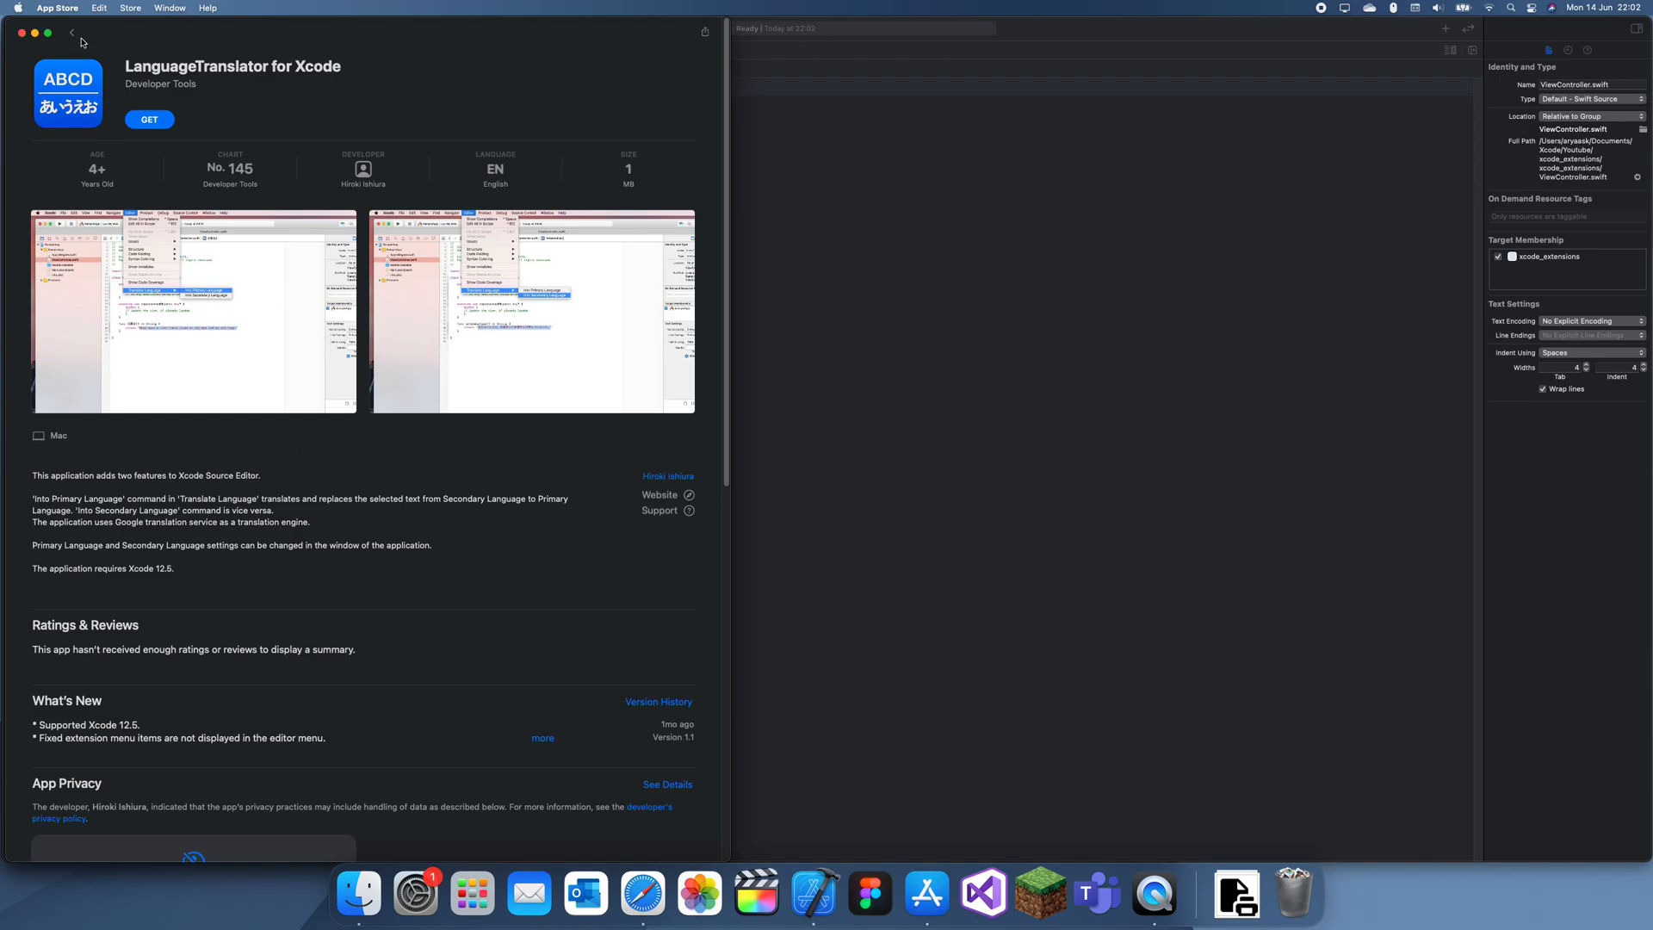
# Step: Return to the extensions collection and view the TextPlus product page
pyautogui.click(73, 31)
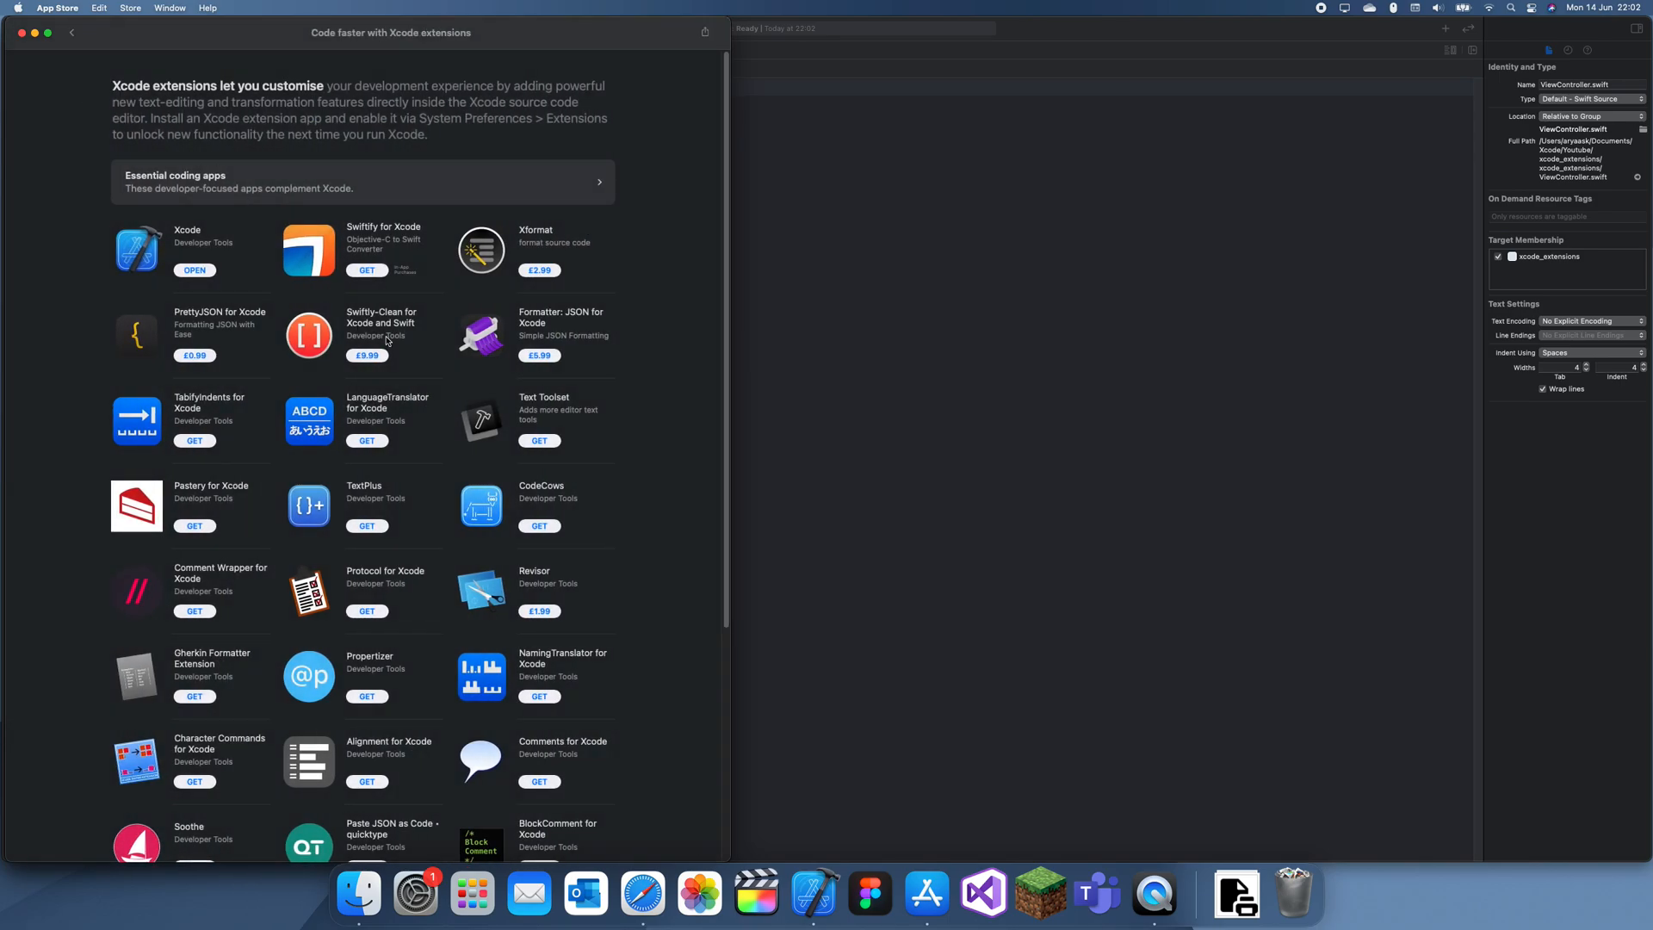
pyautogui.moveTo(338, 314)
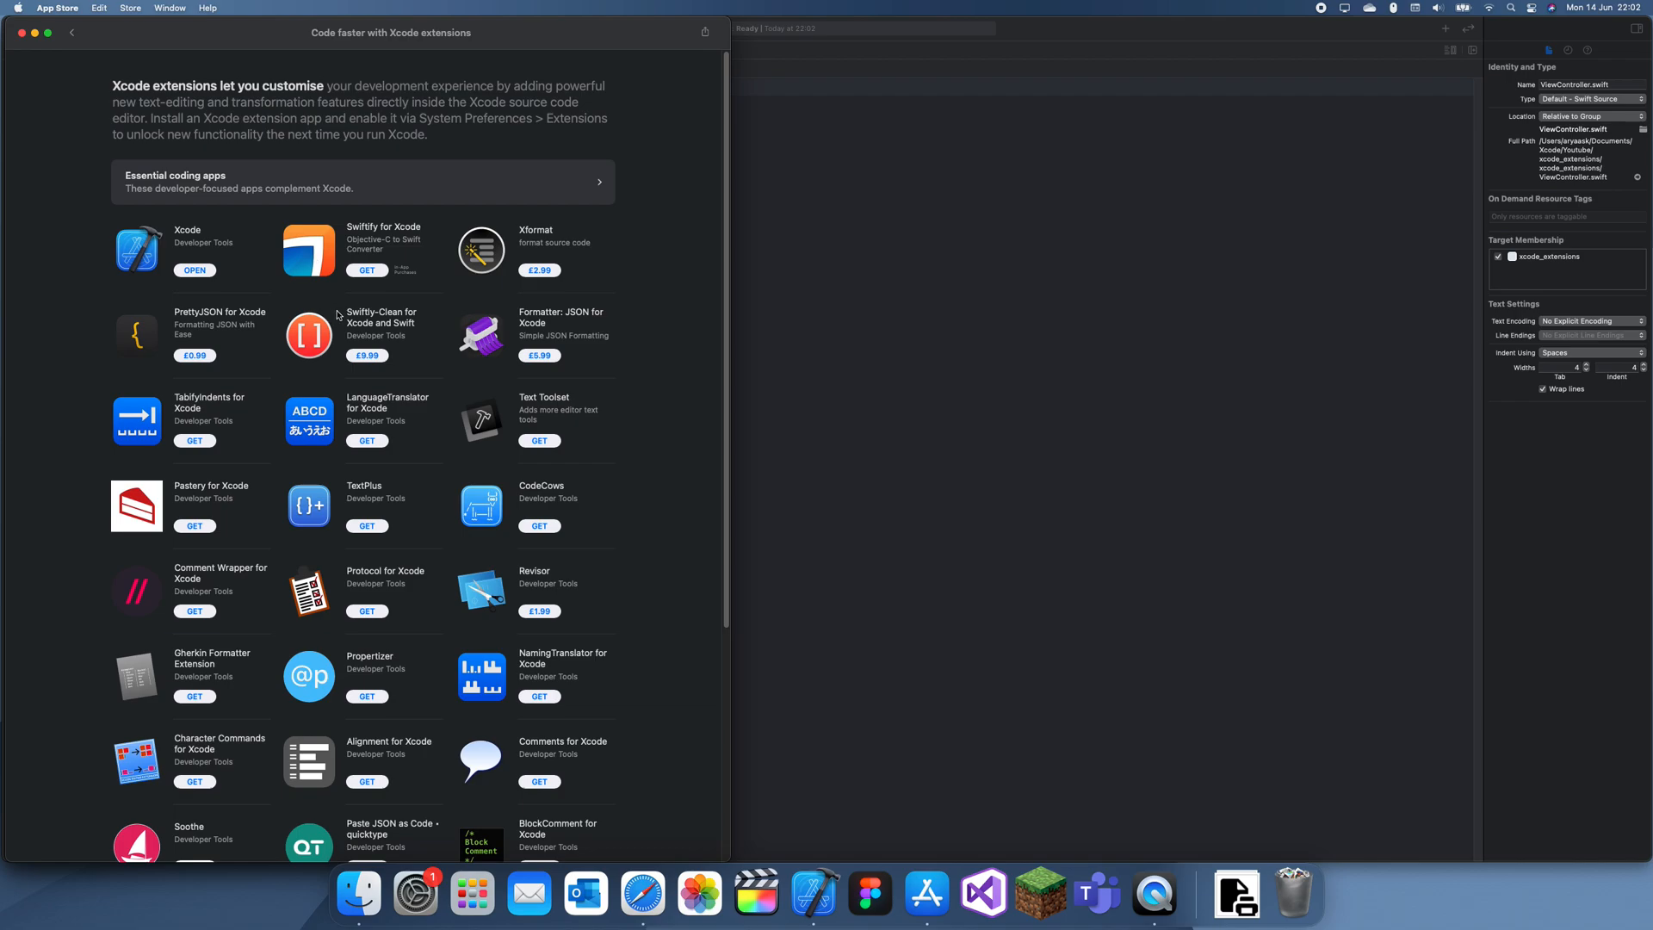
pyautogui.click(220, 573)
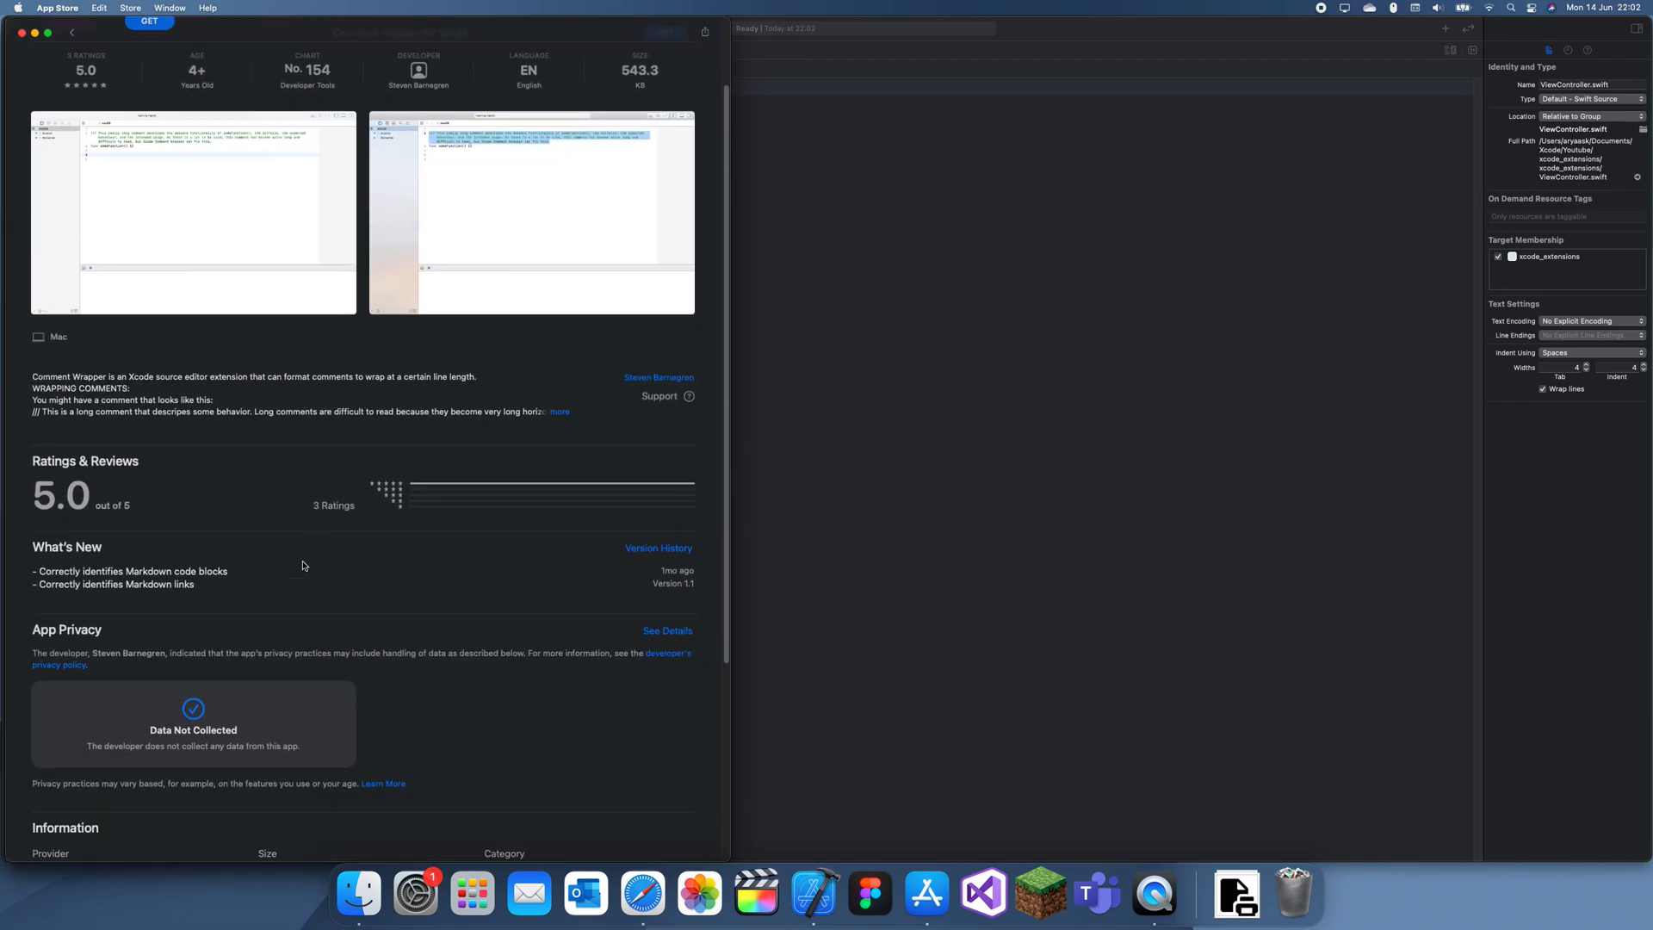
pyautogui.scroll(-3)
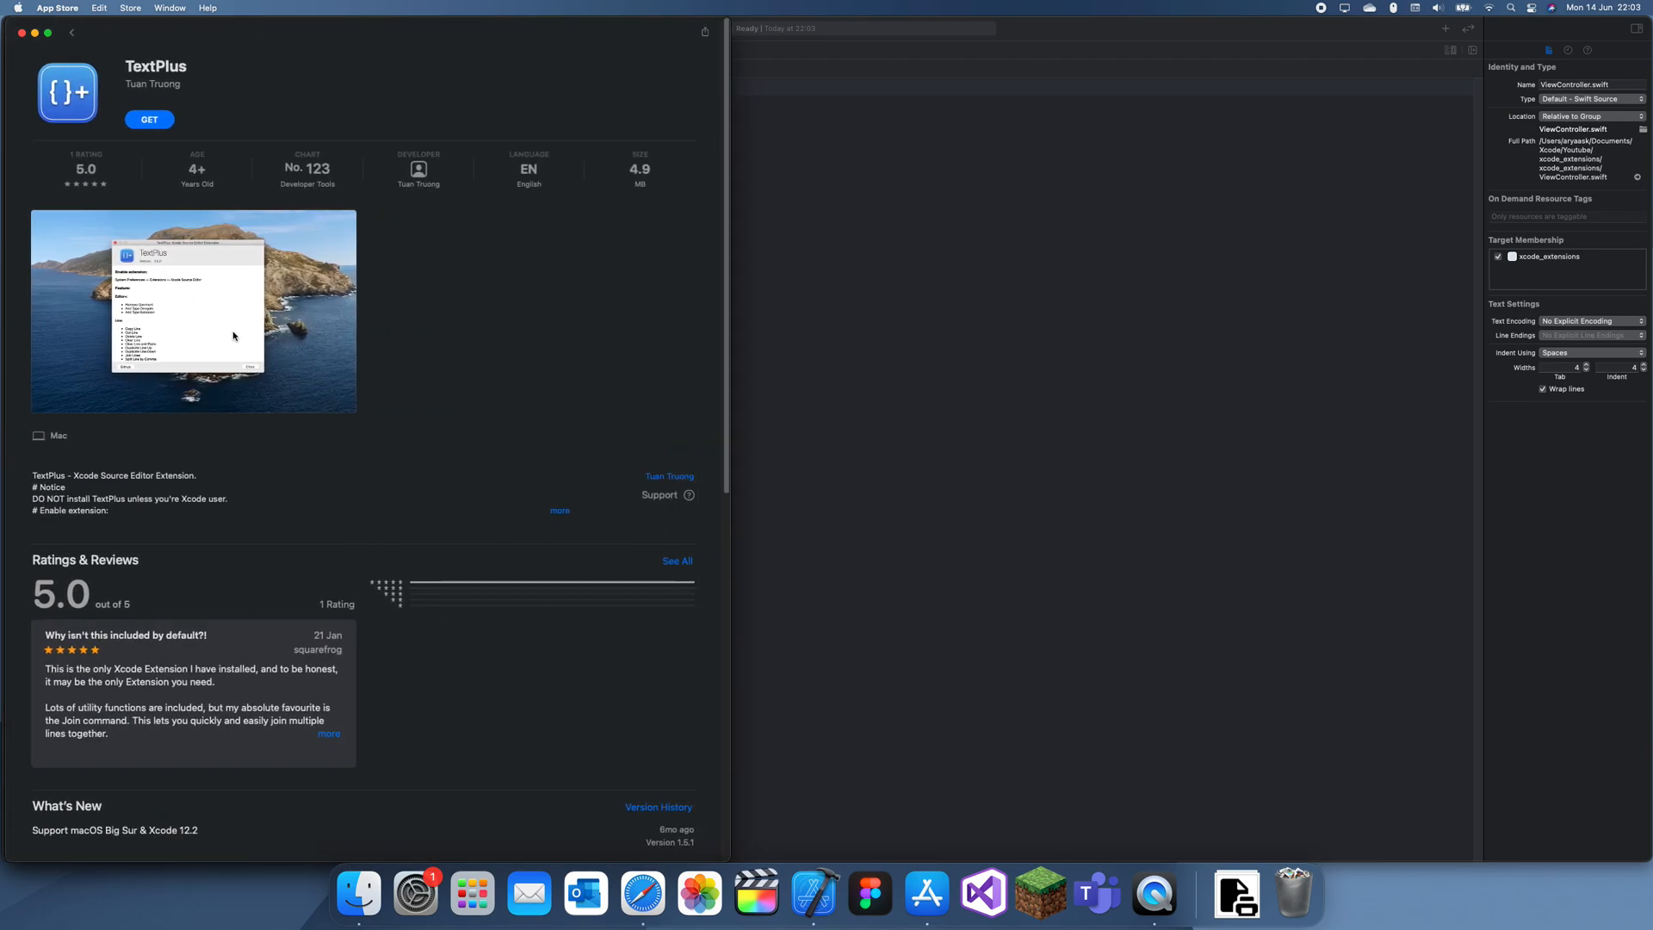
# Step: Inspect and close TextPlus's enlarged screenshot, then go back to the collection
pyautogui.scroll(-3)
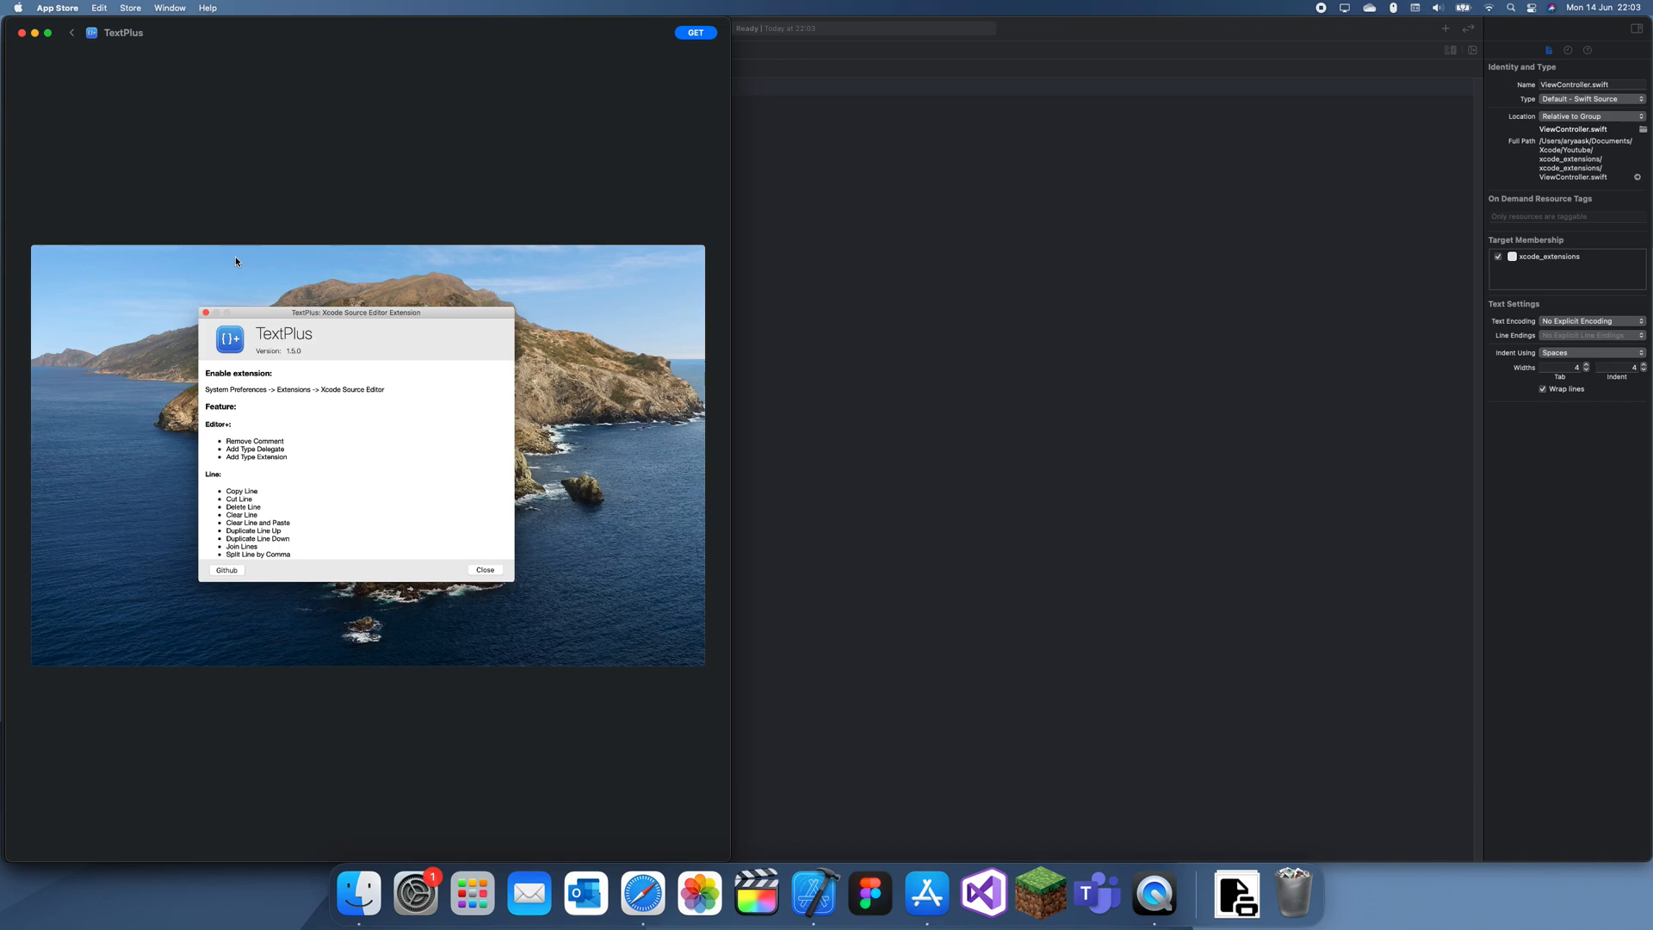
pyautogui.moveTo(329, 155)
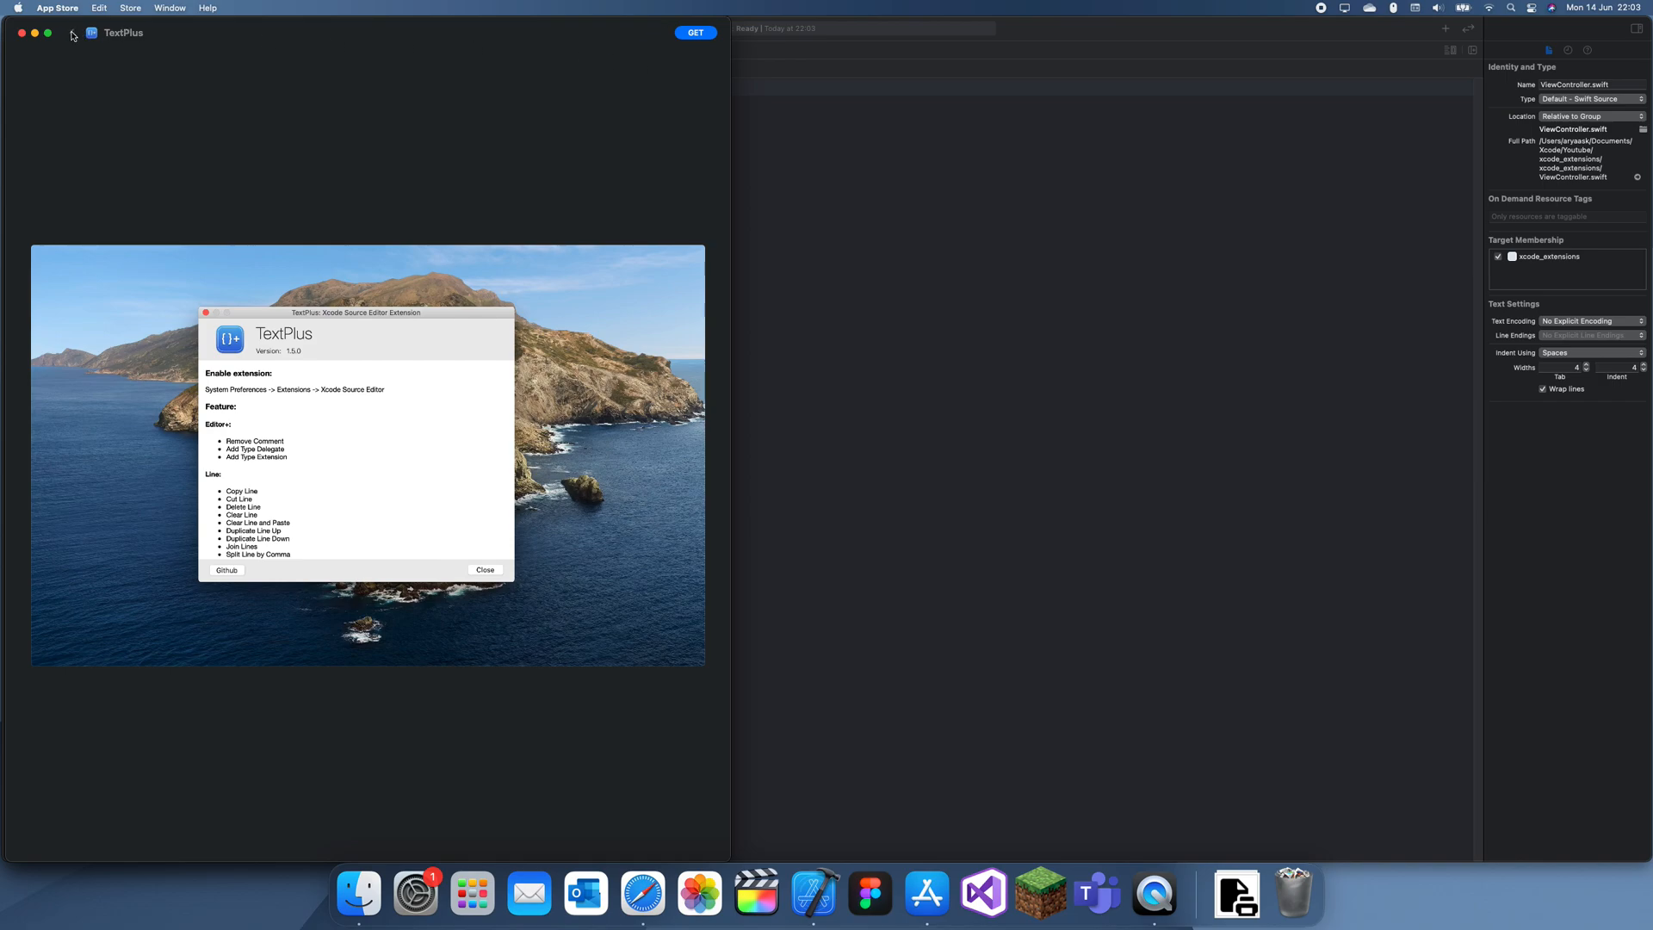
pyautogui.click(486, 568)
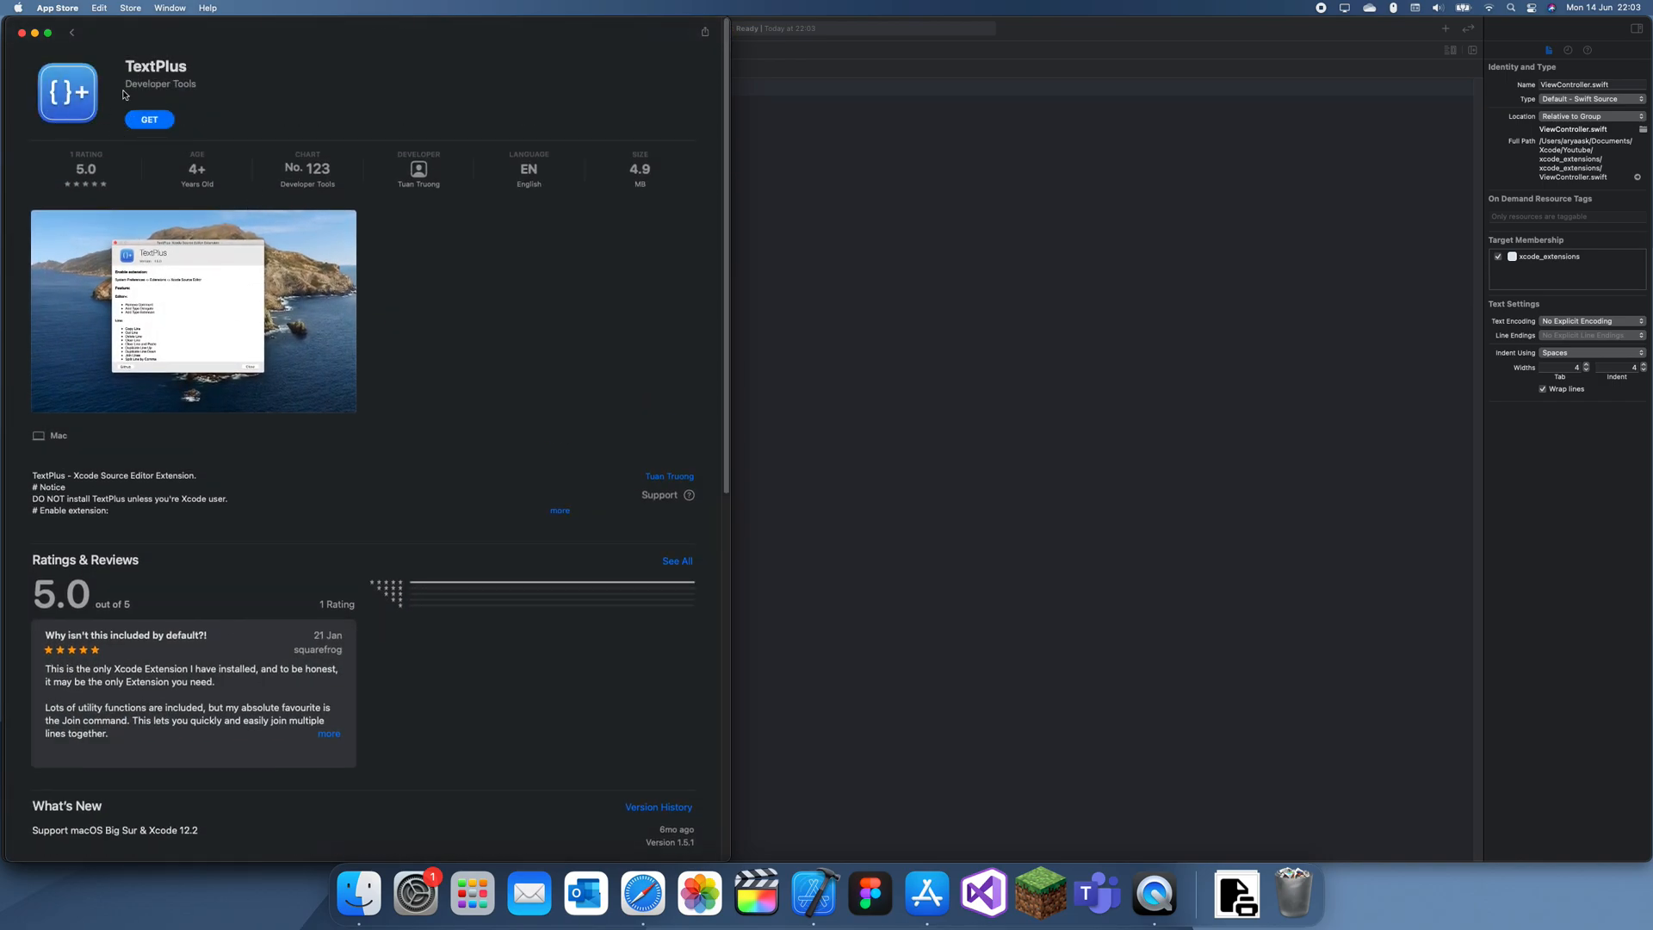
pyautogui.click(72, 33)
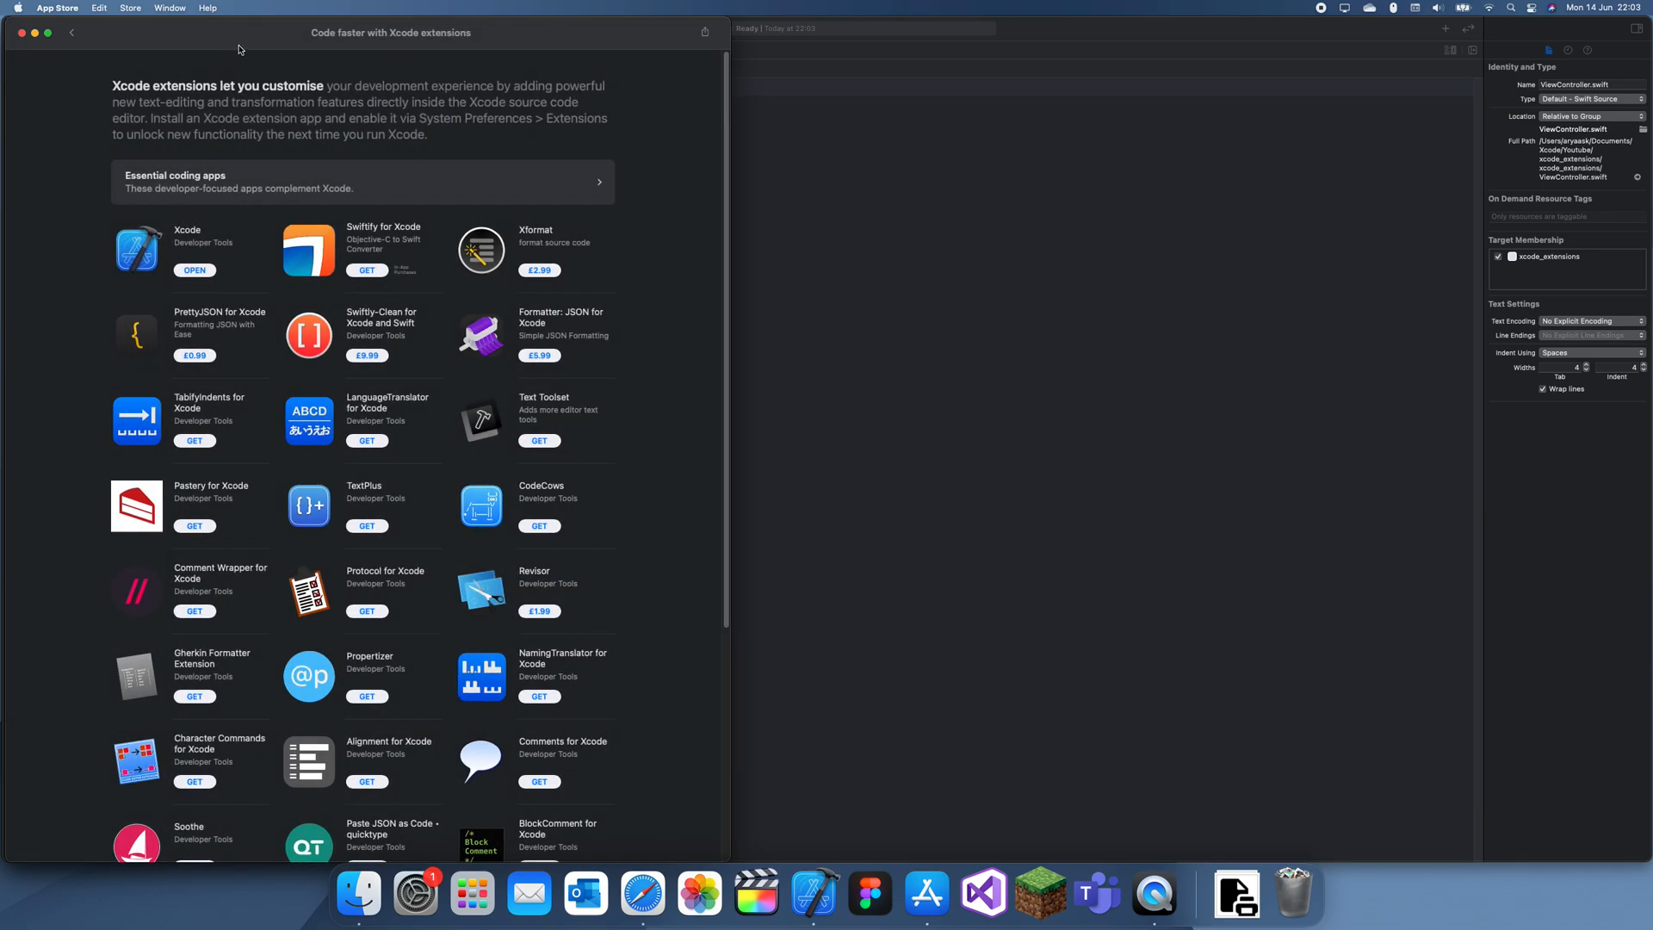
pyautogui.scroll(-3)
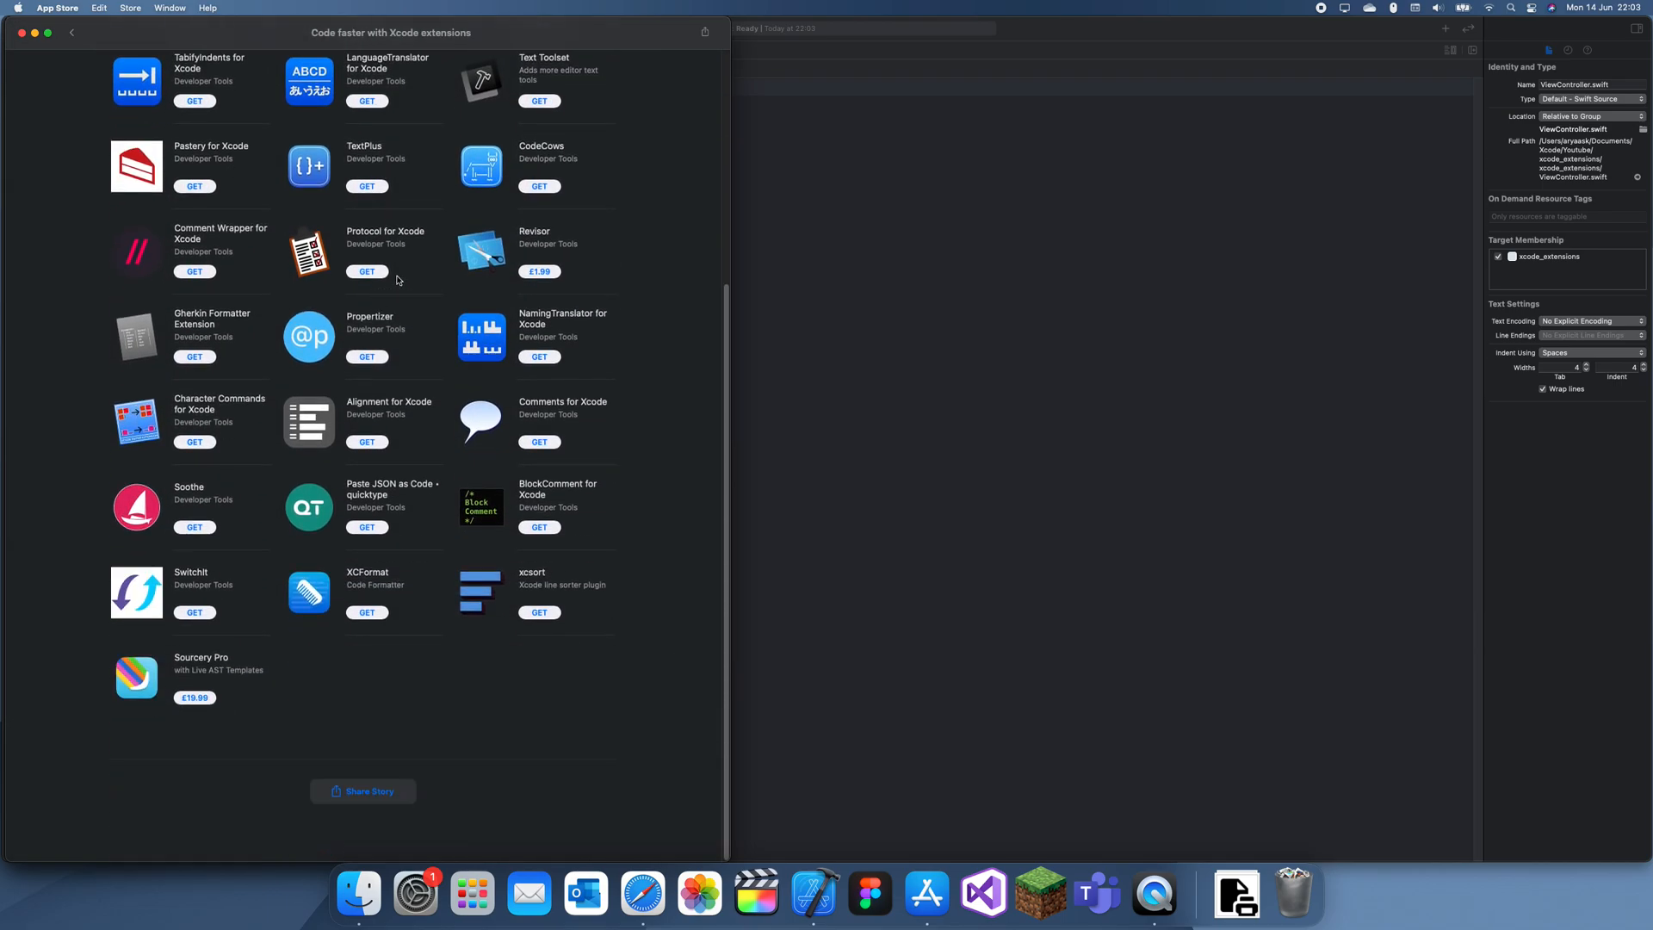
pyautogui.scroll(3)
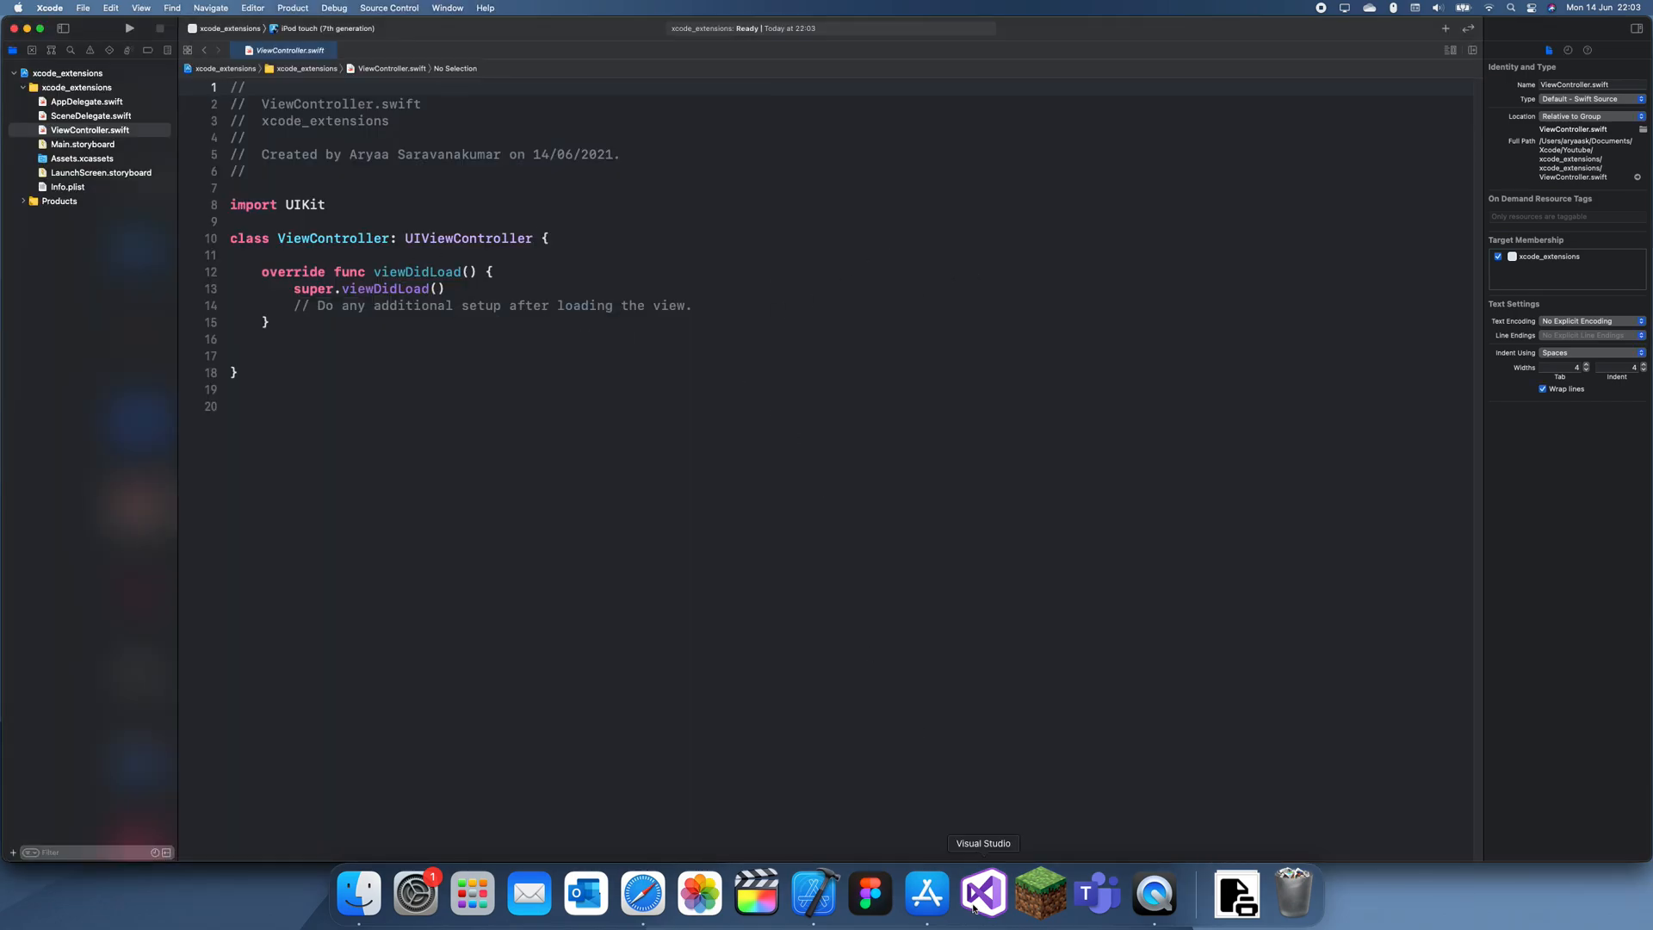
pyautogui.click(927, 894)
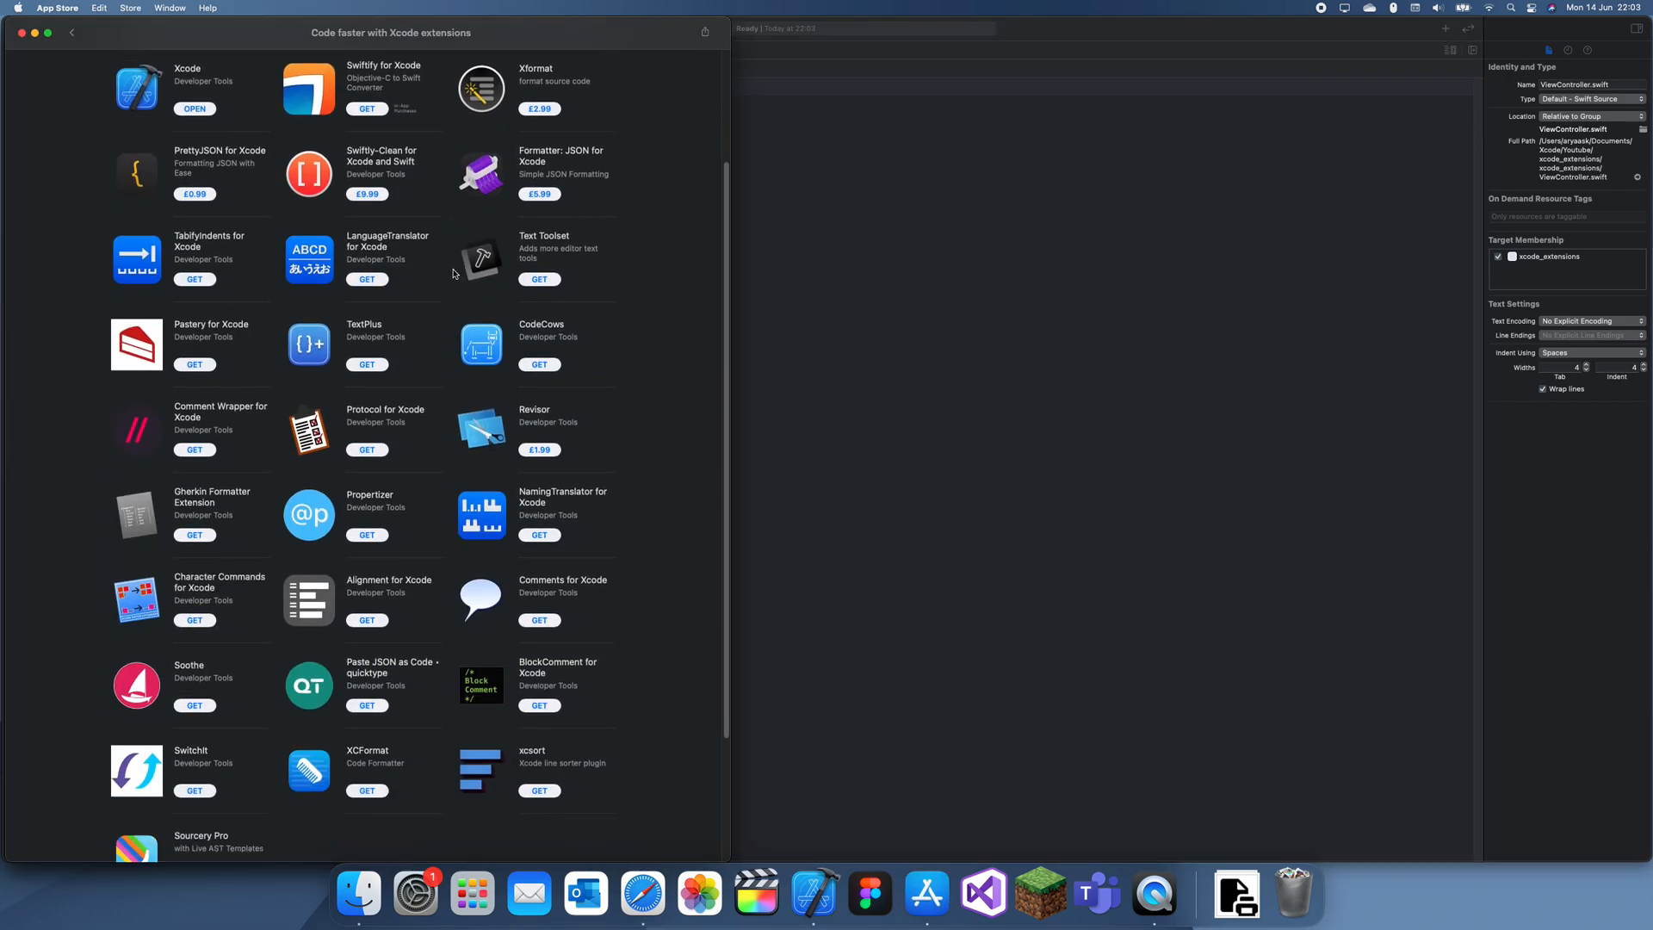
pyautogui.scroll(3)
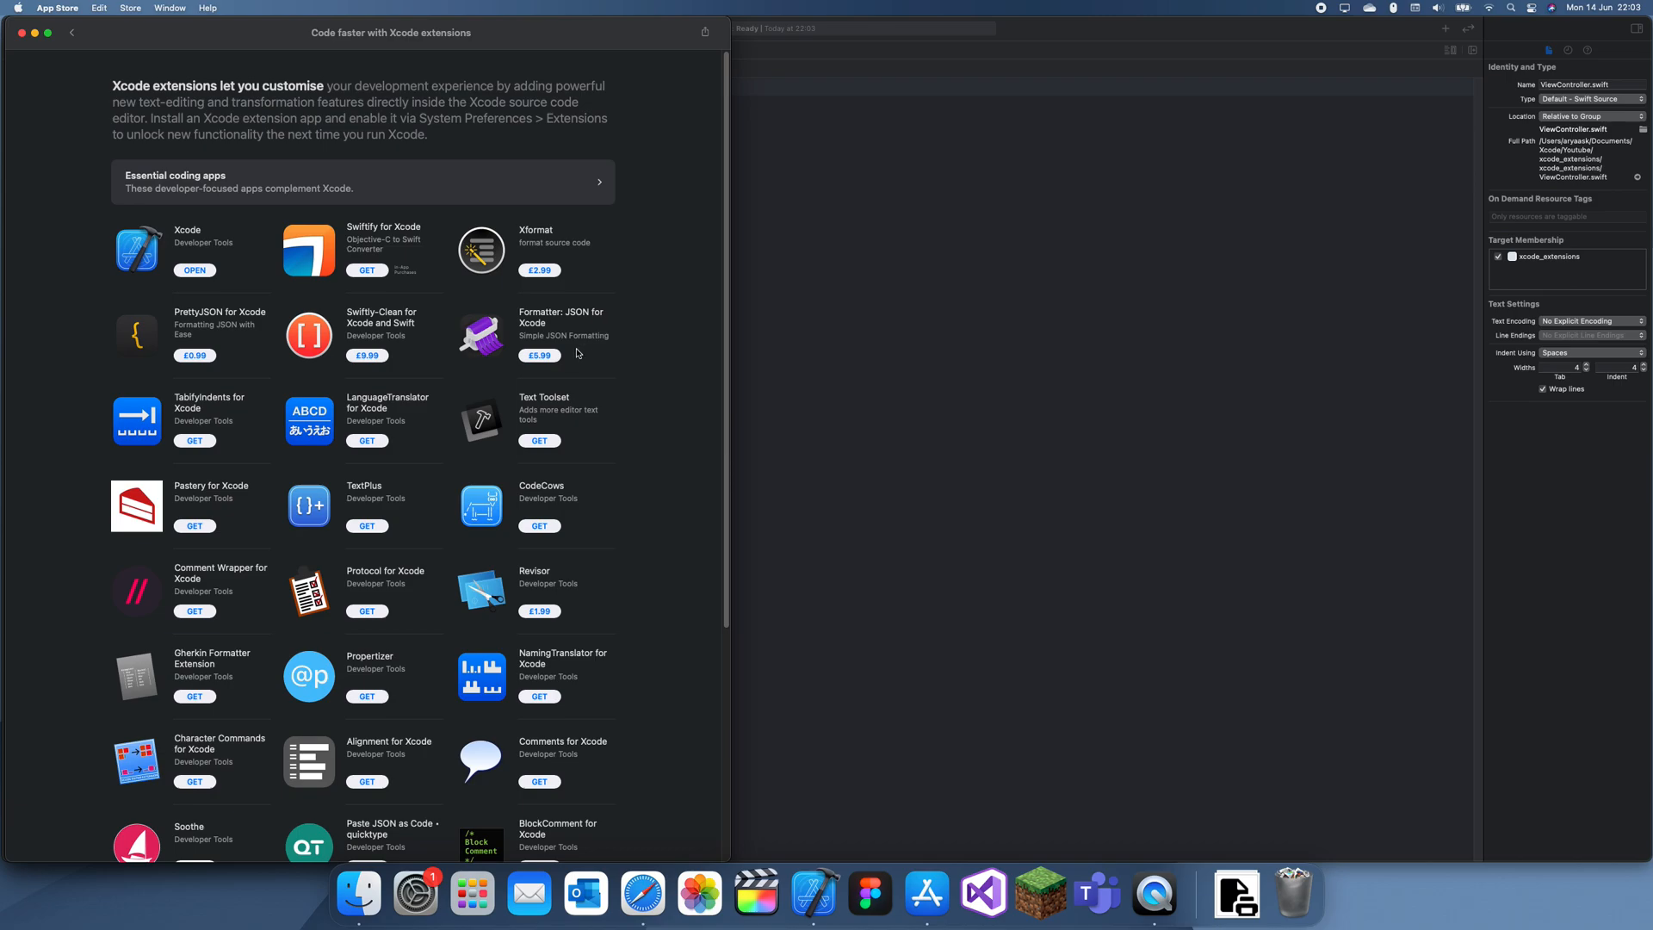
pyautogui.moveTo(562, 410)
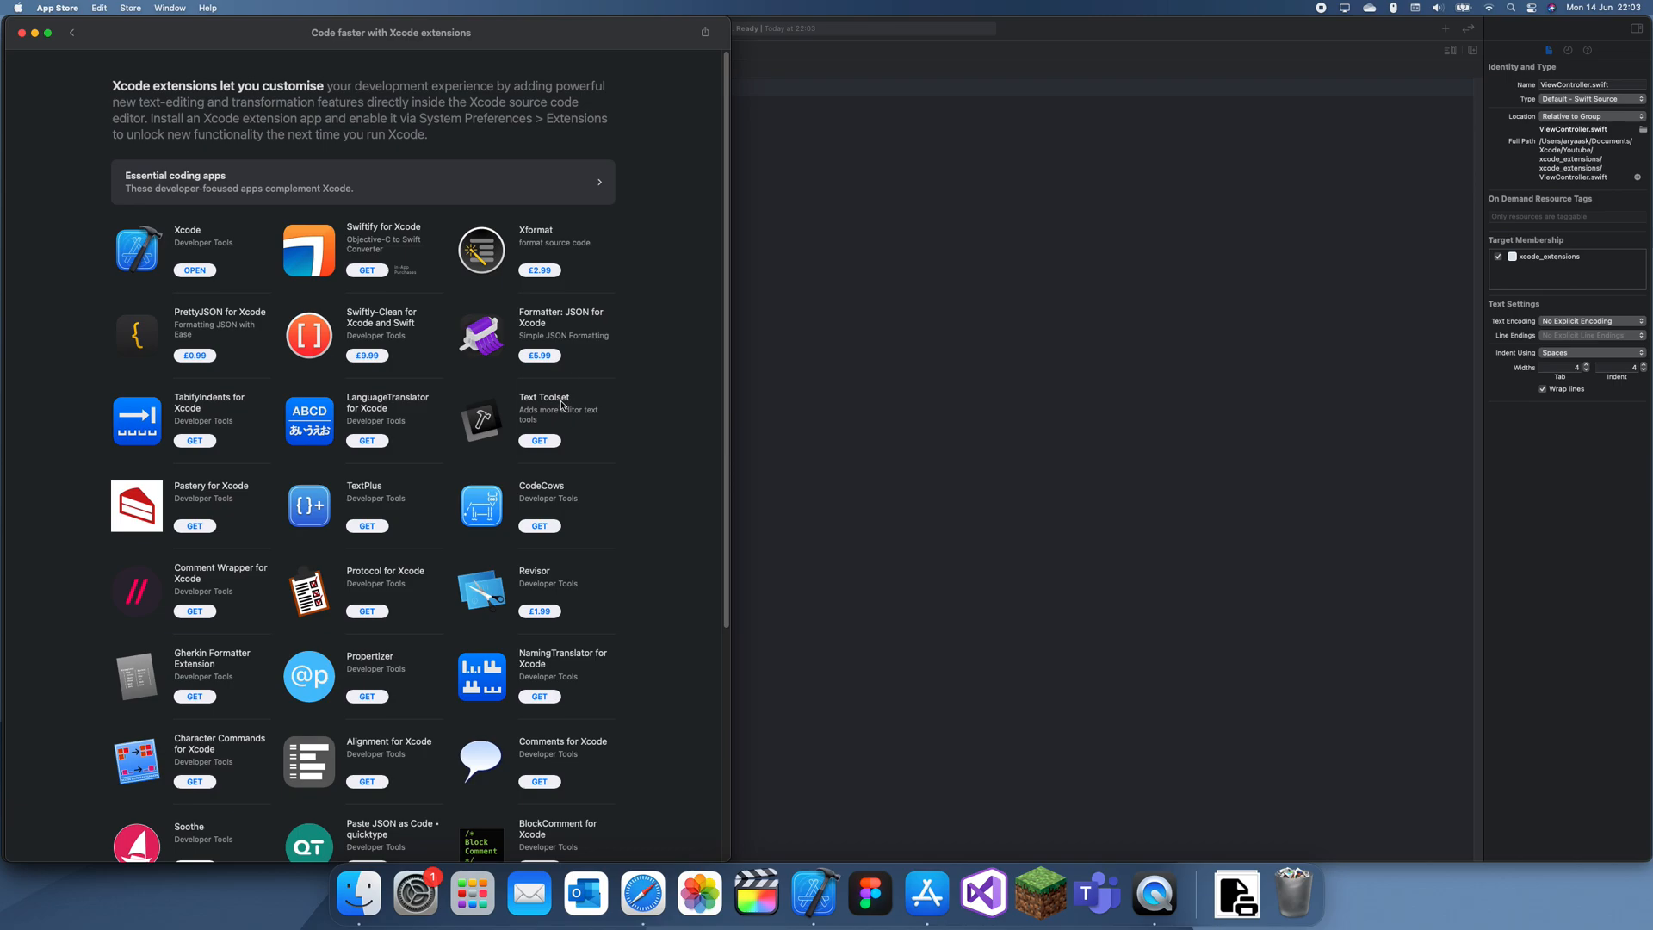
pyautogui.moveTo(617, 407)
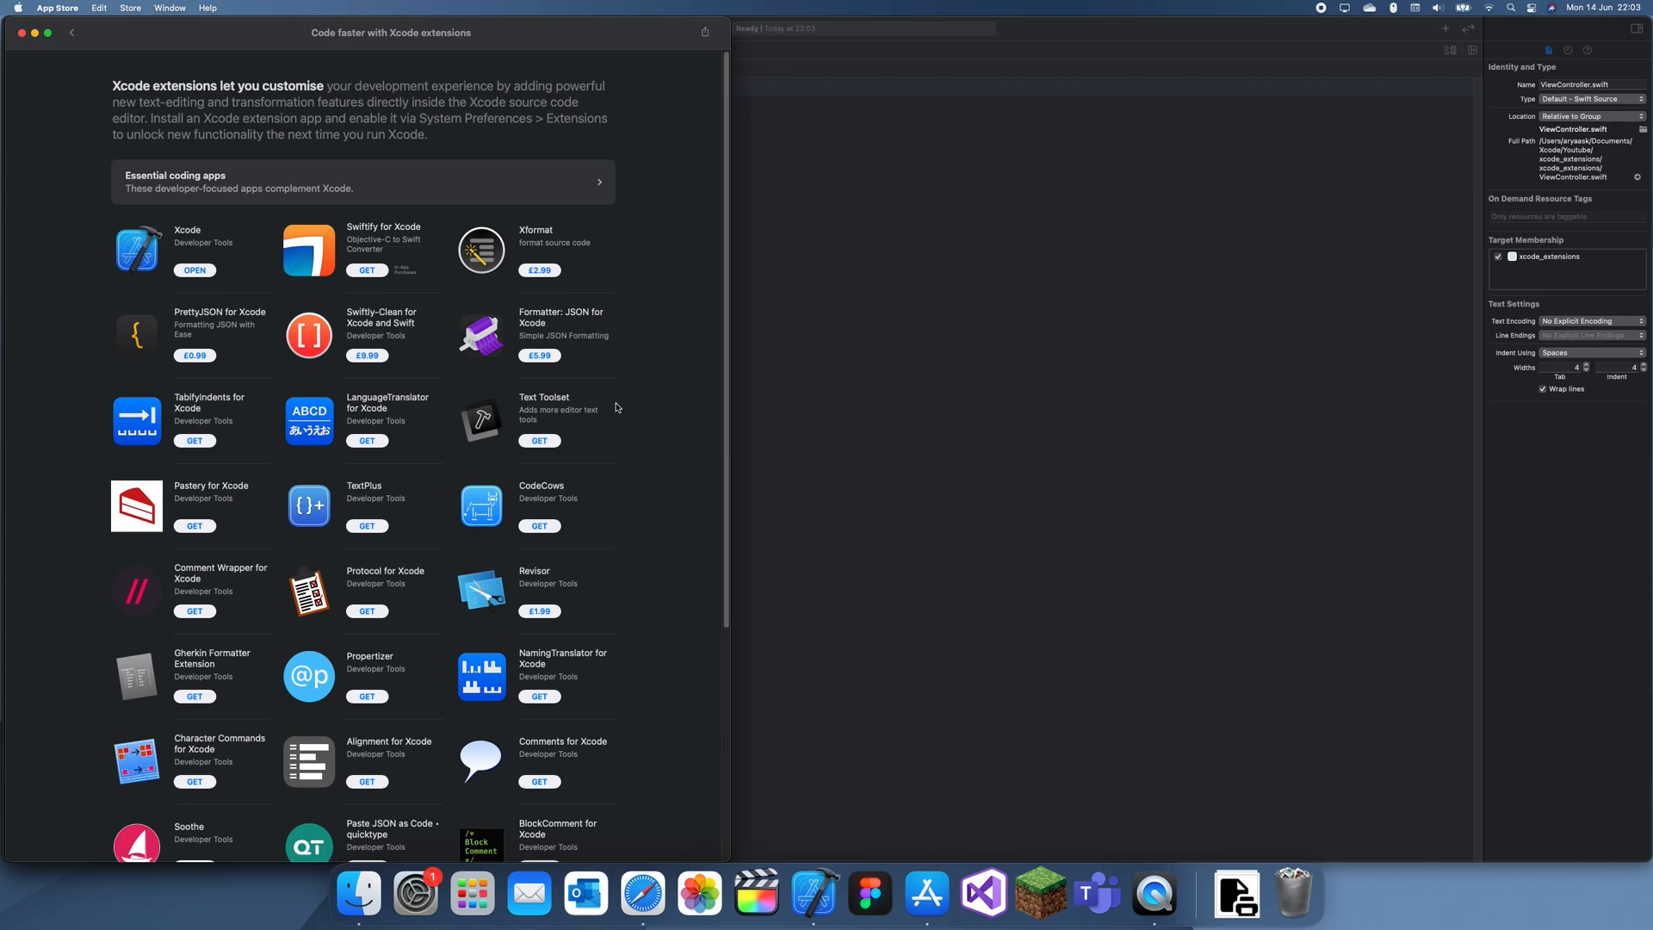